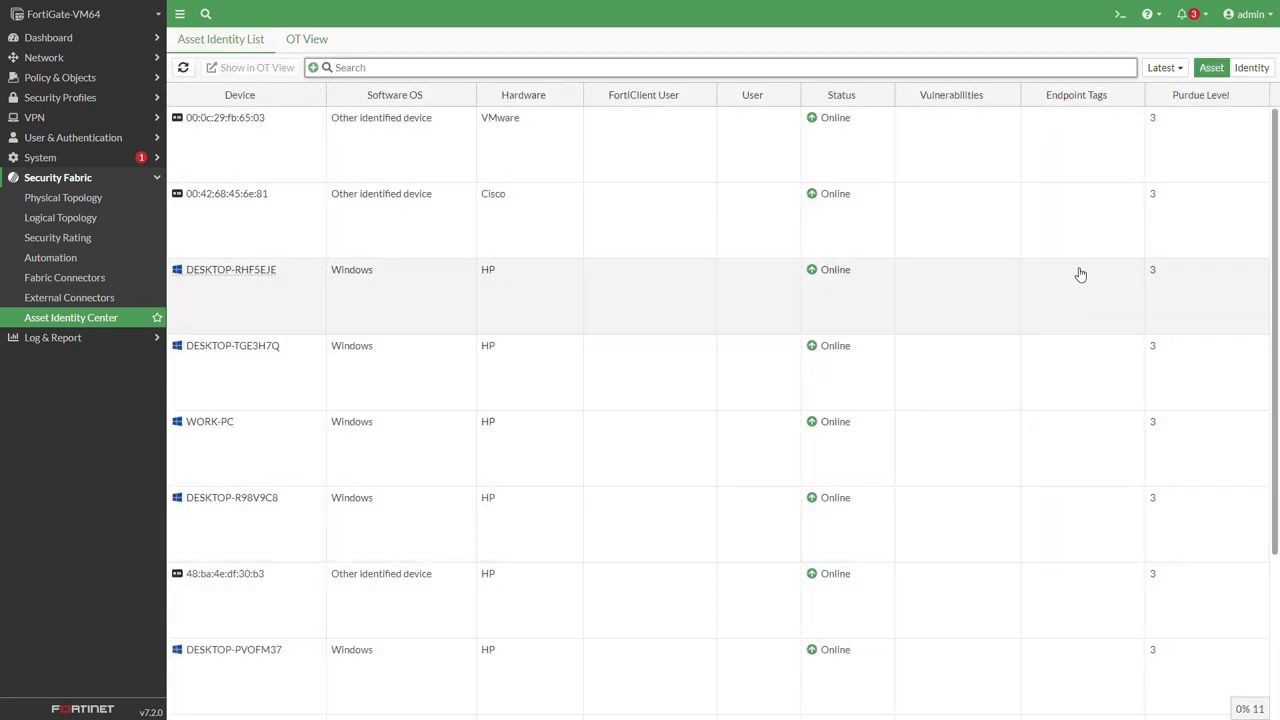
{"action": "mouse_move", "coordinate": [1170, 204]}
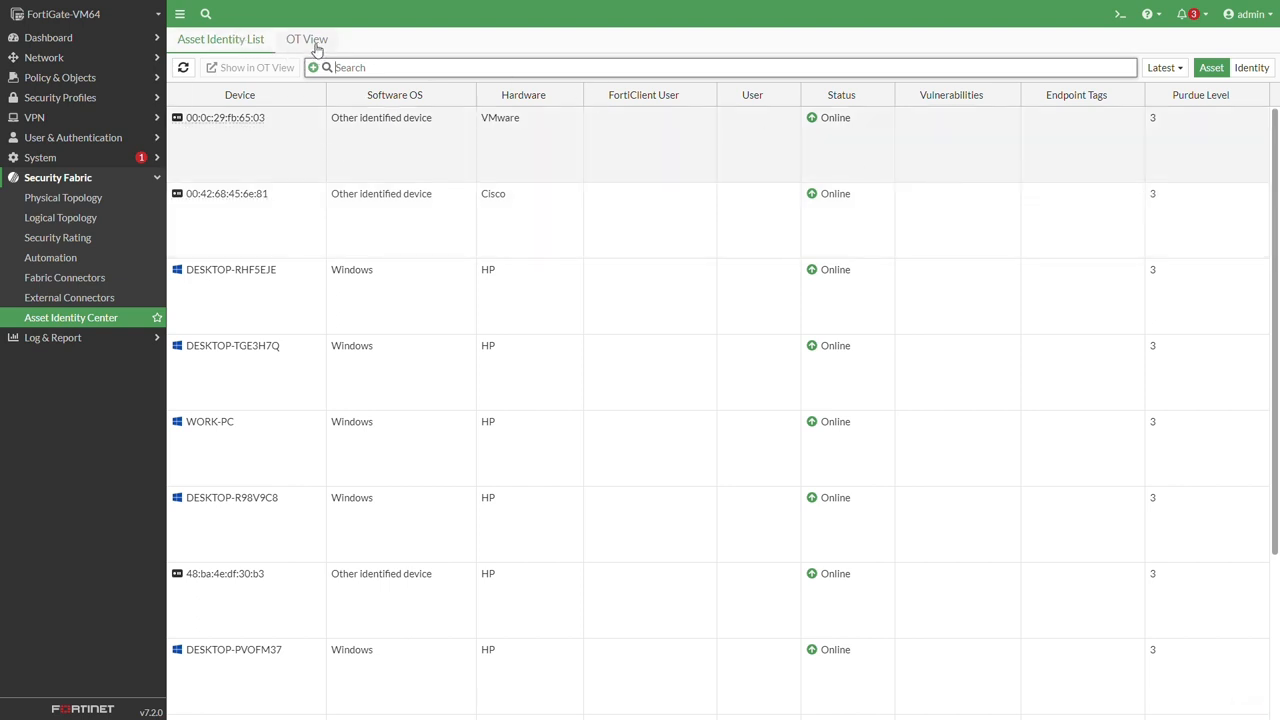
- Show the OT View of assets by Purdue level and unlock the layout
{"action": "left_click", "coordinate": [308, 38]}
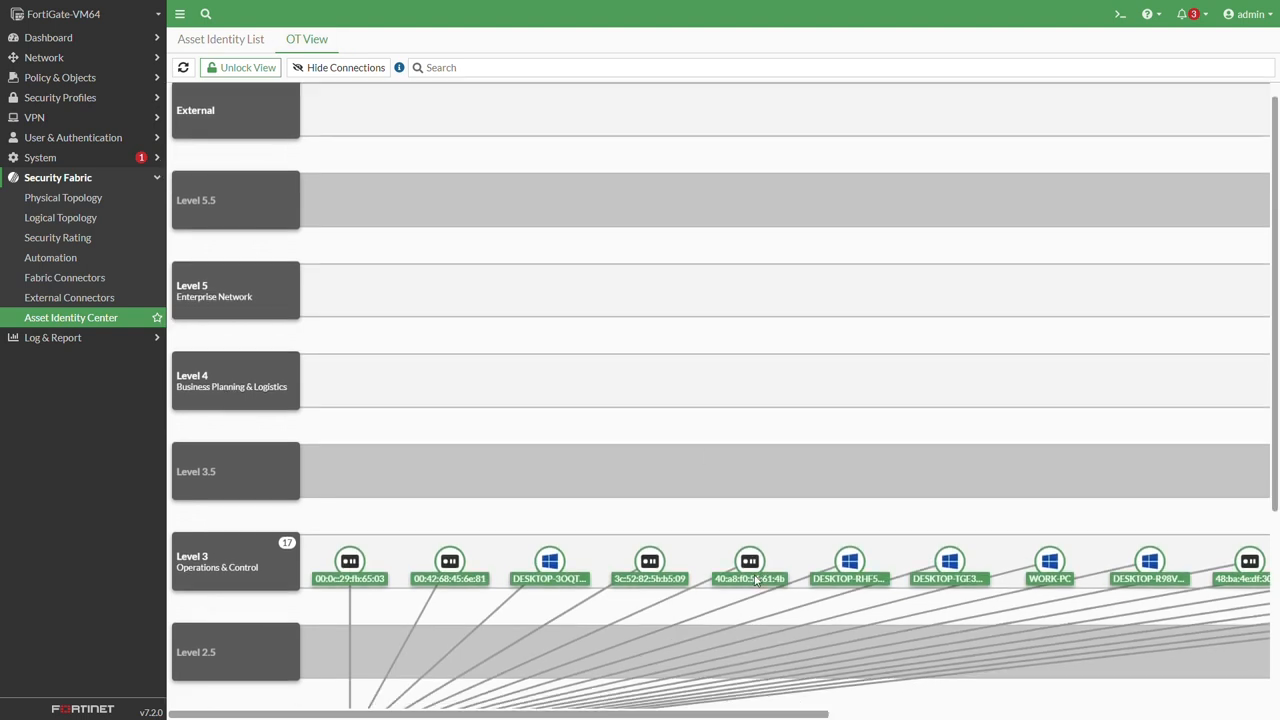
{"action": "scroll", "scroll_direction": "down", "scroll_amount": 3}
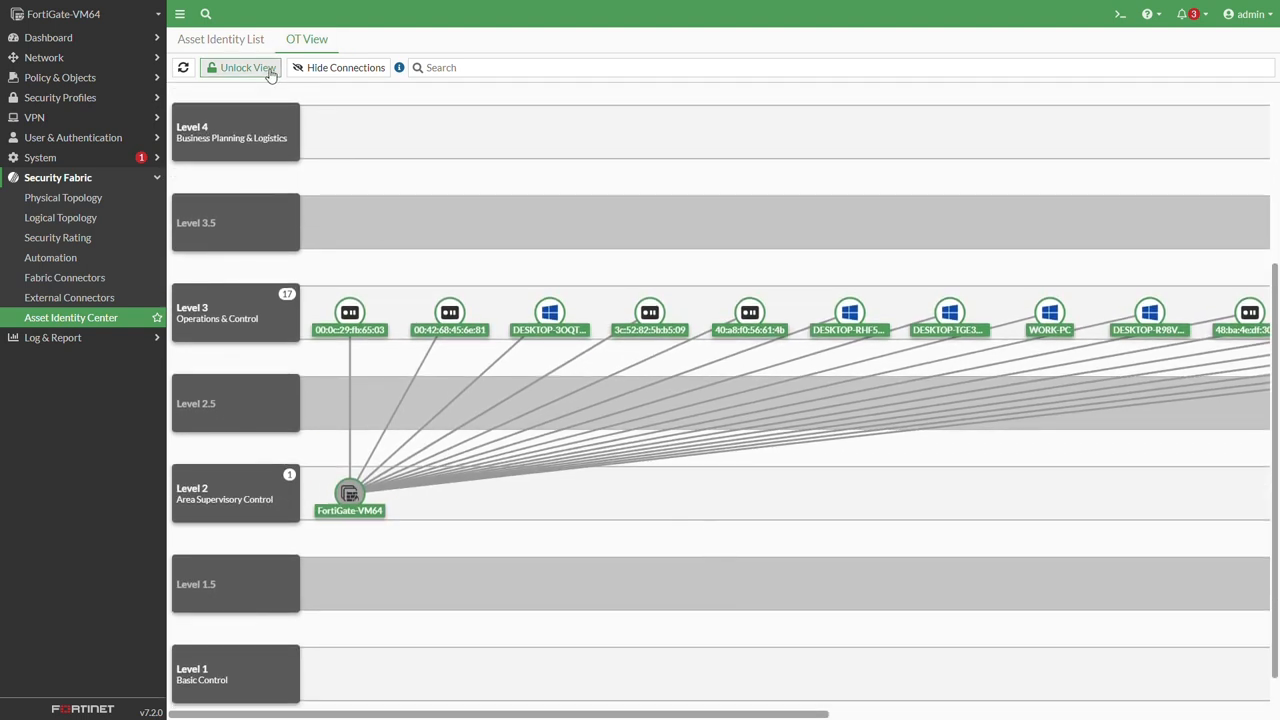
{"action": "left_click", "coordinate": [242, 68]}
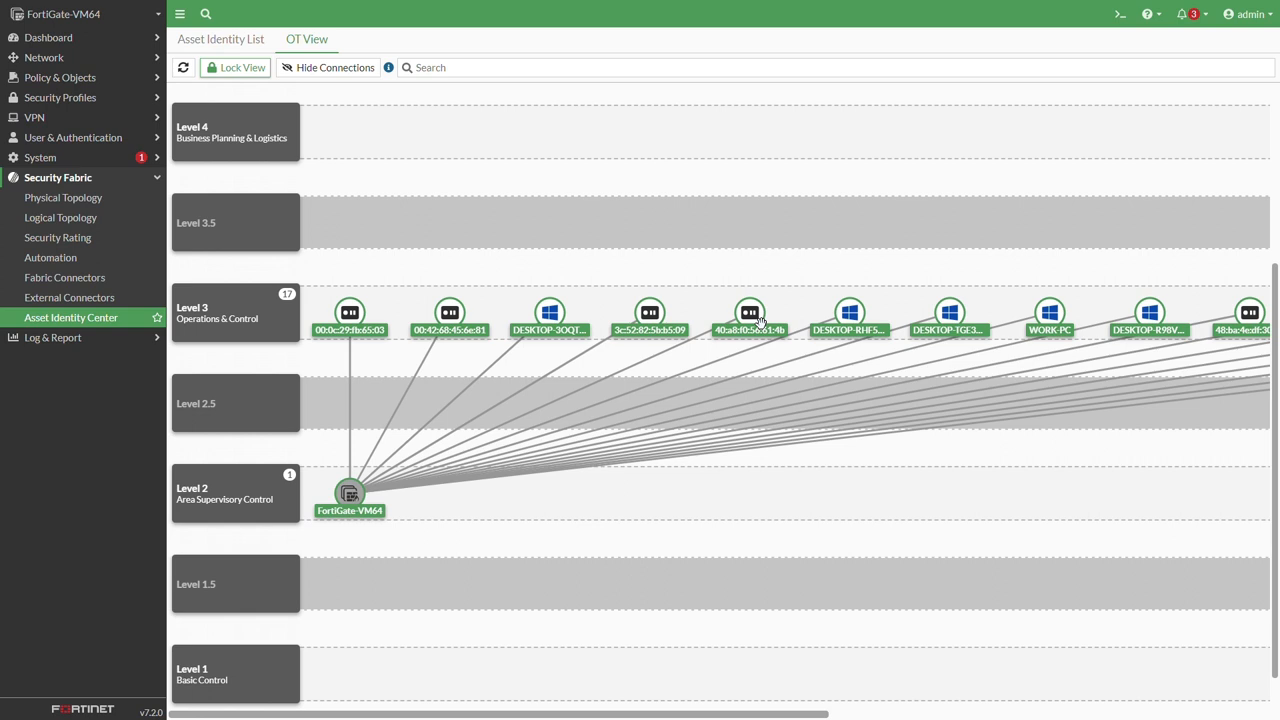
- Drag a Level 3 asset to Level 1.5, then to Level 3.5, then back toward its spot
{"action": "left_click_drag", "start_coordinate": [750, 312], "coordinate": [686, 576]}
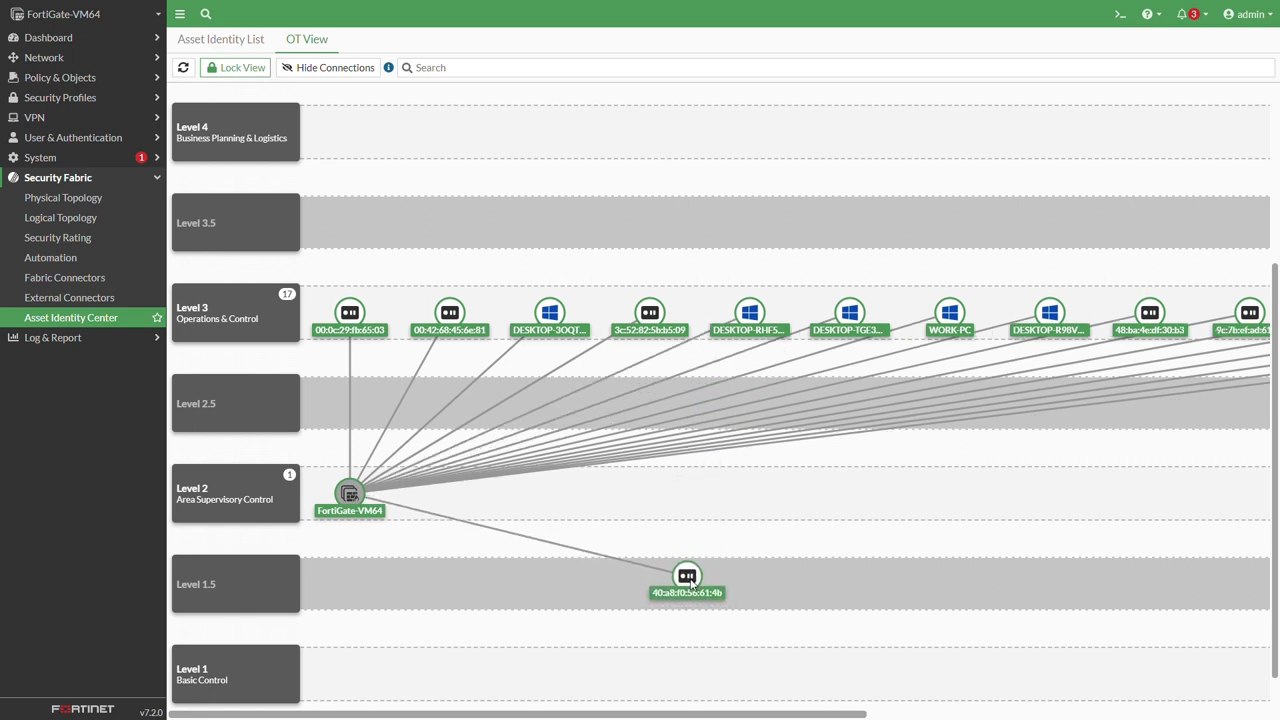
{"action": "left_click_drag", "start_coordinate": [688, 578], "coordinate": [584, 232]}
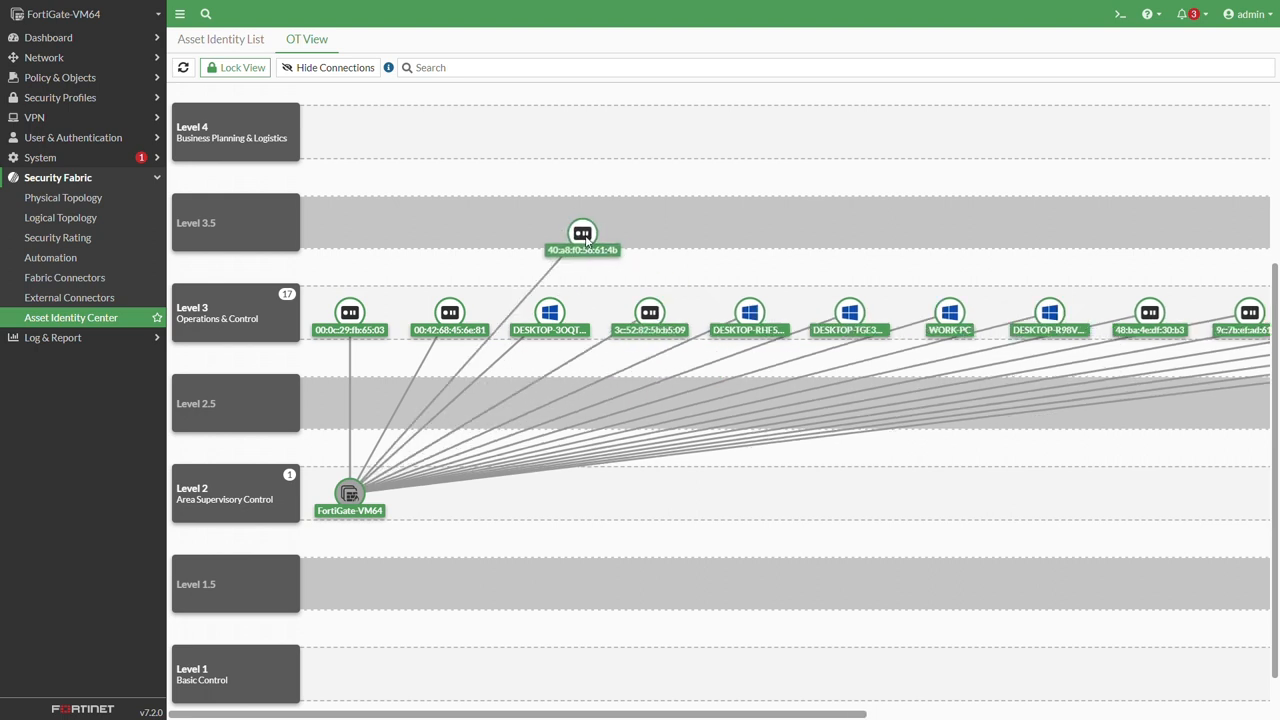
{"action": "left_click_drag", "start_coordinate": [582, 232], "coordinate": [750, 312]}
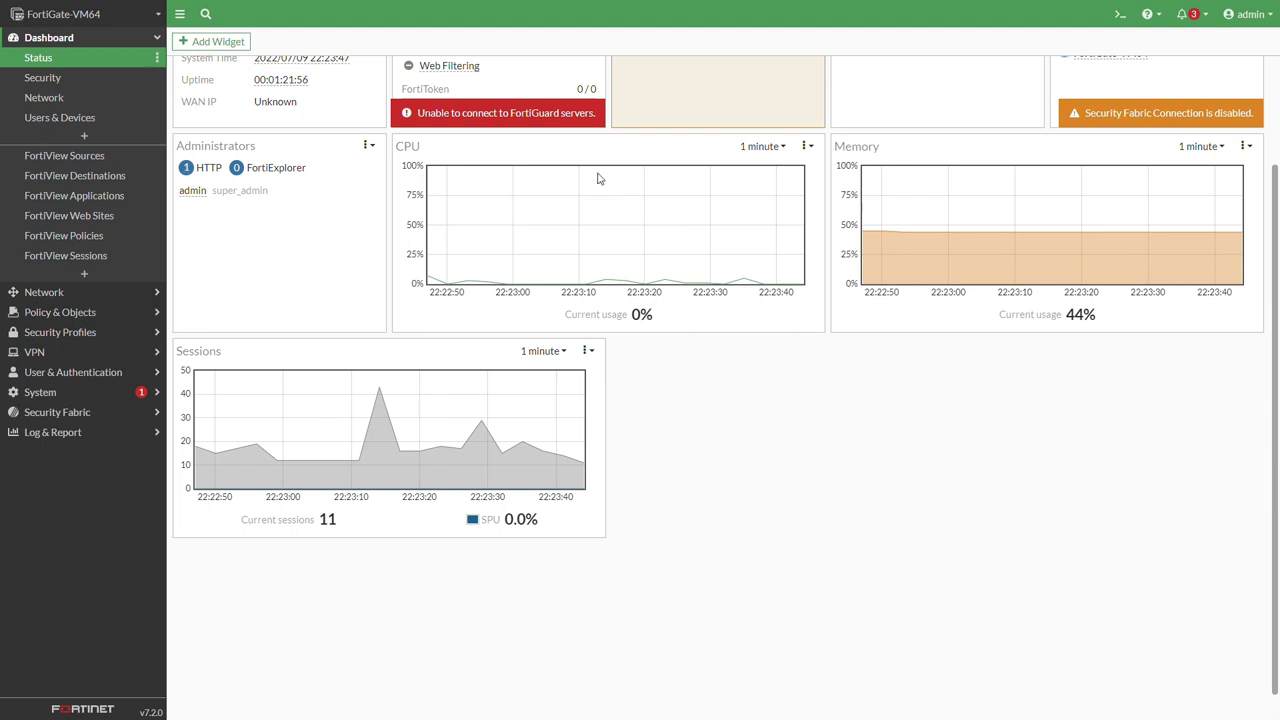
{"action": "mouse_move", "coordinate": [362, 240]}
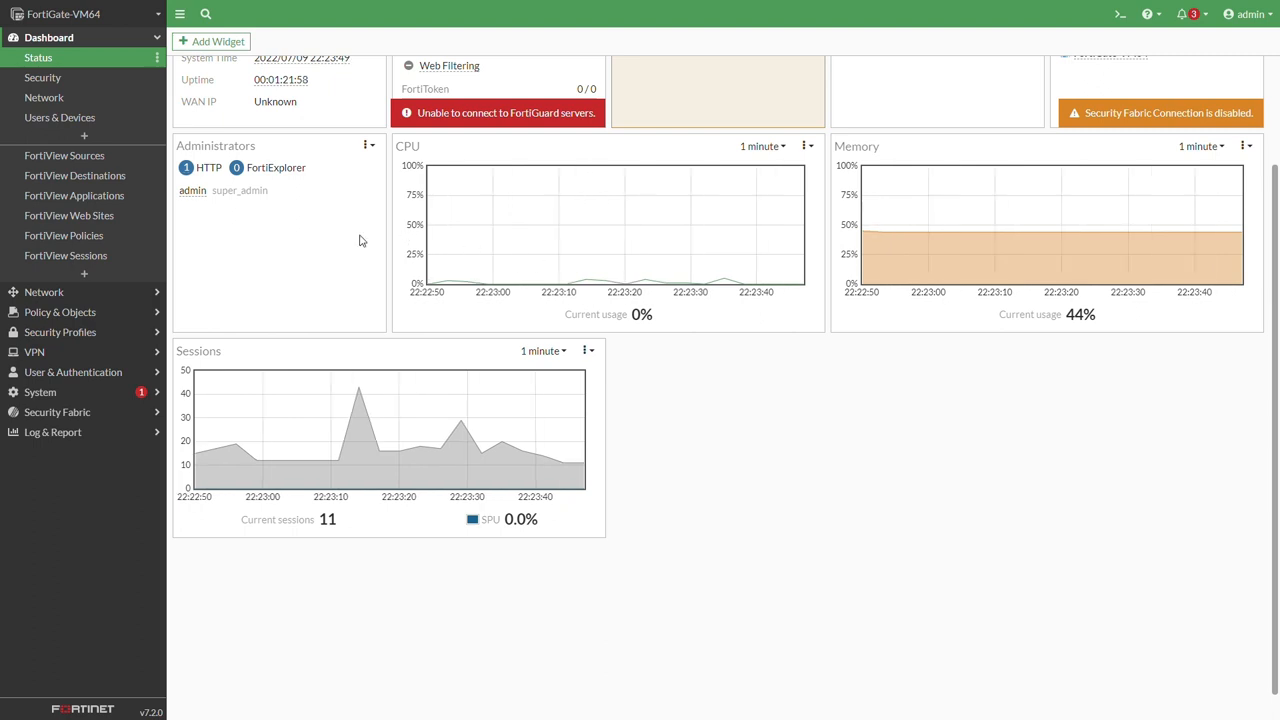
{"action": "mouse_move", "coordinate": [44, 292]}
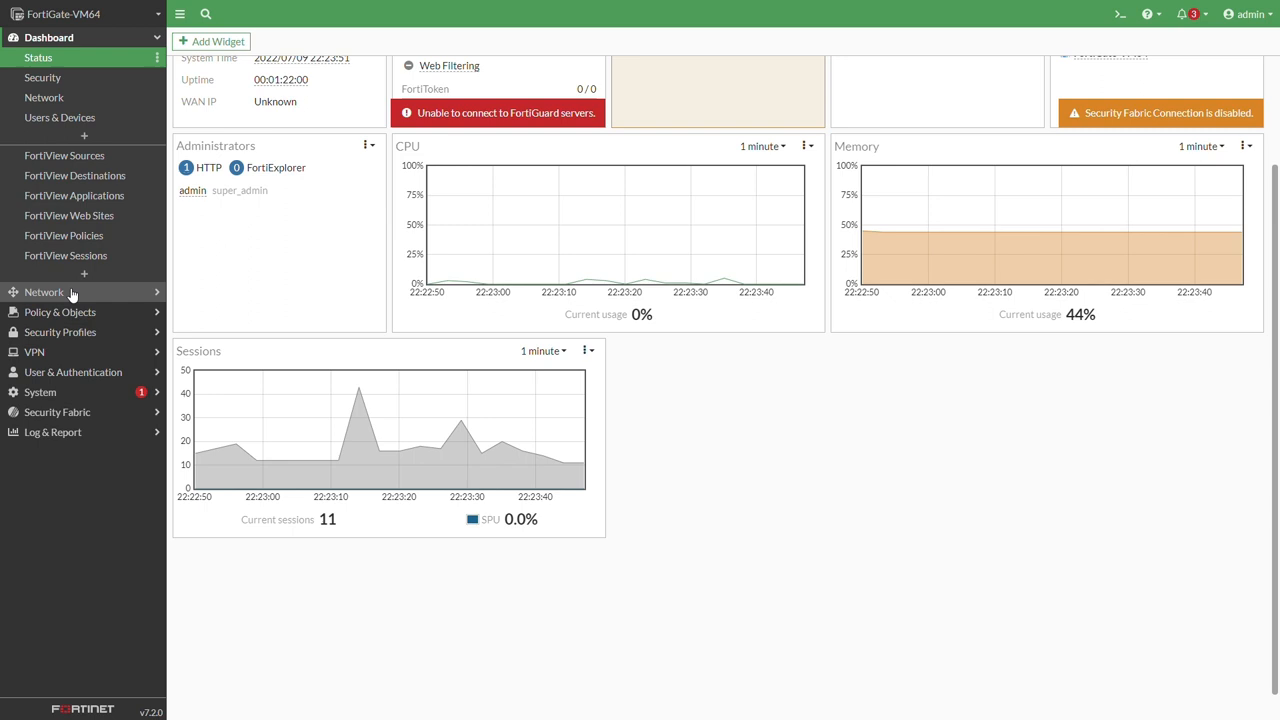
- In System > Feature Visibility, enable the Operational Technology (OT) feature
{"action": "left_click", "coordinate": [44, 292]}
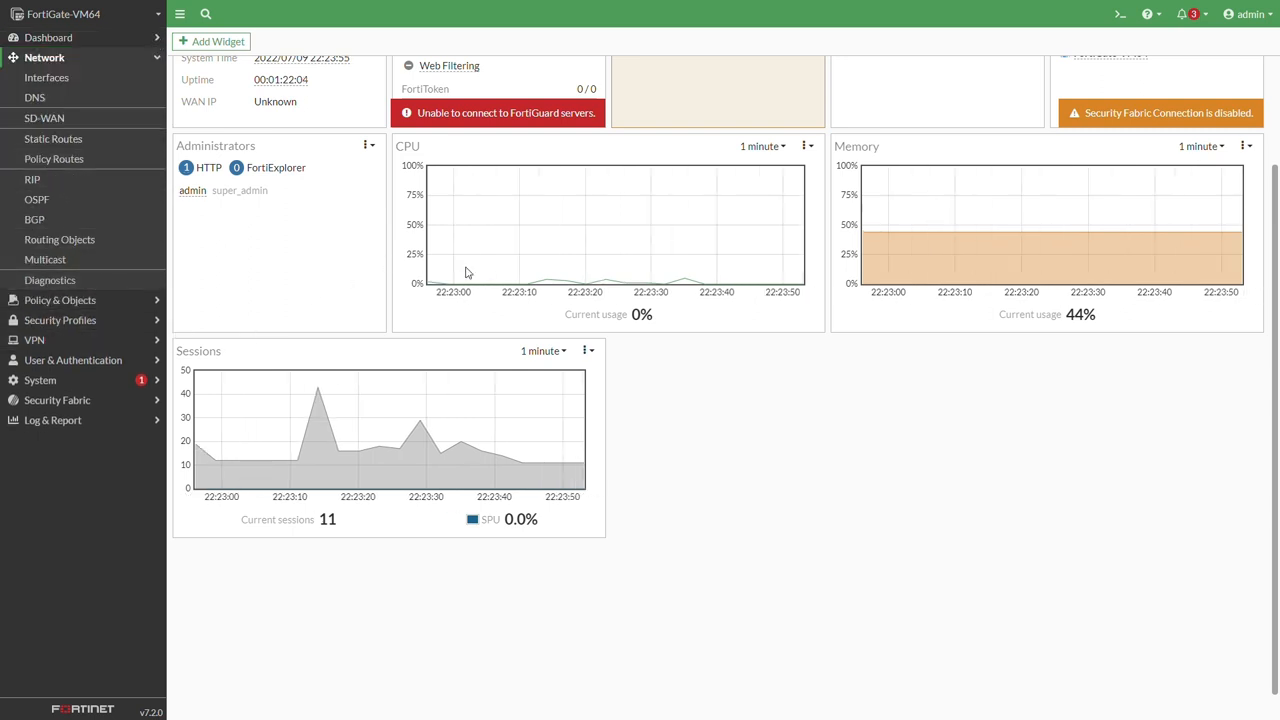
{"action": "mouse_move", "coordinate": [236, 444]}
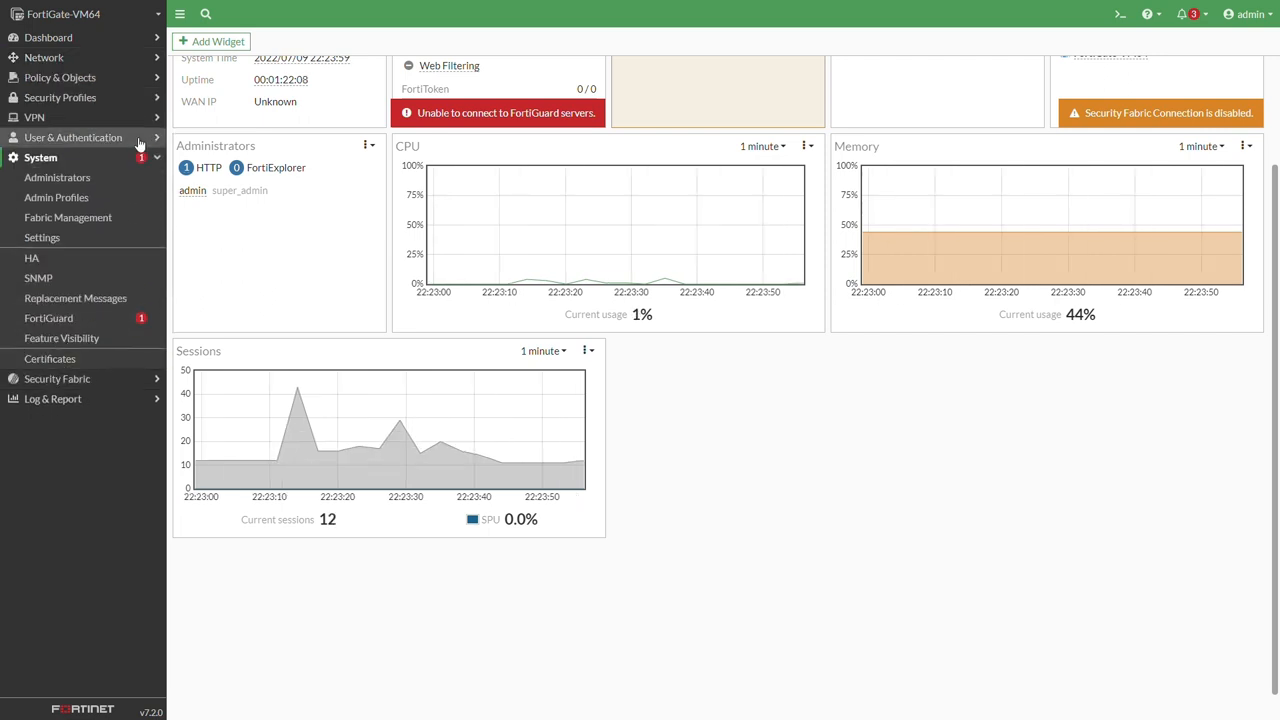
{"action": "left_click", "coordinate": [60, 338]}
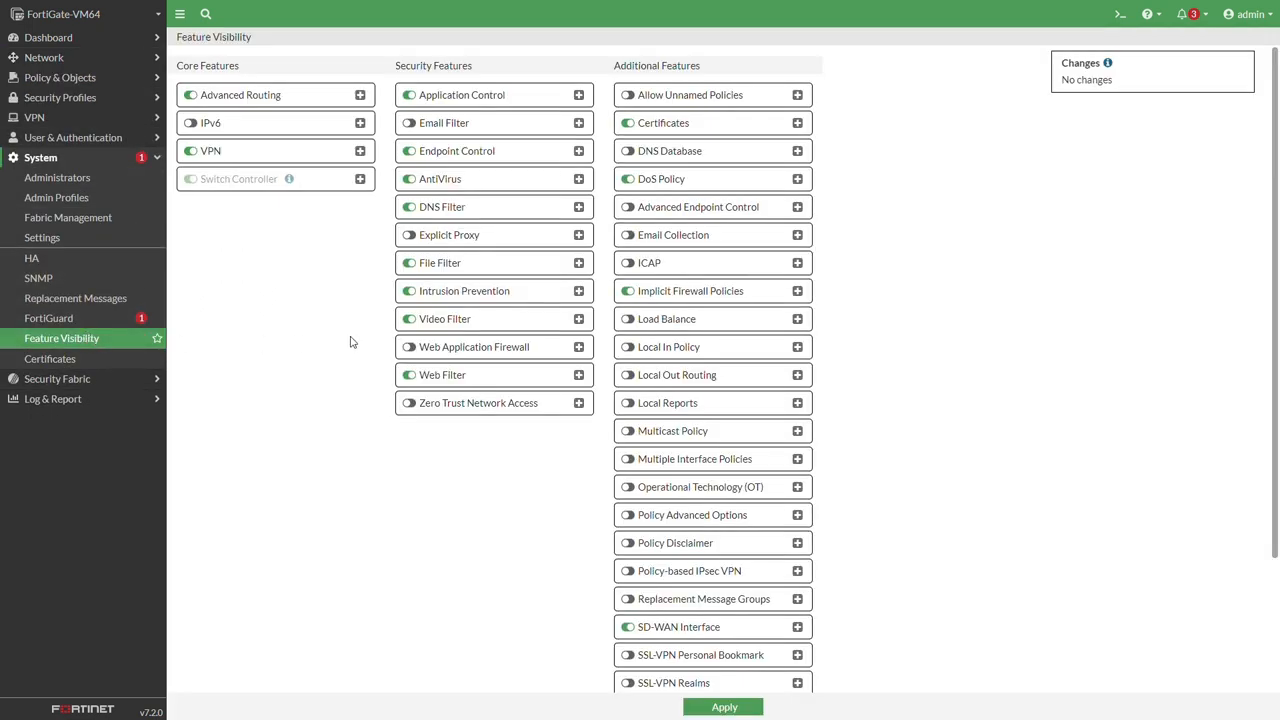
{"action": "scroll", "scroll_direction": "down", "scroll_amount": 3}
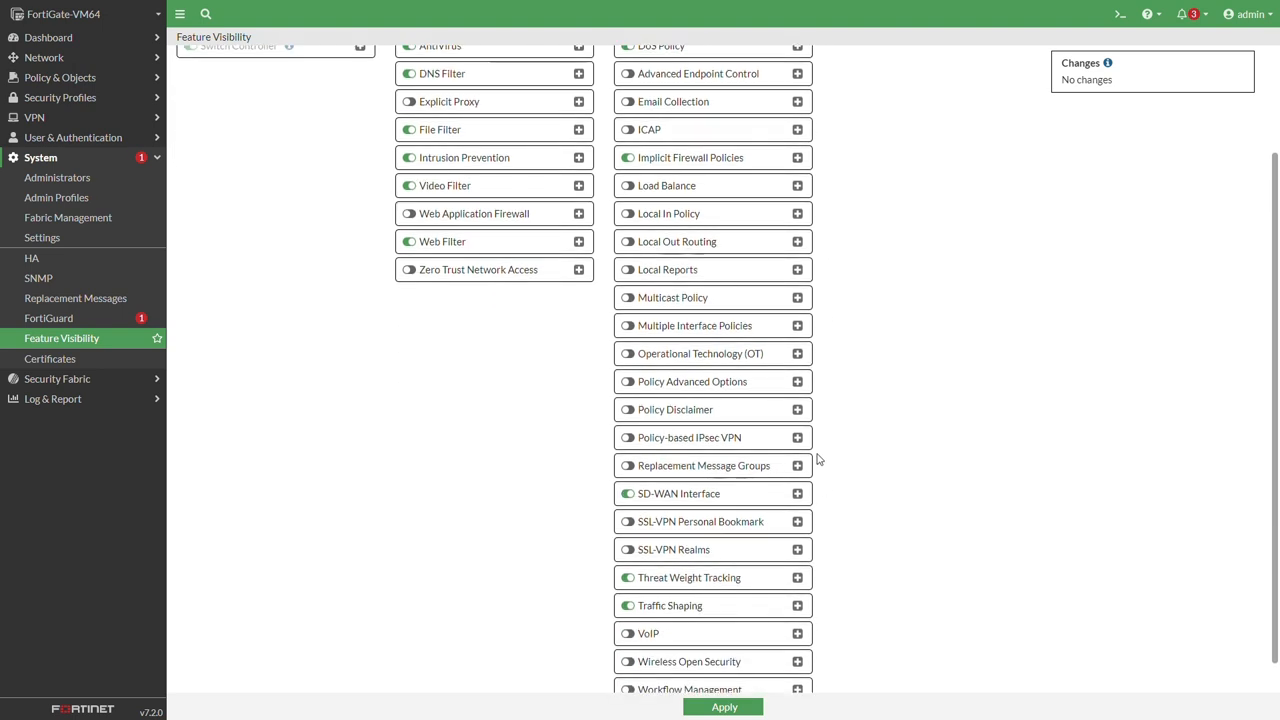
{"action": "left_click", "coordinate": [628, 352]}
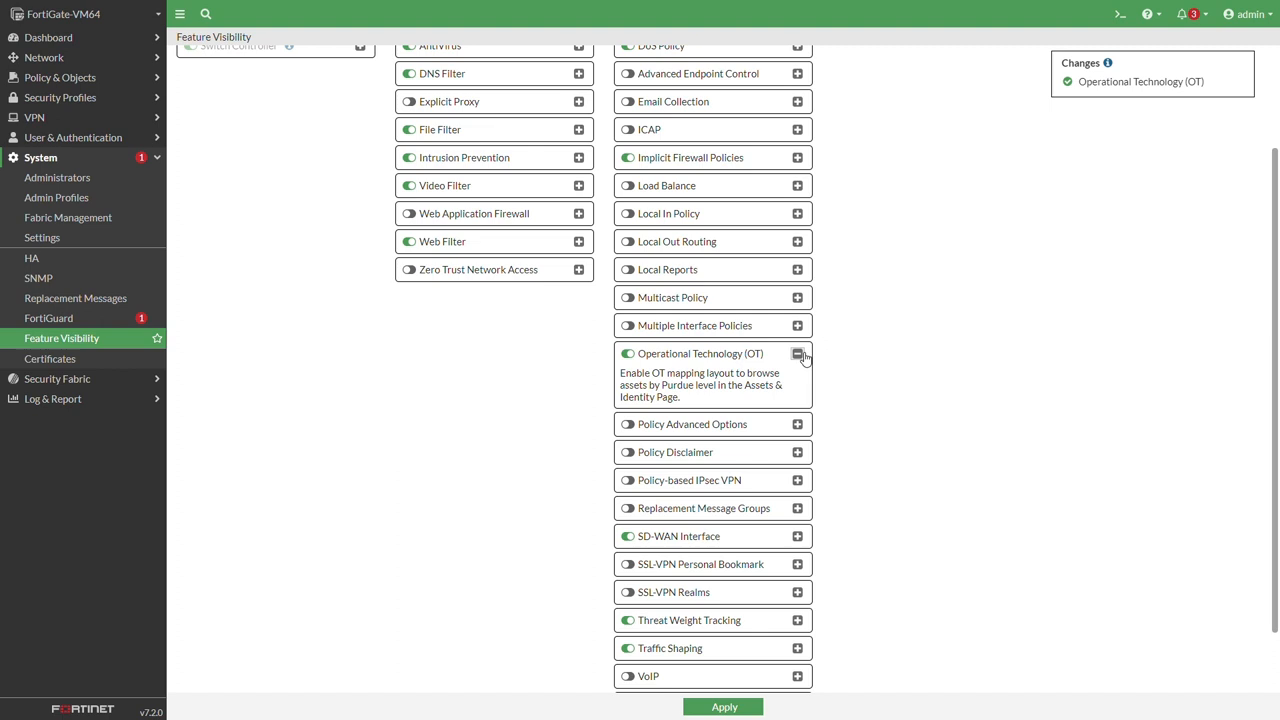
{"action": "mouse_move", "coordinate": [684, 408]}
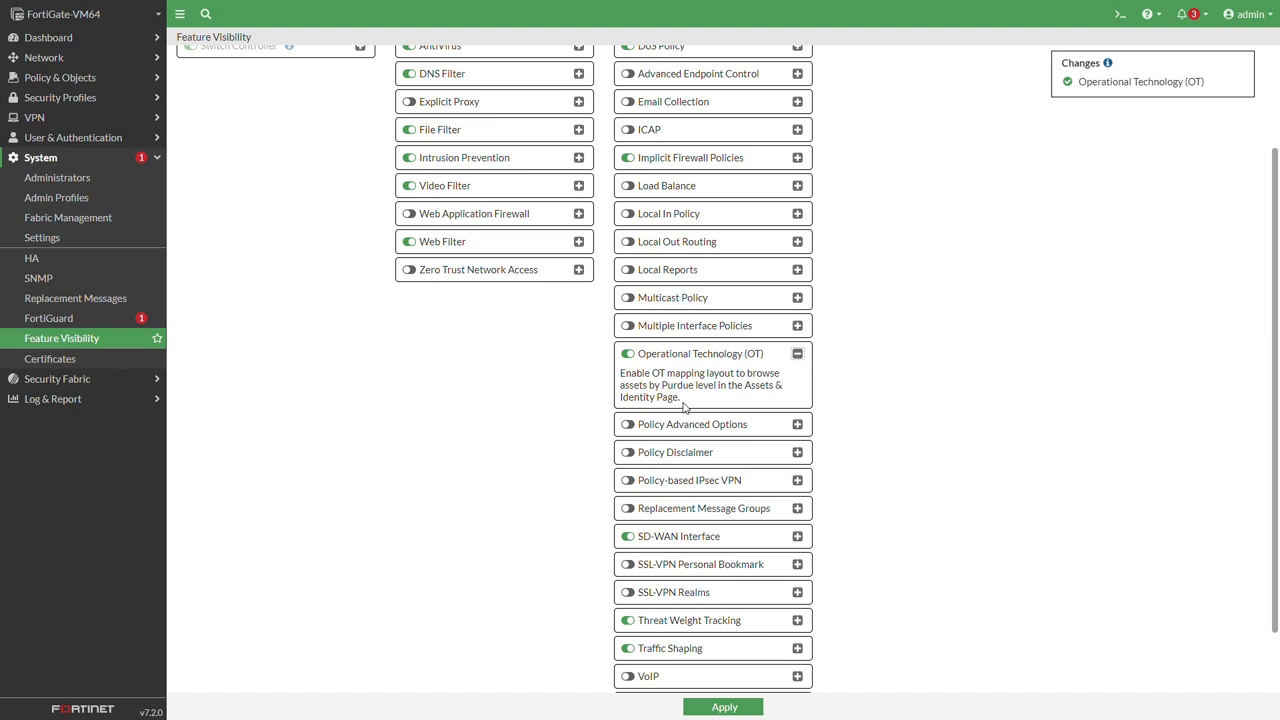
- Review the Purdue level description and apply the feature visibility change
{"action": "double_click", "coordinate": [668, 384]}
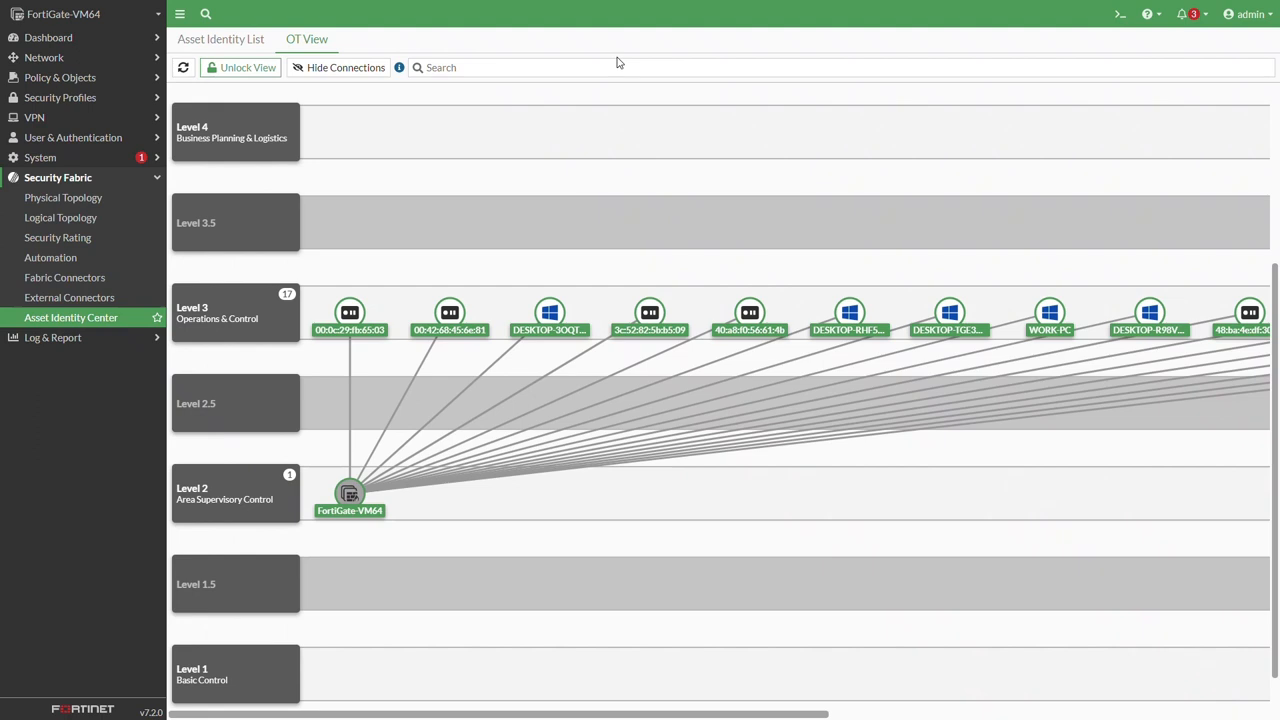
{"action": "left_click", "coordinate": [60, 338]}
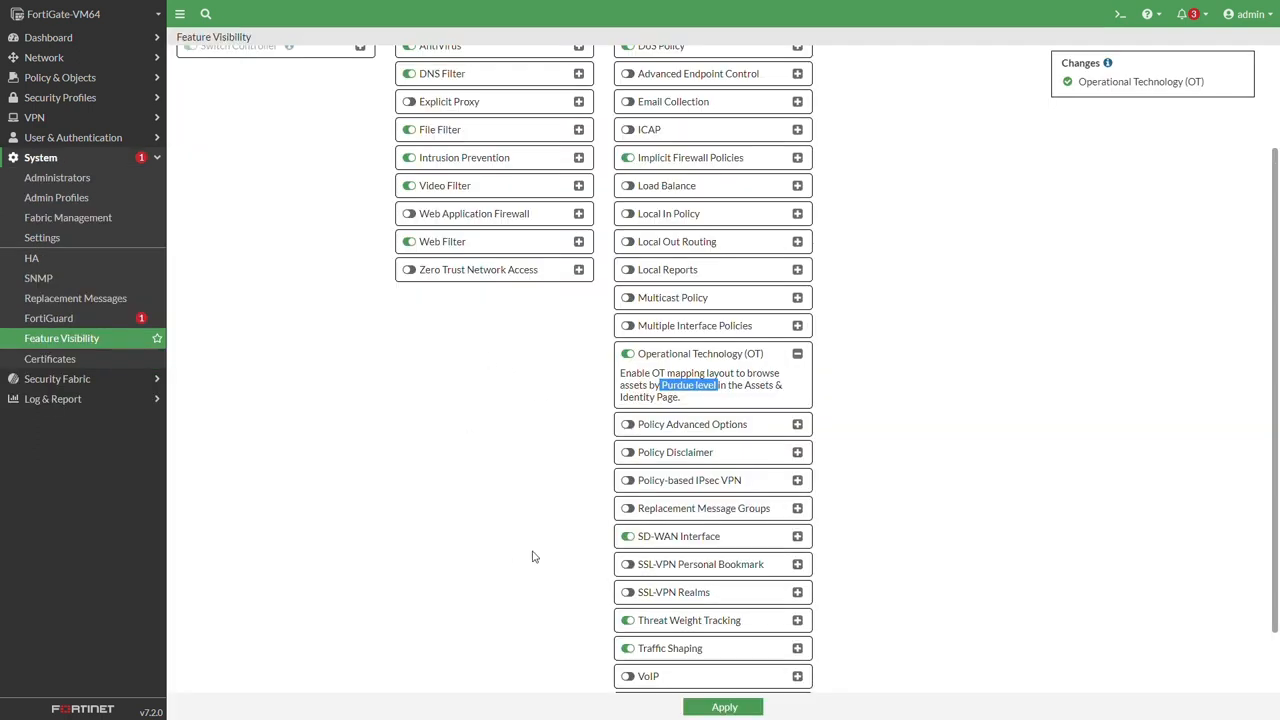
{"action": "left_click", "coordinate": [724, 708]}
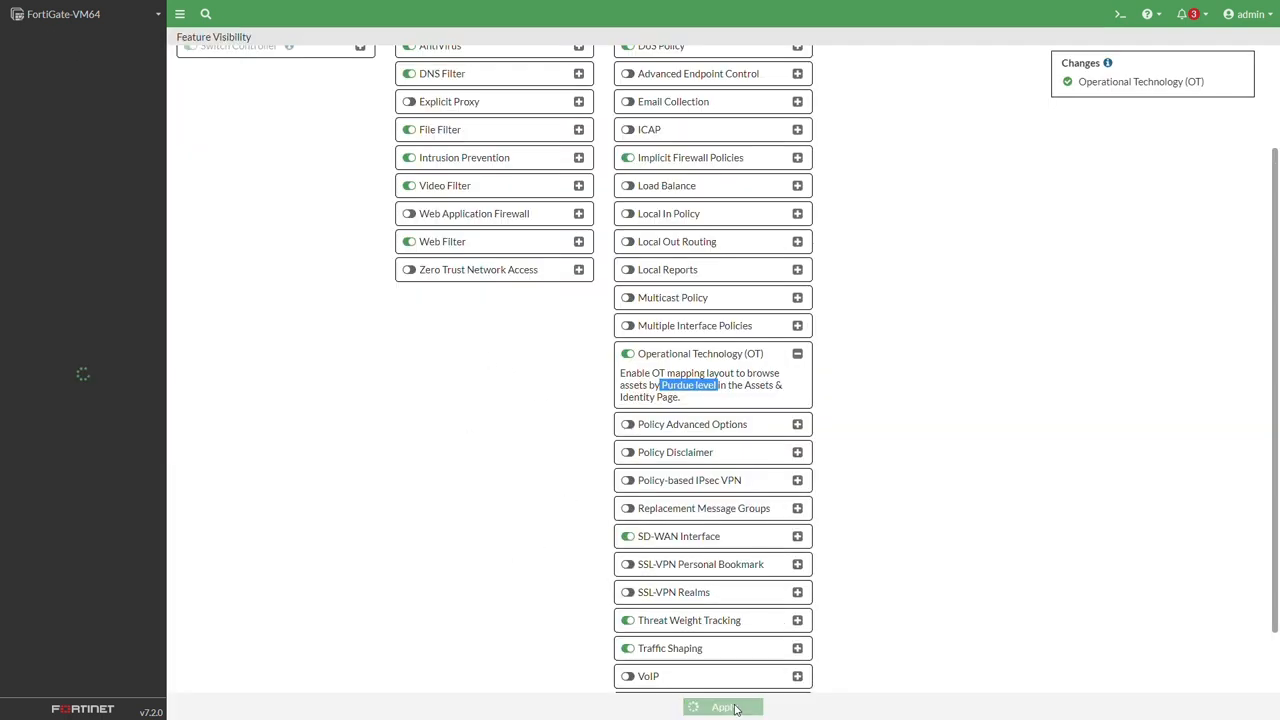
{"action": "left_click", "coordinate": [724, 706]}
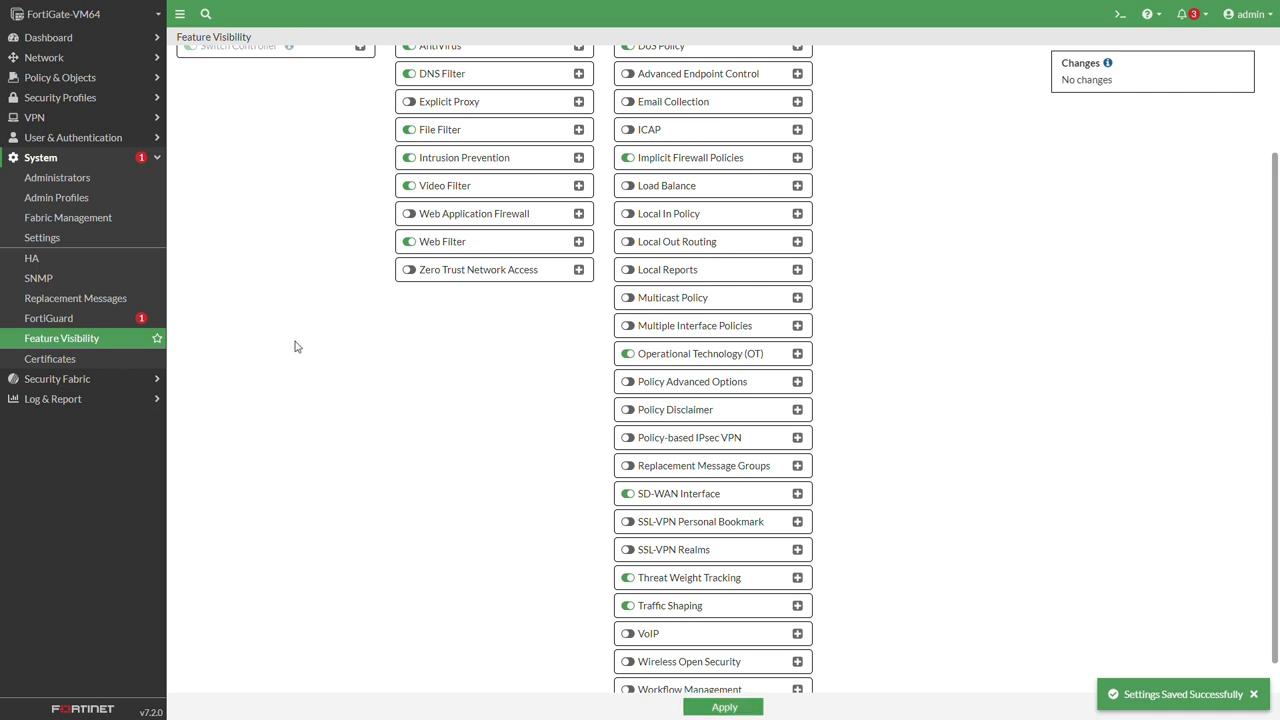
{"action": "mouse_move", "coordinate": [56, 378]}
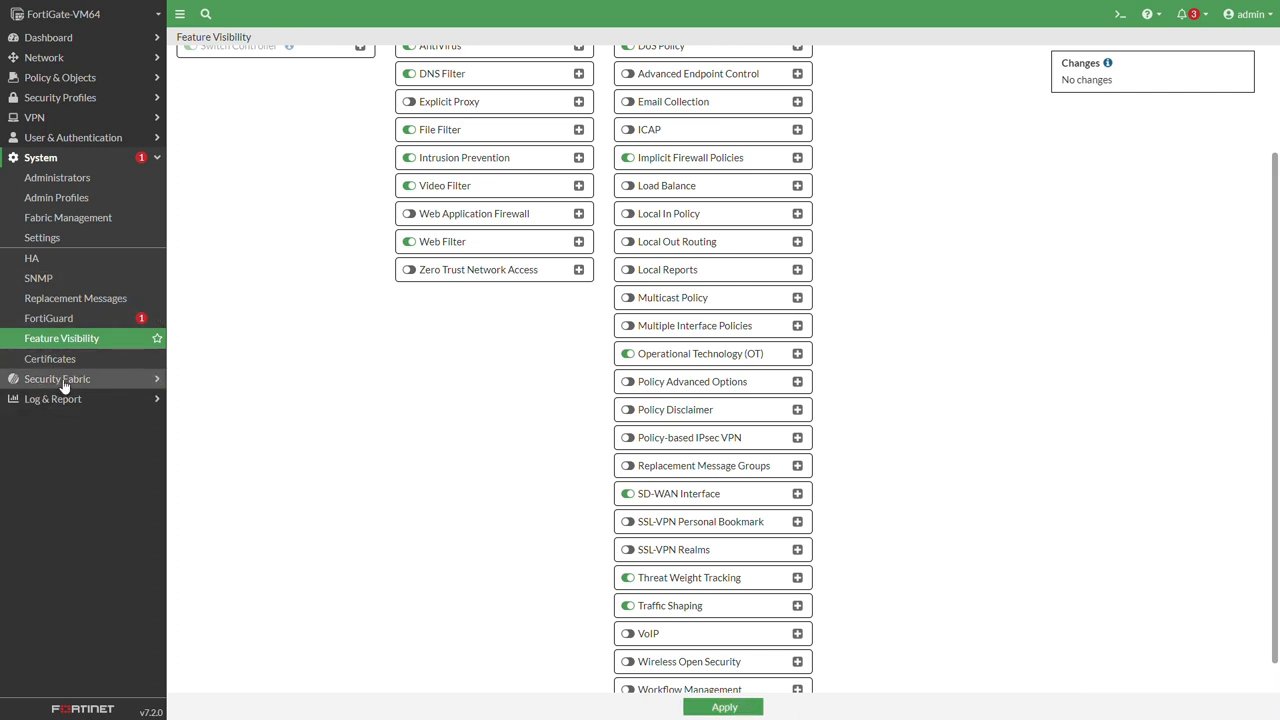
- In Asset Identity Center, add the Purdue Level column to the asset list
{"action": "left_click", "coordinate": [56, 378]}
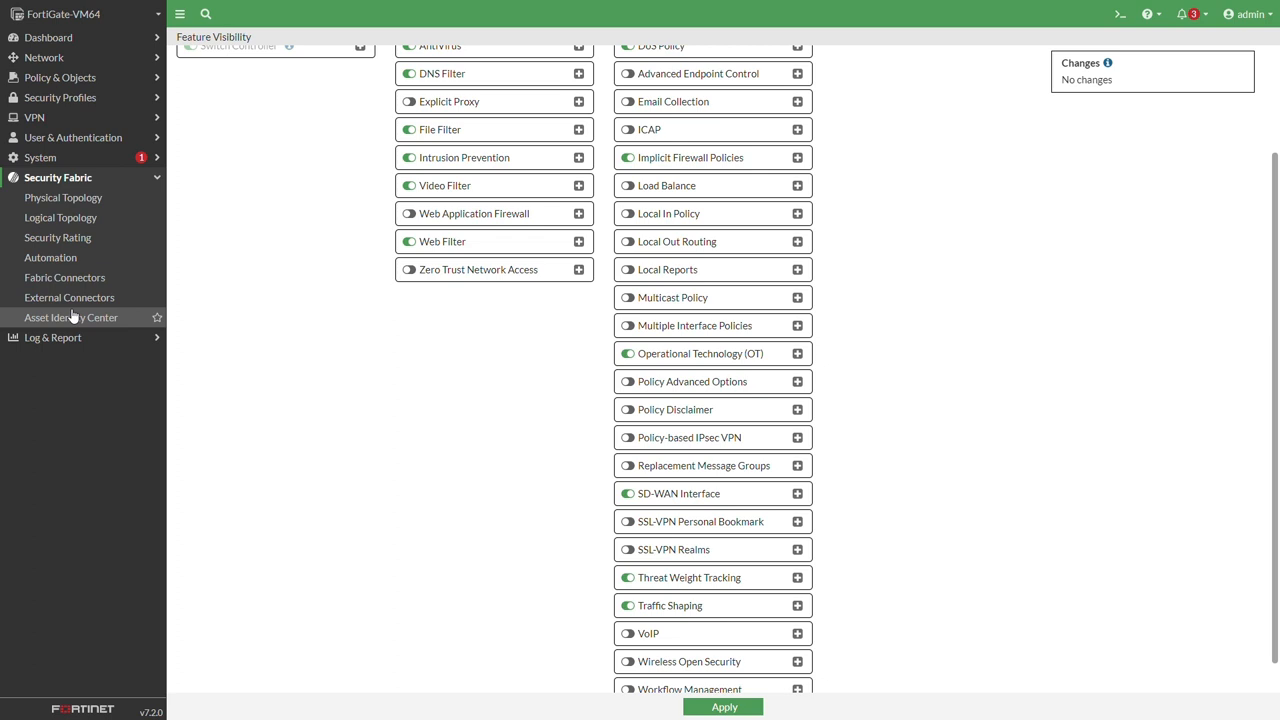
{"action": "left_click", "coordinate": [72, 316]}
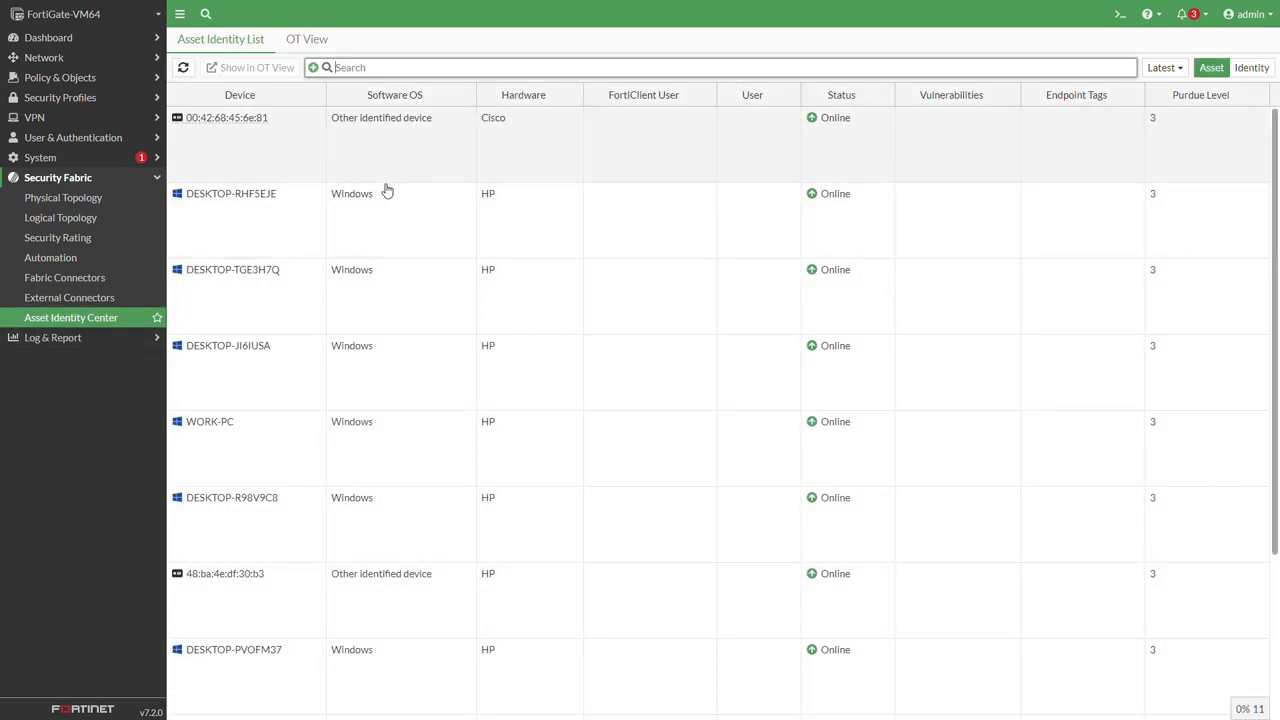
{"action": "mouse_move", "coordinate": [276, 708]}
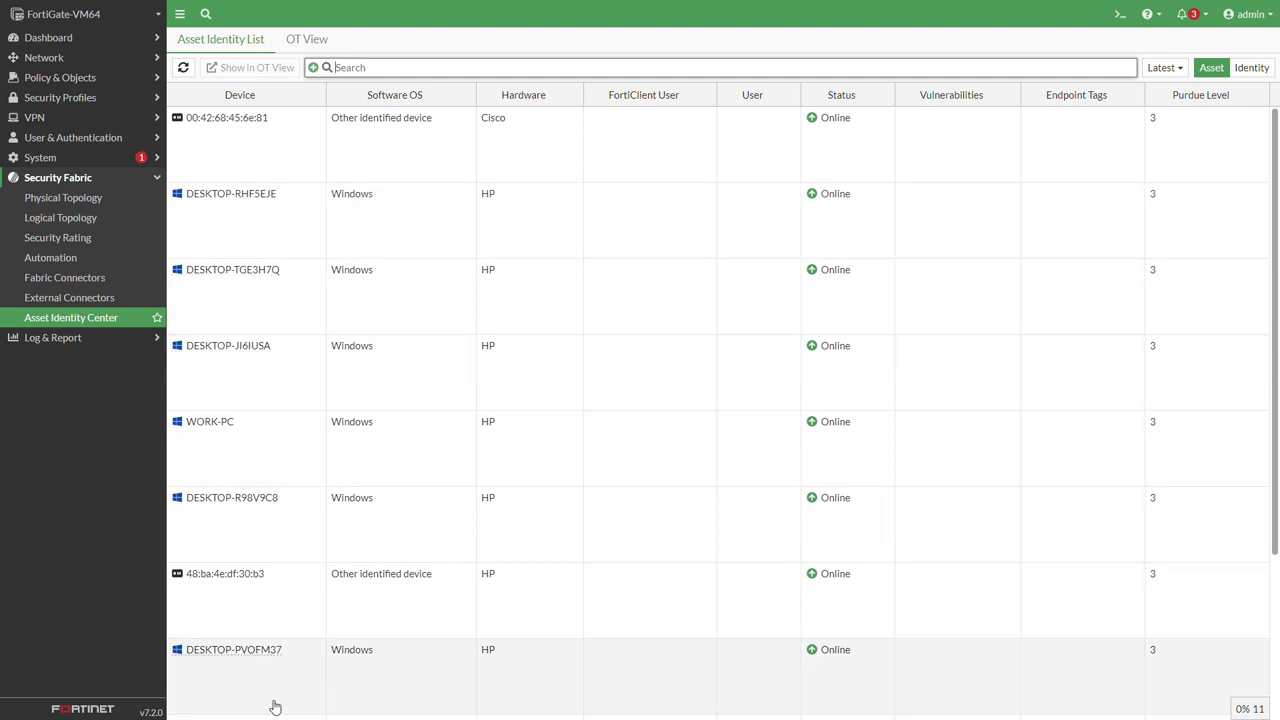
{"action": "mouse_move", "coordinate": [348, 470]}
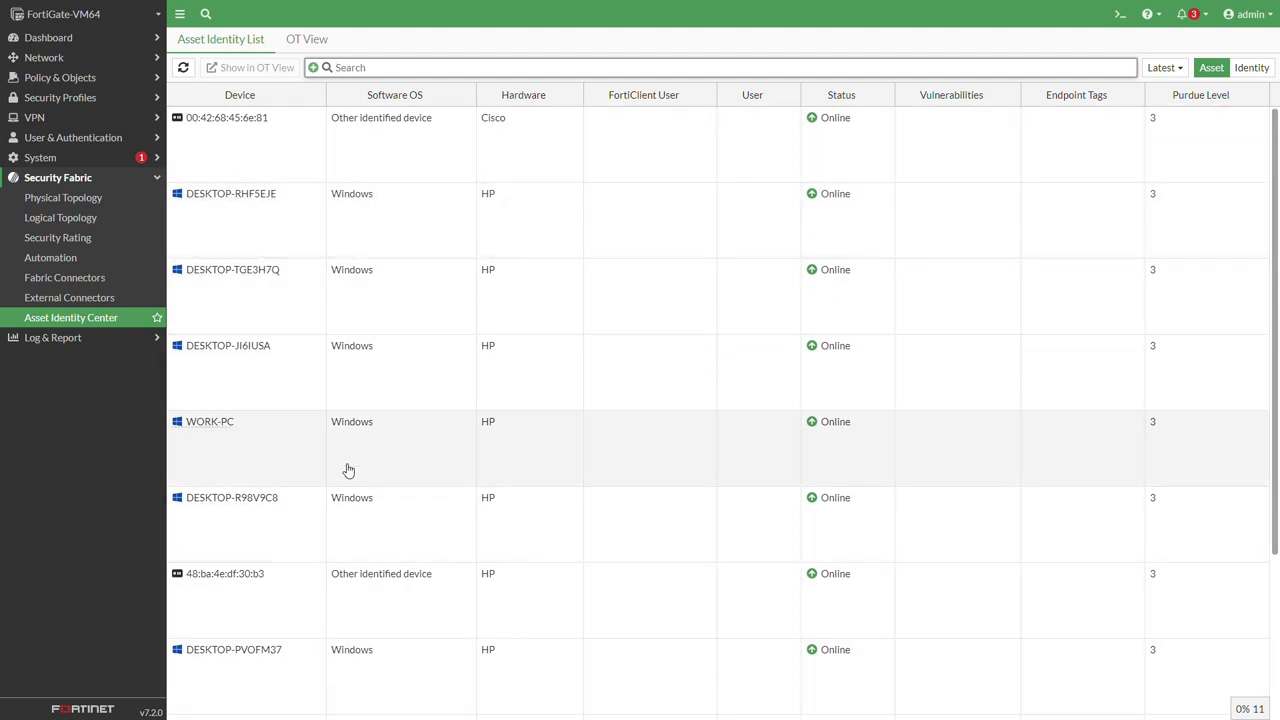
{"action": "mouse_move", "coordinate": [1044, 250]}
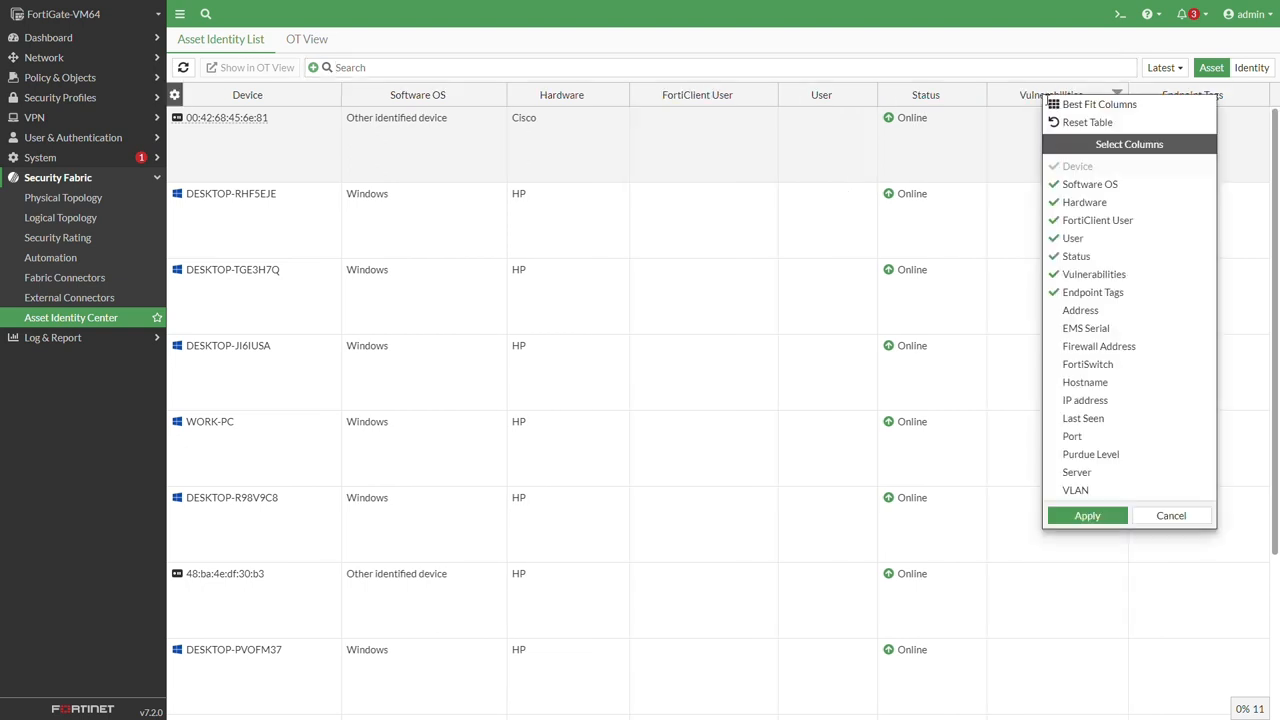
{"action": "mouse_move", "coordinate": [1120, 310]}
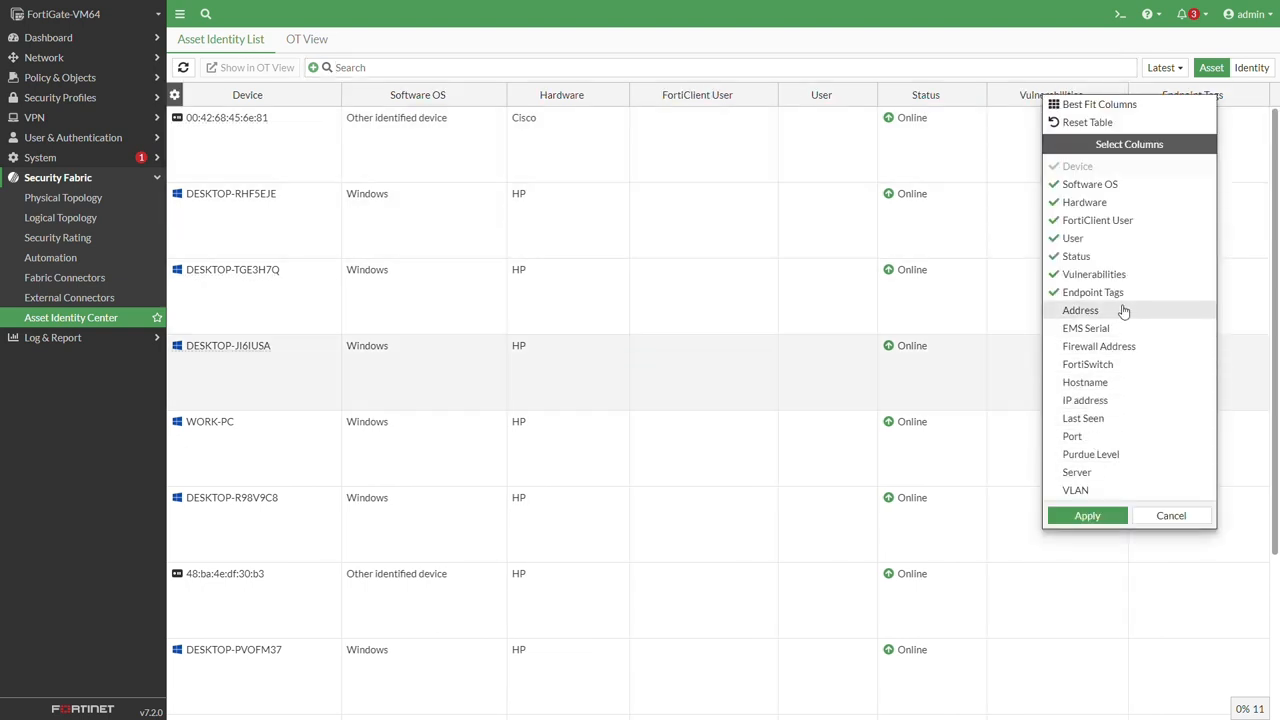
{"action": "mouse_move", "coordinate": [1084, 382]}
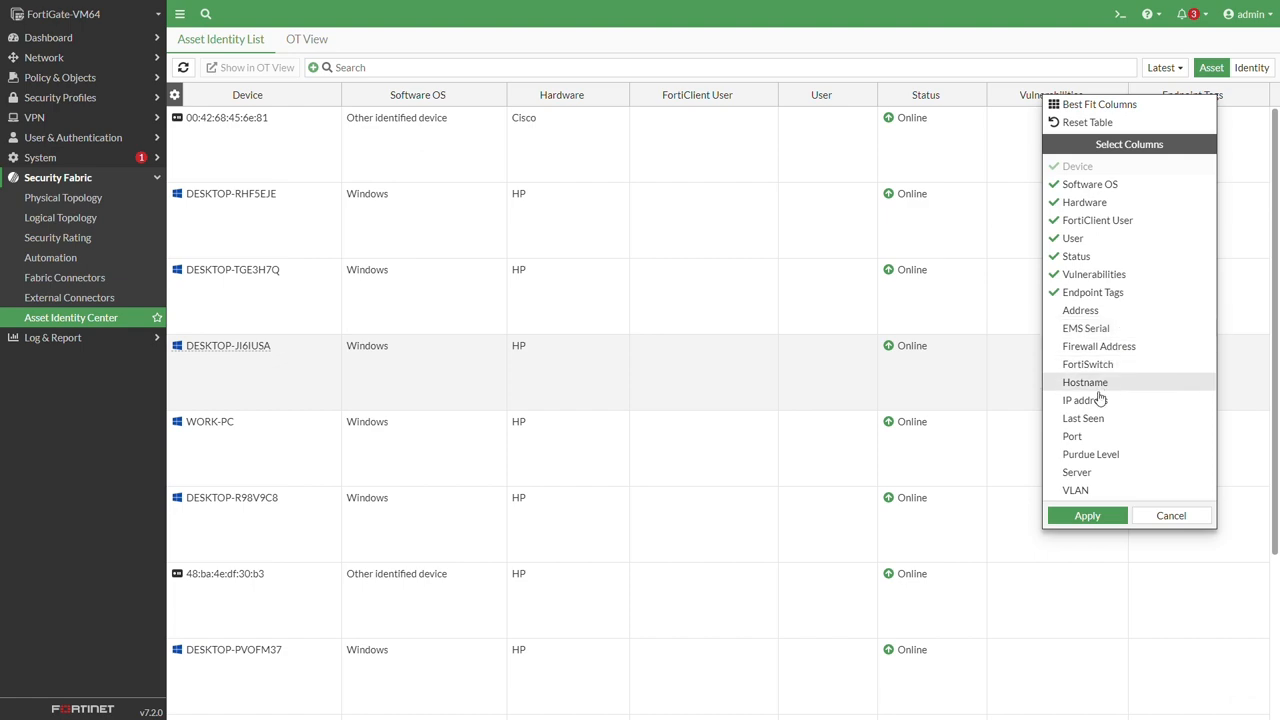
{"action": "mouse_move", "coordinate": [1092, 454]}
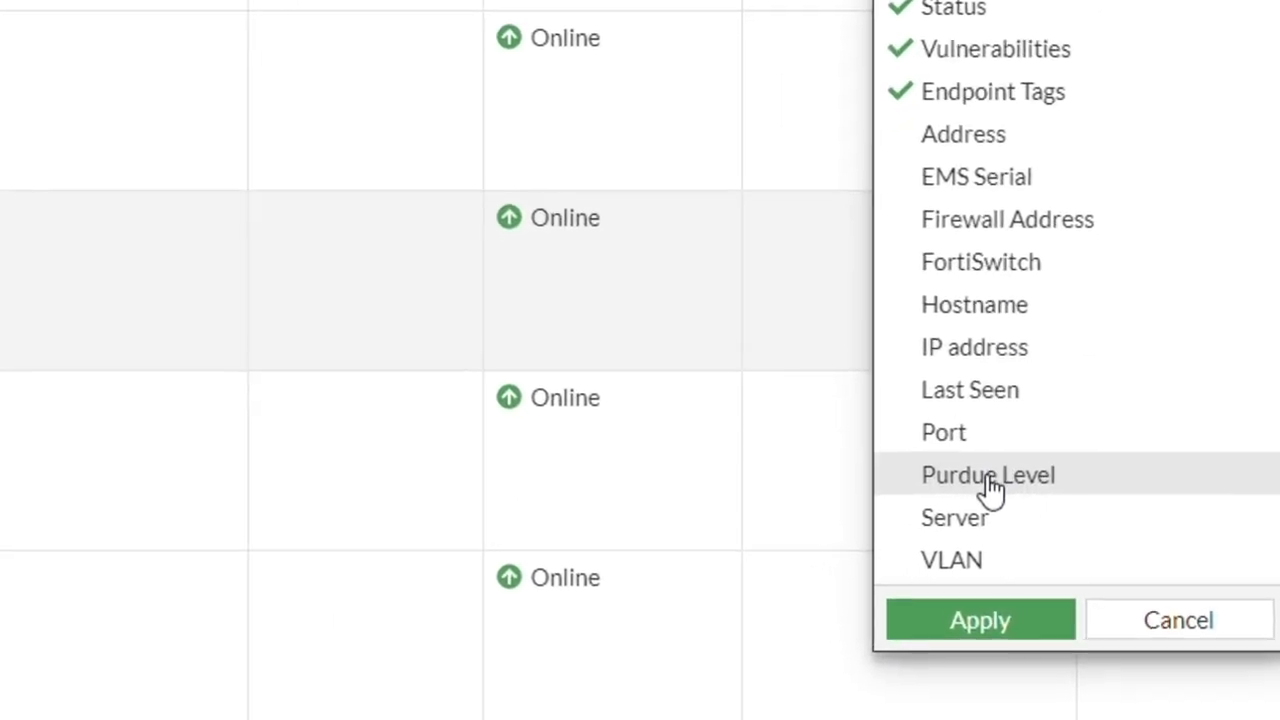
{"action": "left_click", "coordinate": [988, 474]}
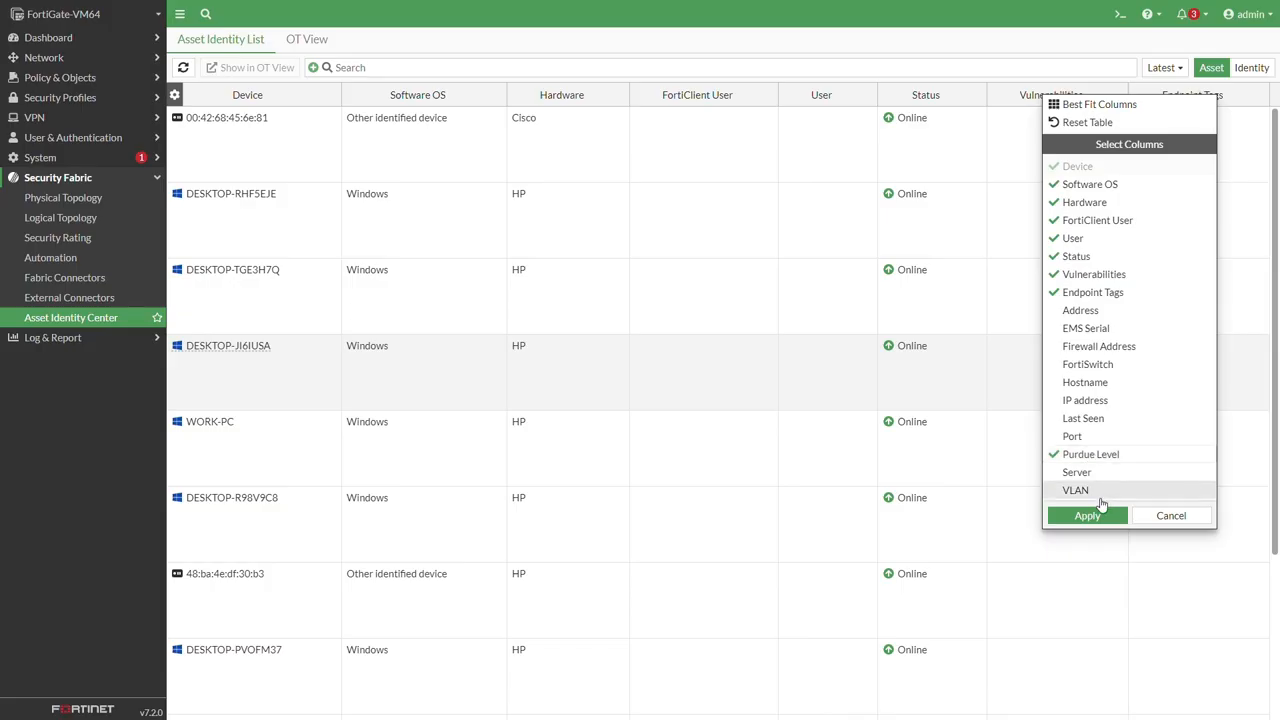
{"action": "left_click", "coordinate": [1086, 516]}
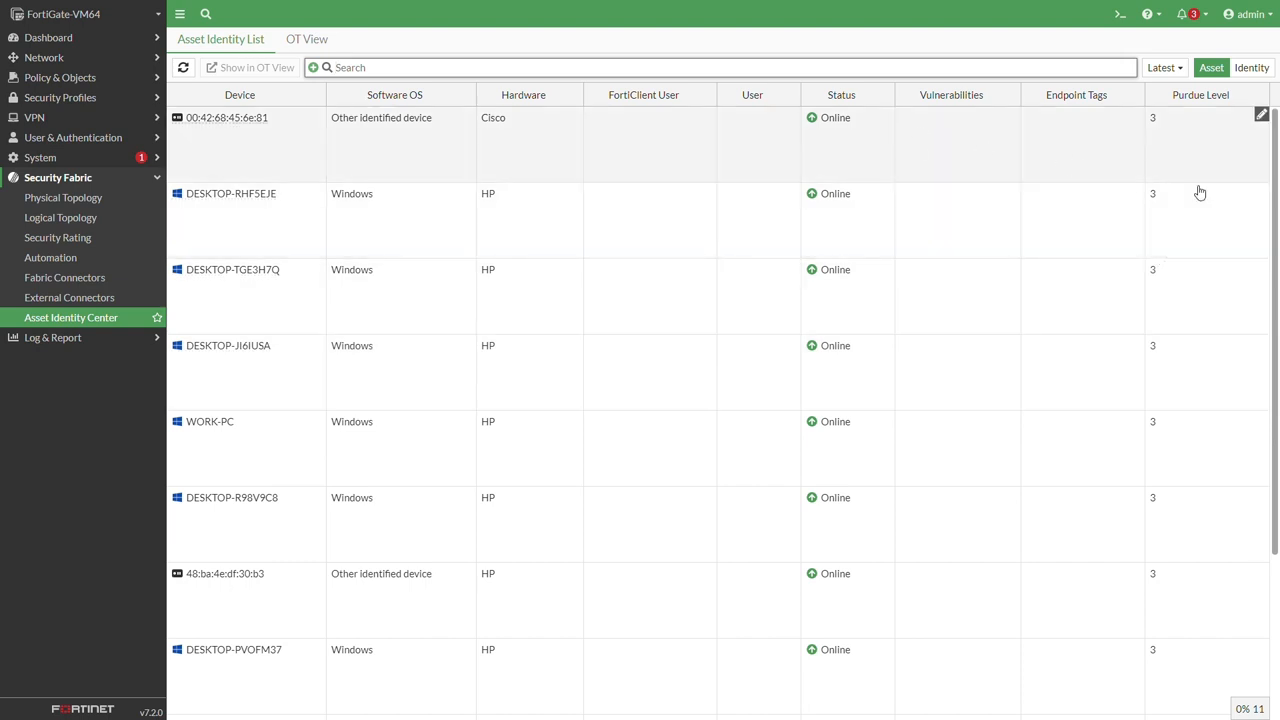
{"action": "mouse_move", "coordinate": [1174, 174]}
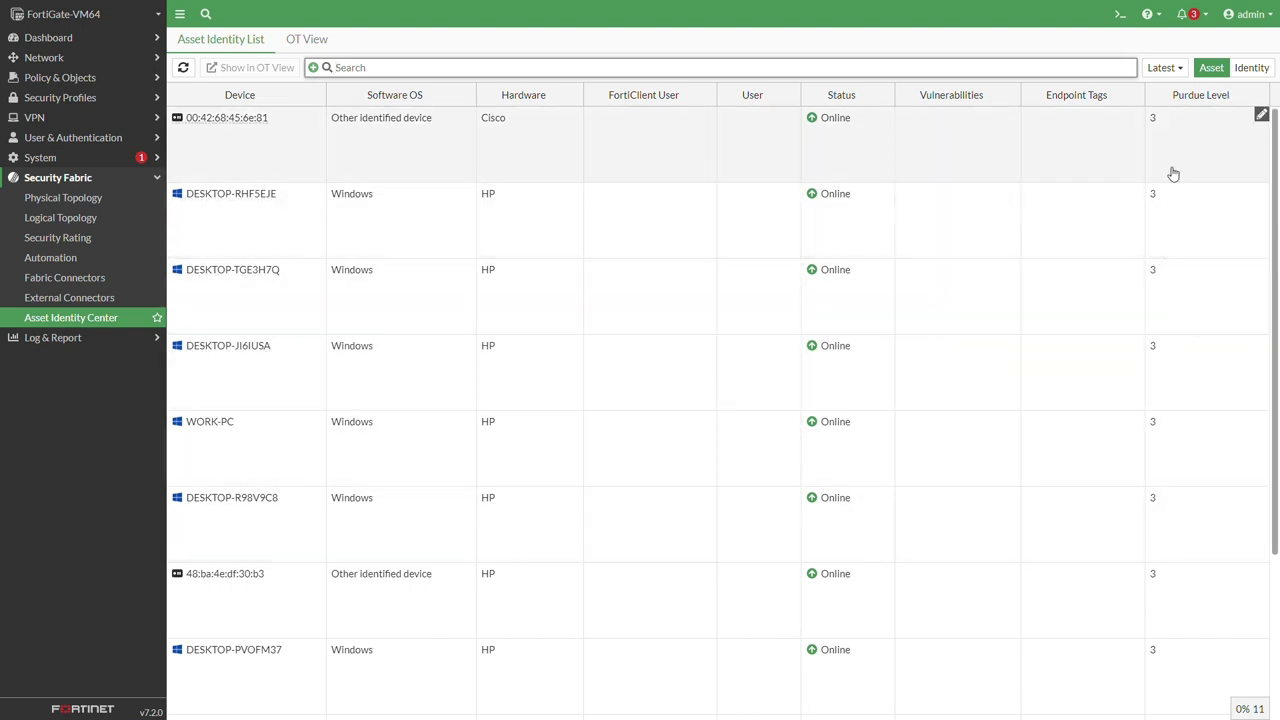
{"action": "mouse_move", "coordinate": [1200, 260]}
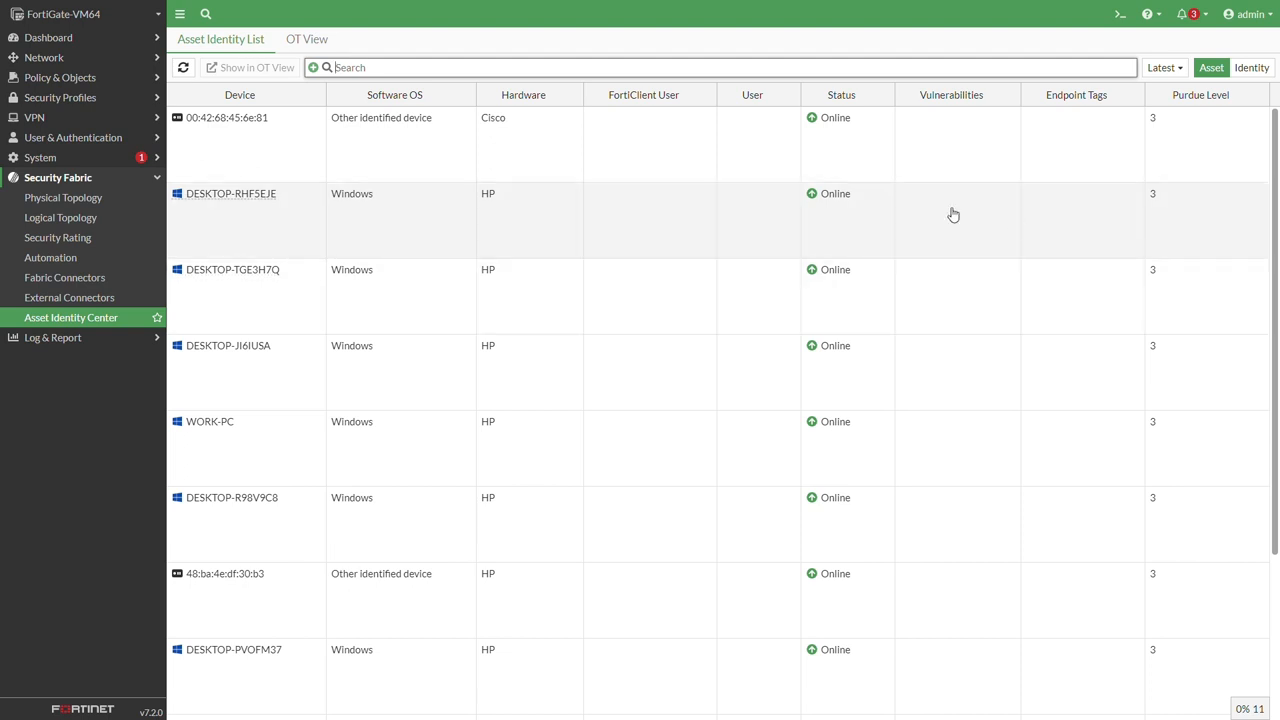
- Set DESKTOP-TGE3H7Q's Purdue level to 2 and apply it
{"action": "left_click", "coordinate": [240, 210]}
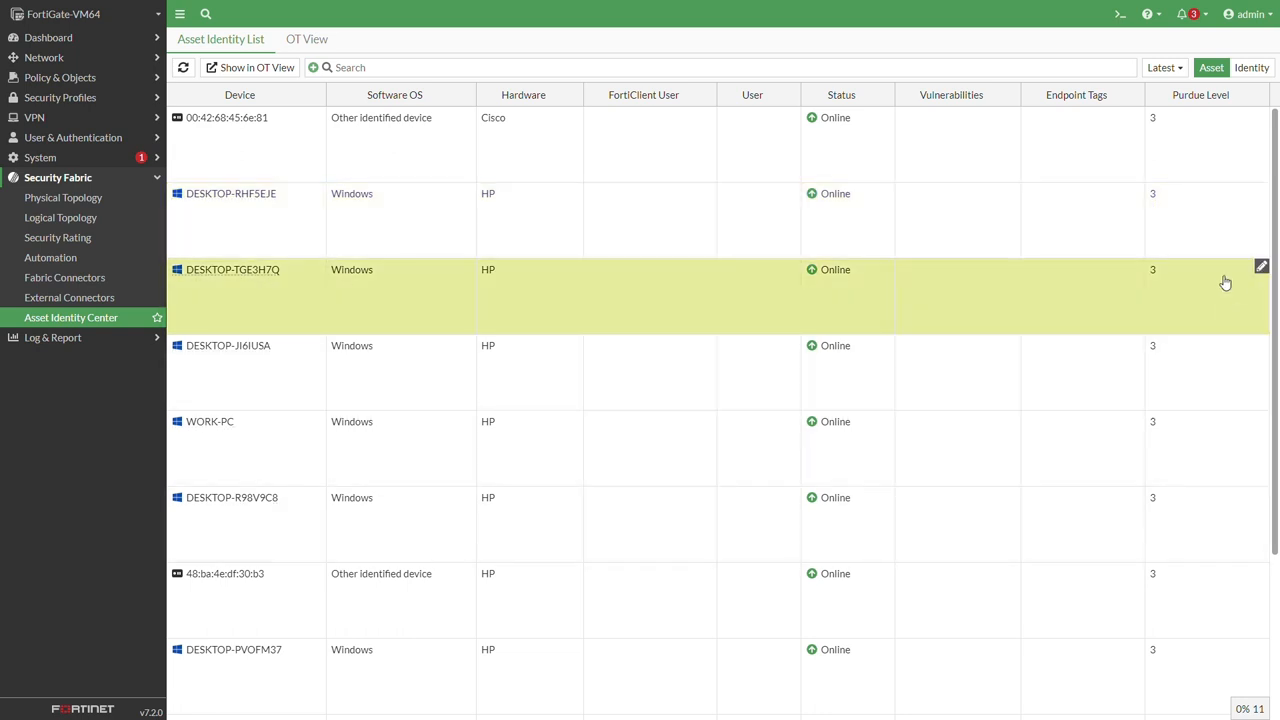
{"action": "left_click", "coordinate": [1260, 268]}
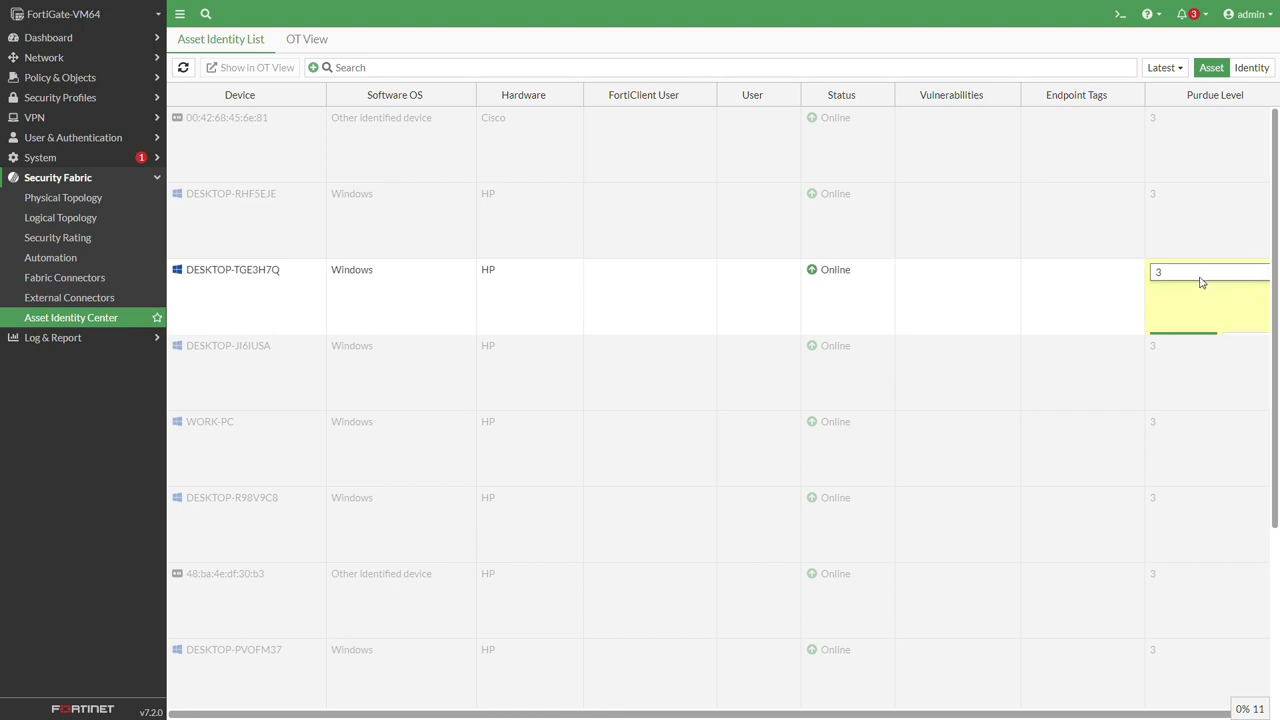
{"action": "mouse_move", "coordinate": [1276, 362]}
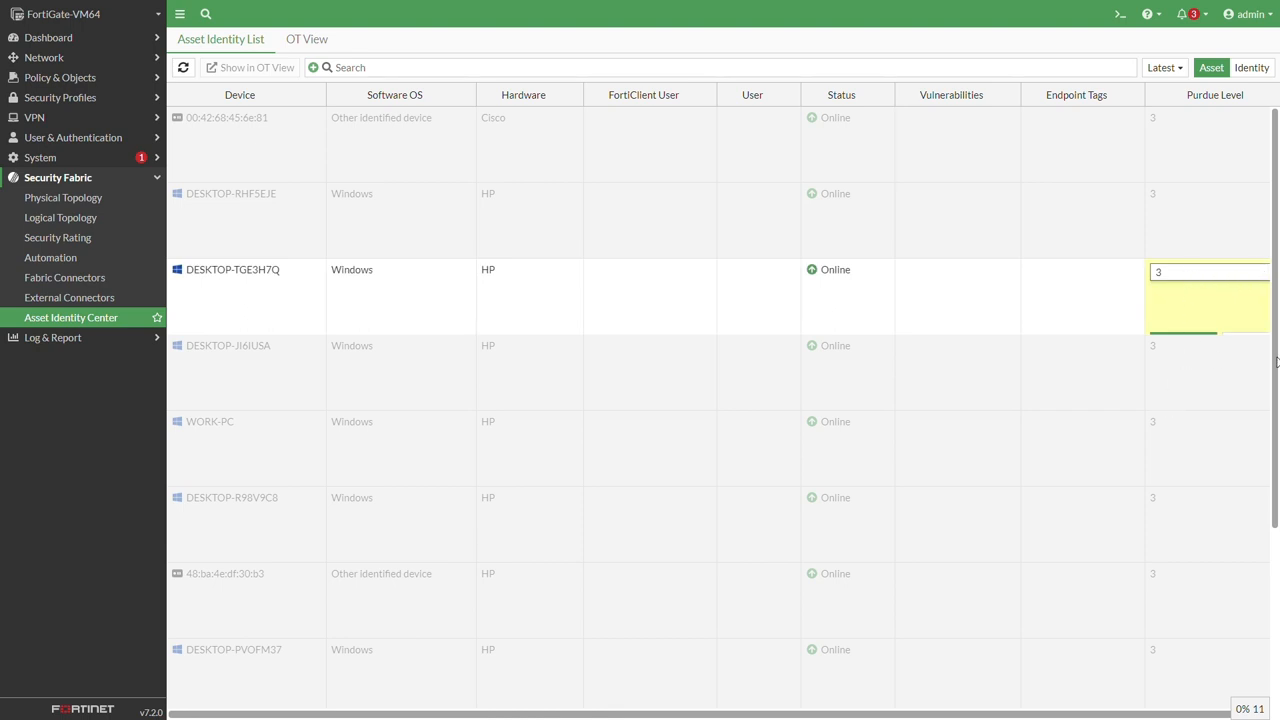
{"action": "mouse_move", "coordinate": [1204, 368]}
{"action": "type", "text": "2"}
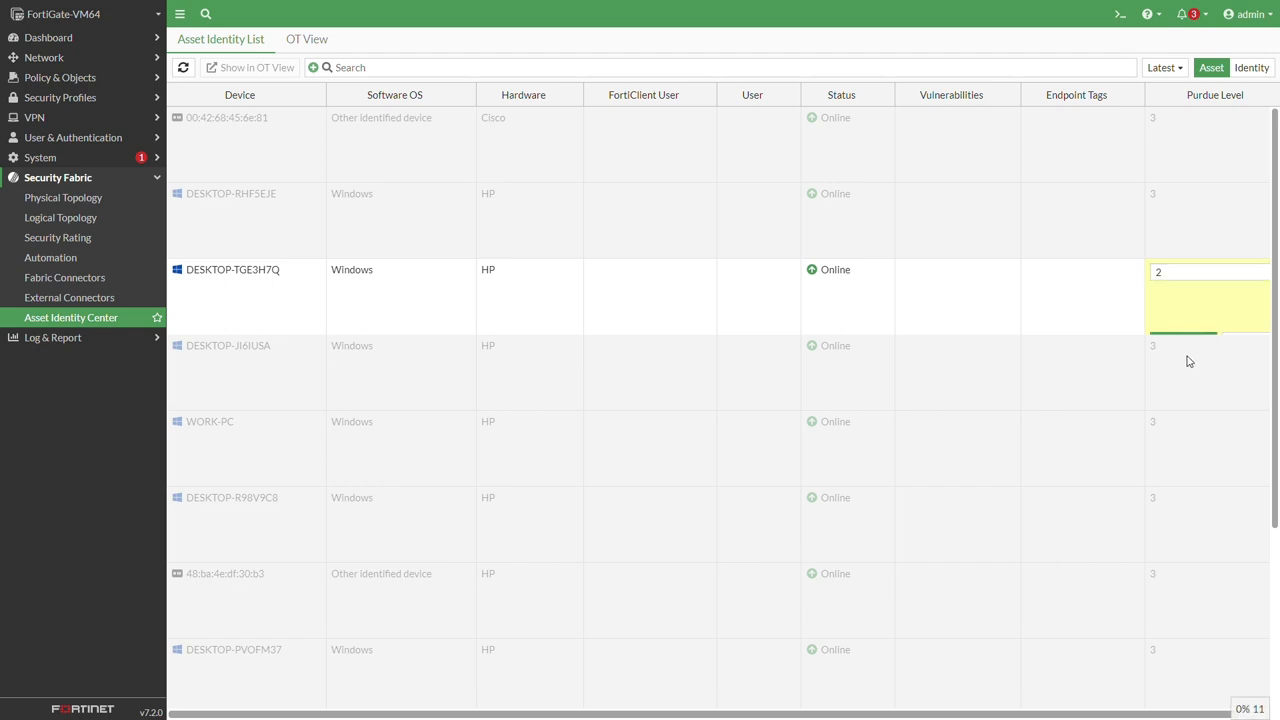
{"action": "mouse_move", "coordinate": [930, 364]}
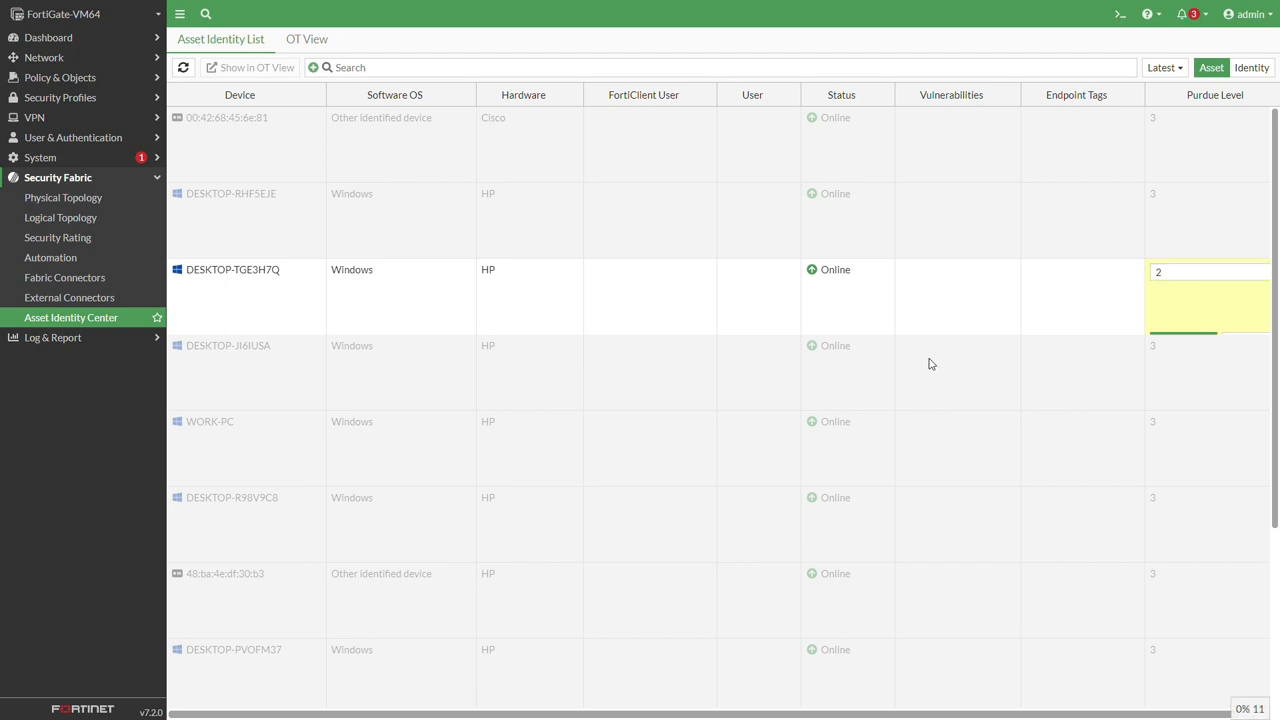
{"action": "mouse_move", "coordinate": [1216, 252]}
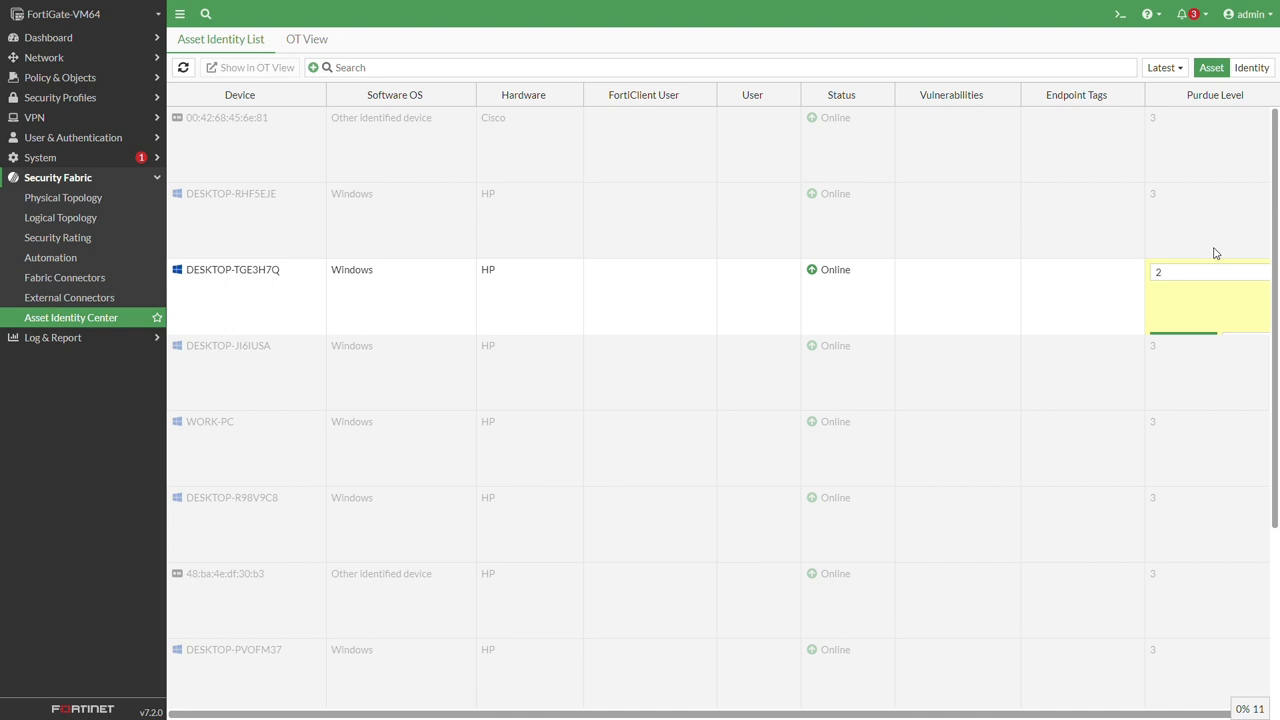
{"action": "mouse_move", "coordinate": [1220, 304]}
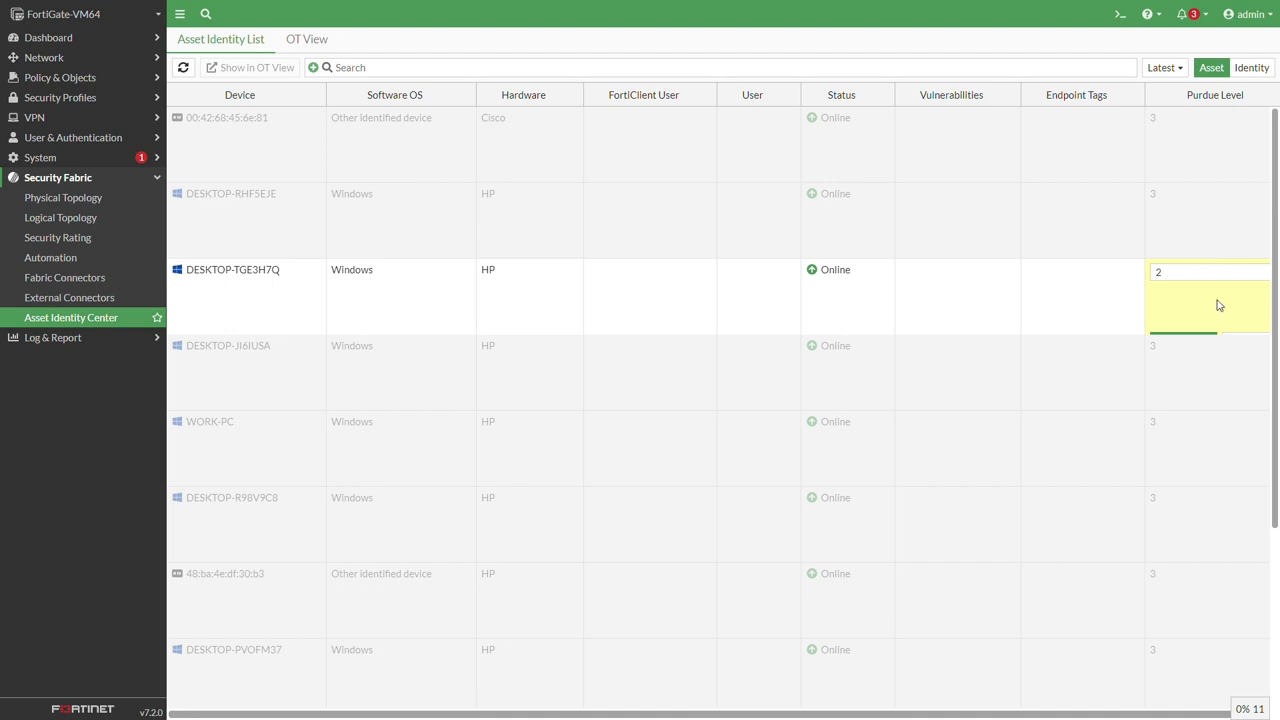
{"action": "mouse_move", "coordinate": [1248, 336]}
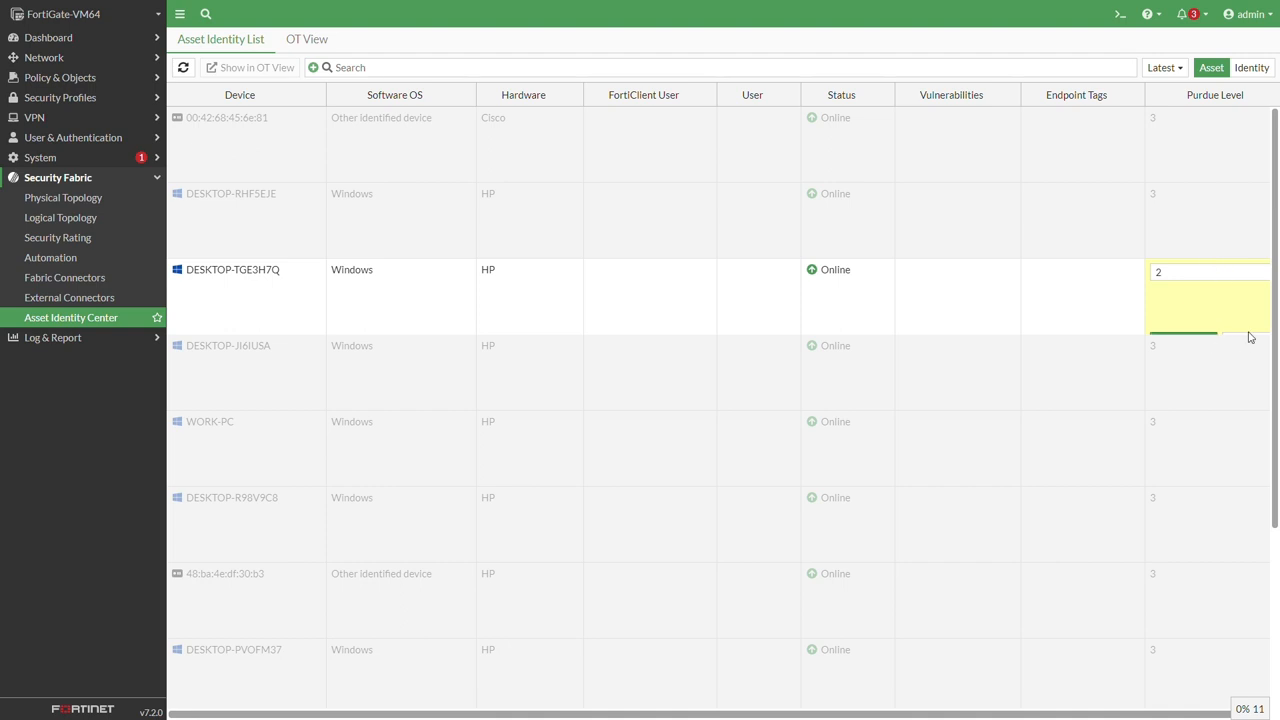
{"action": "scroll", "scroll_direction": "down", "scroll_amount": 3}
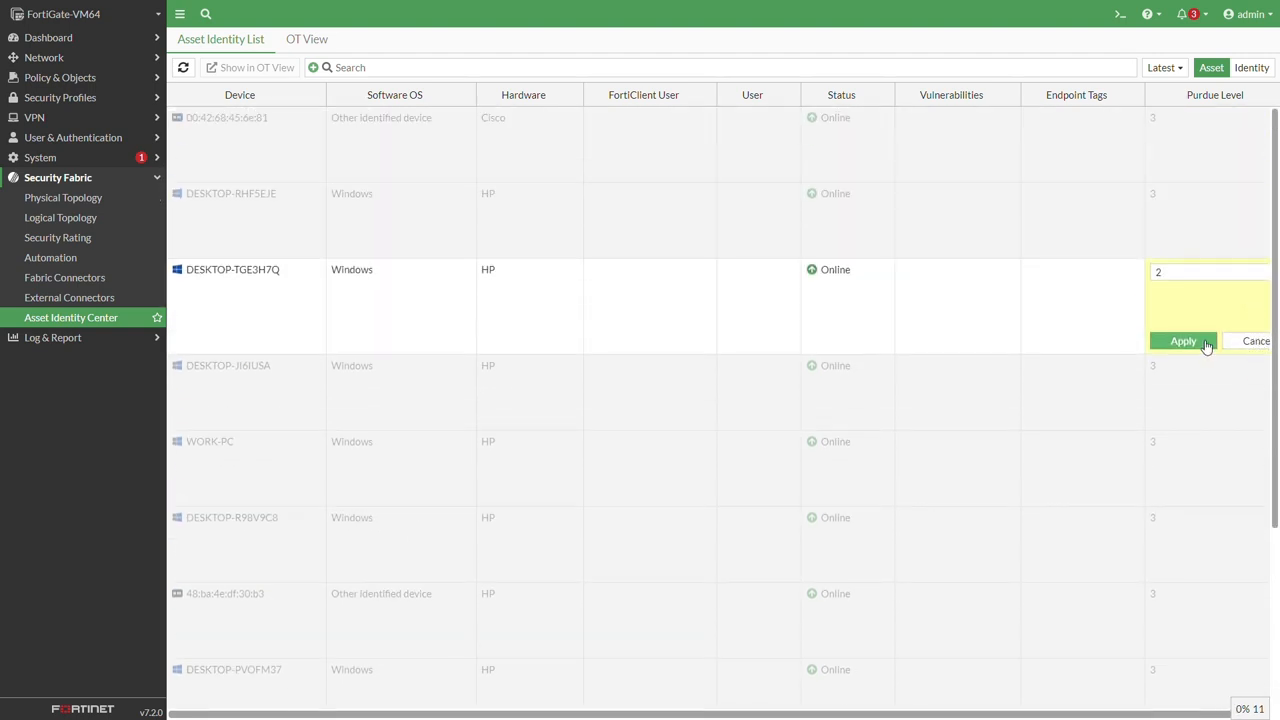
{"action": "left_click", "coordinate": [1184, 340]}
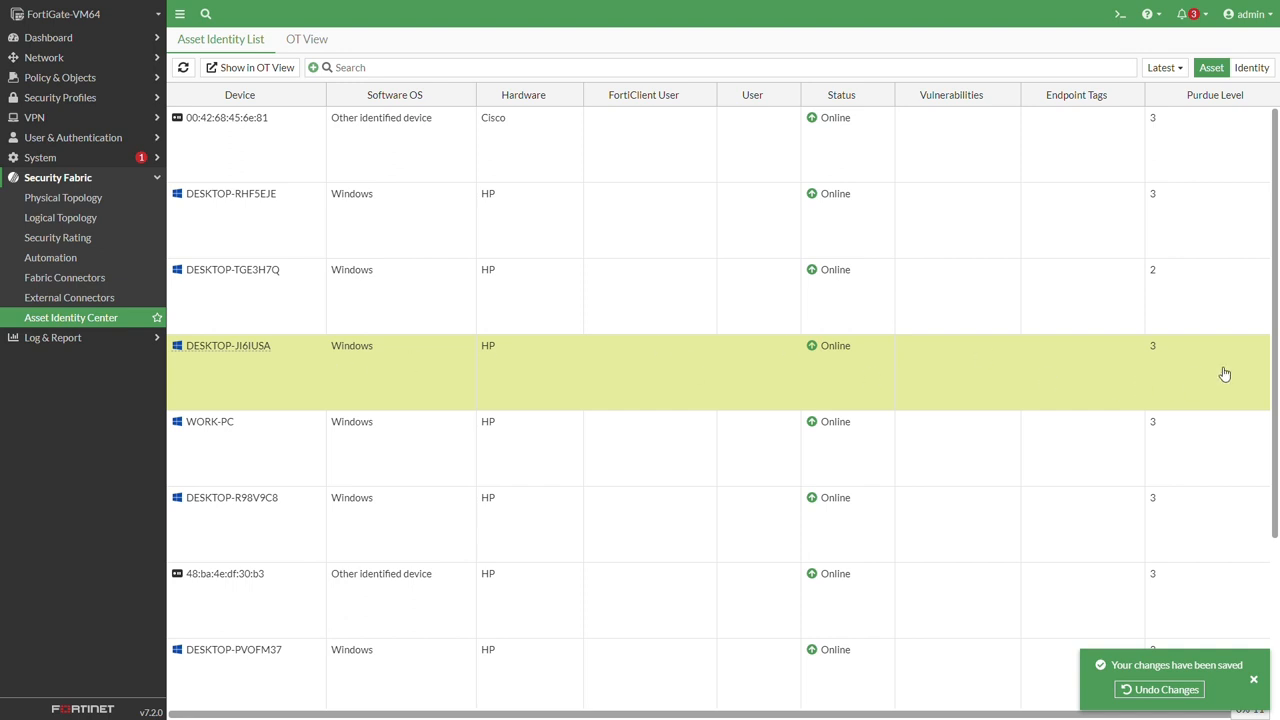
{"action": "mouse_move", "coordinate": [1216, 396]}
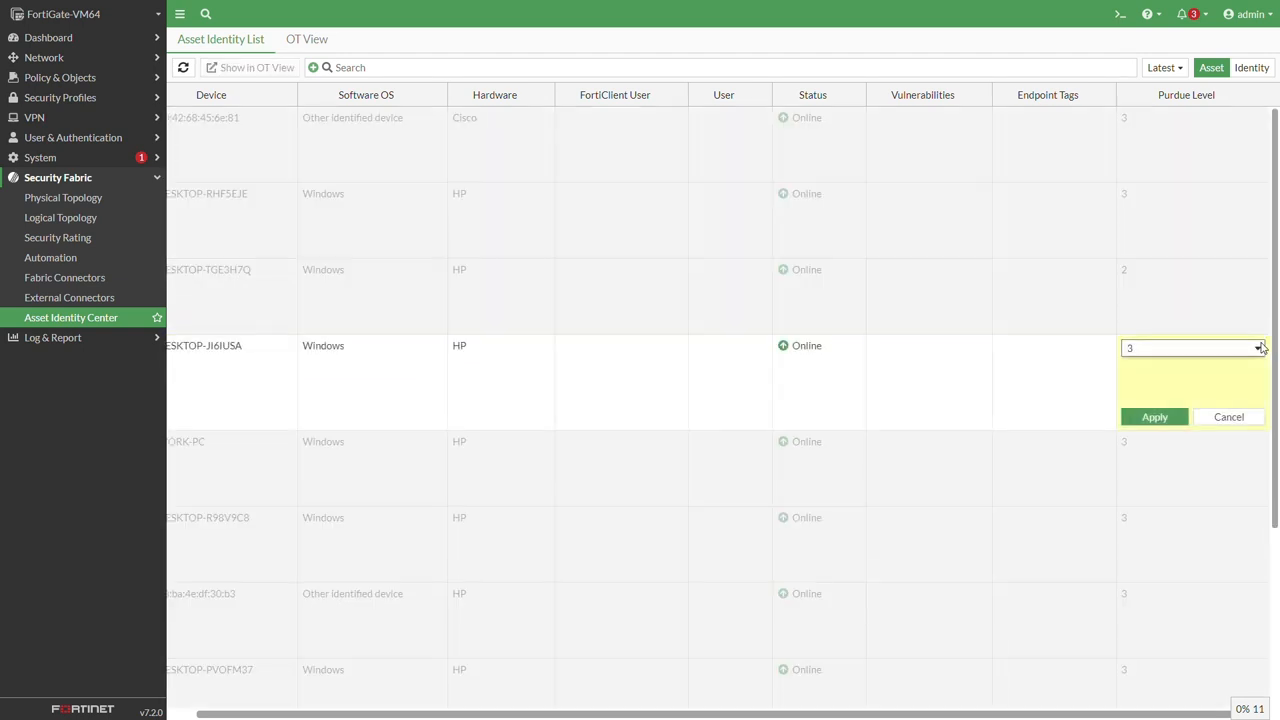
{"action": "mouse_move", "coordinate": [1154, 418]}
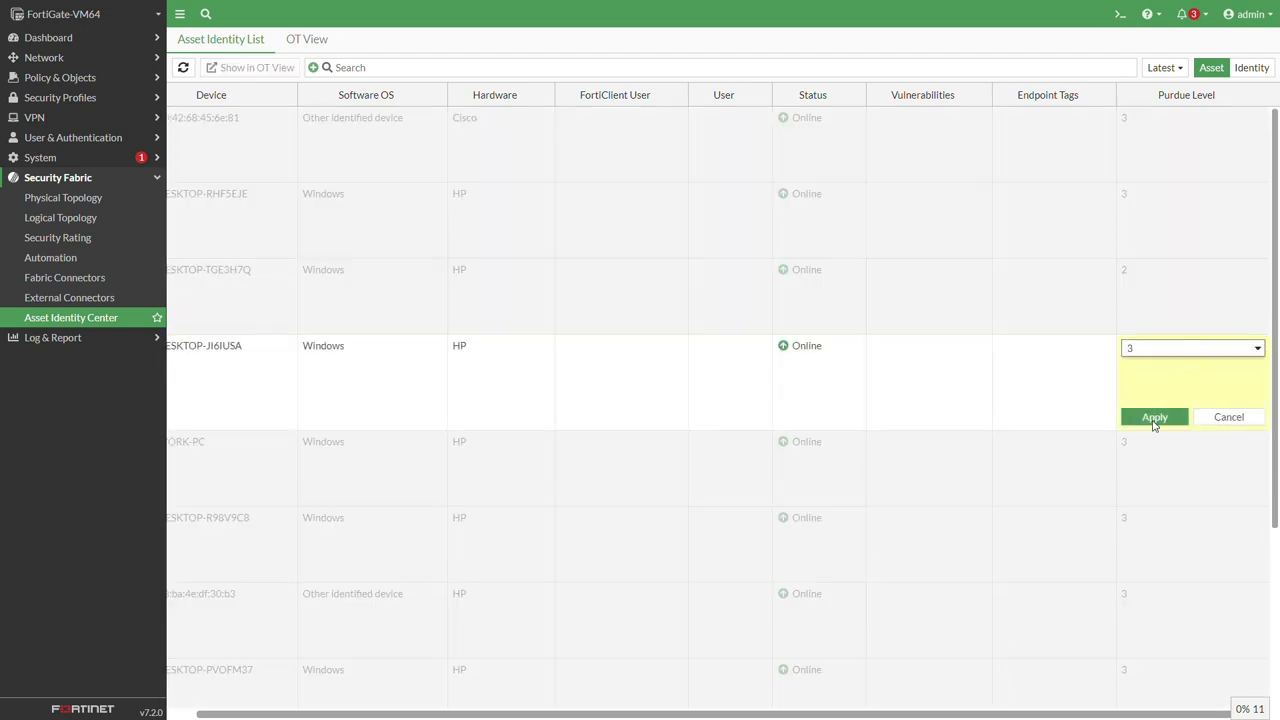
- Set DESKTOP-J66USA to Purdue level 2 and WORK-PC to level 1
{"action": "left_click", "coordinate": [1190, 348]}
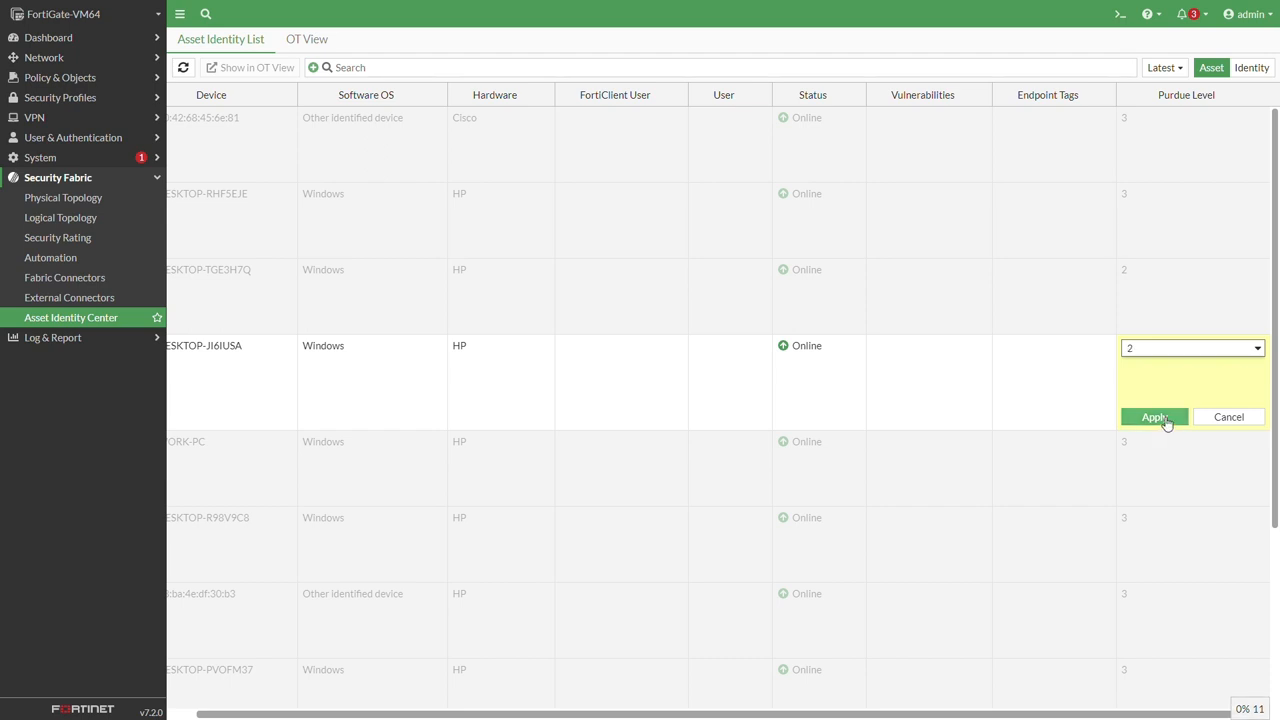
{"action": "left_click", "coordinate": [1154, 418]}
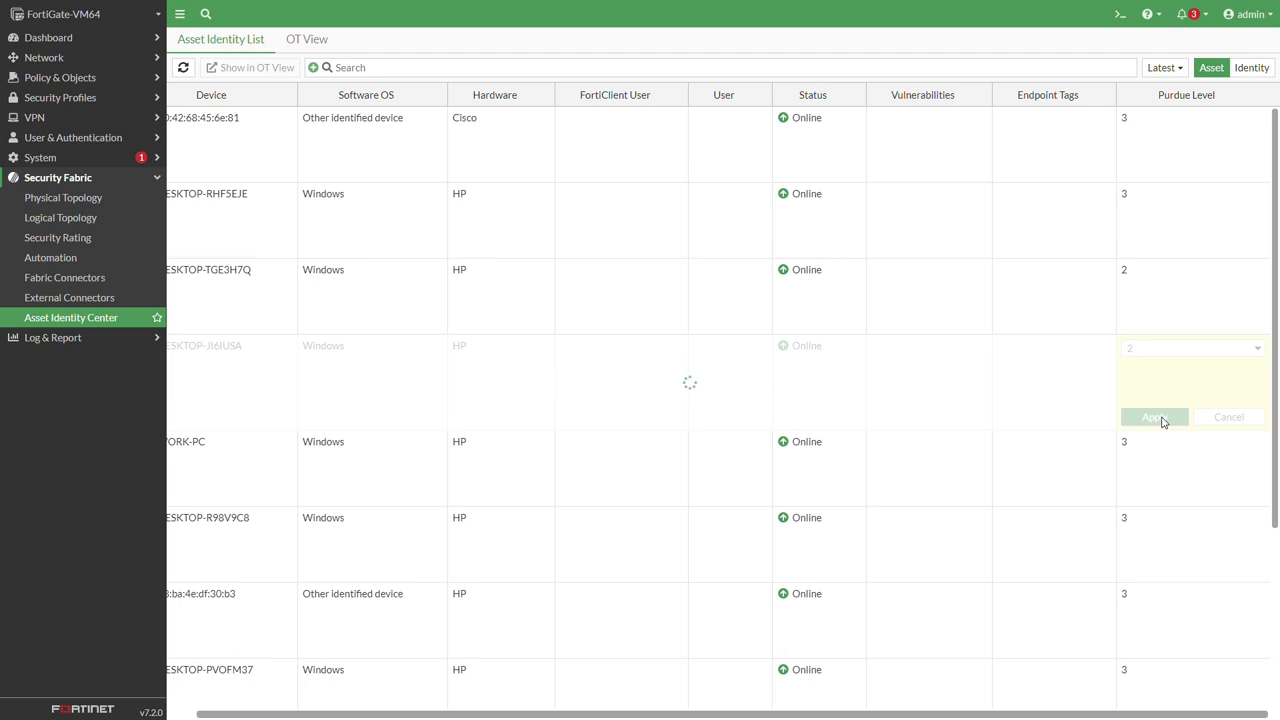
{"action": "left_click", "coordinate": [1152, 418]}
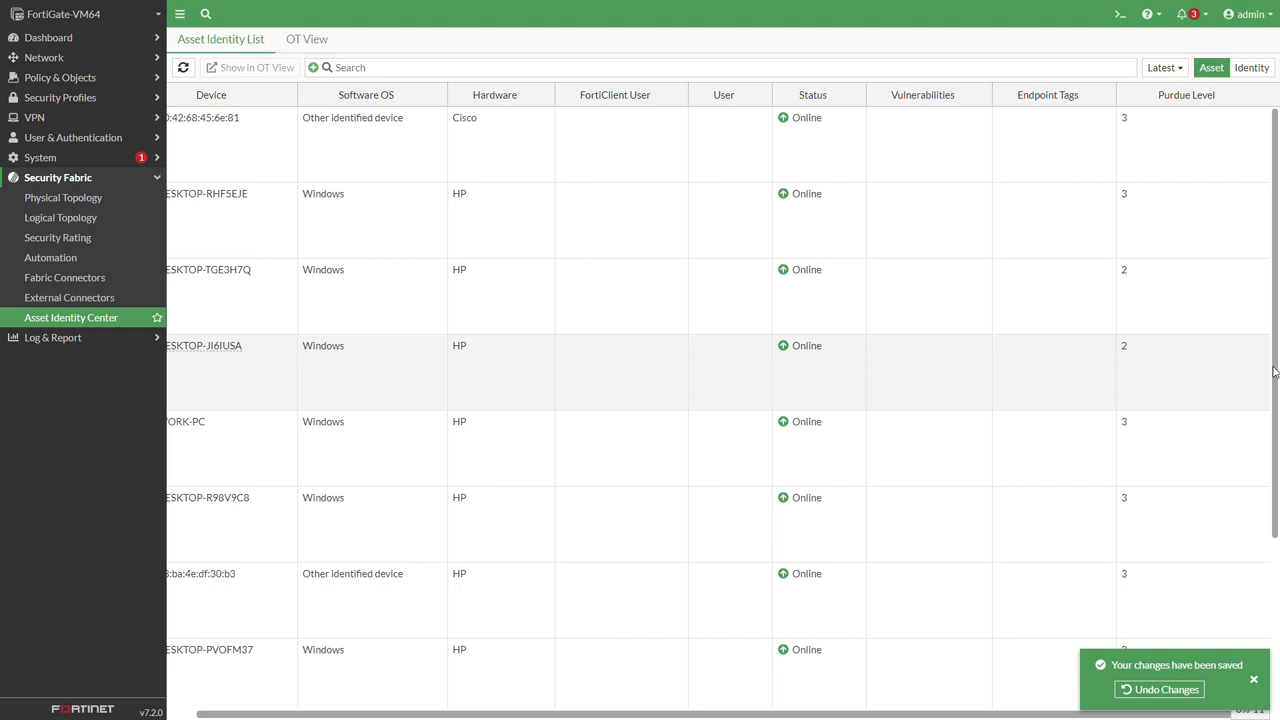
{"action": "mouse_move", "coordinate": [1224, 444]}
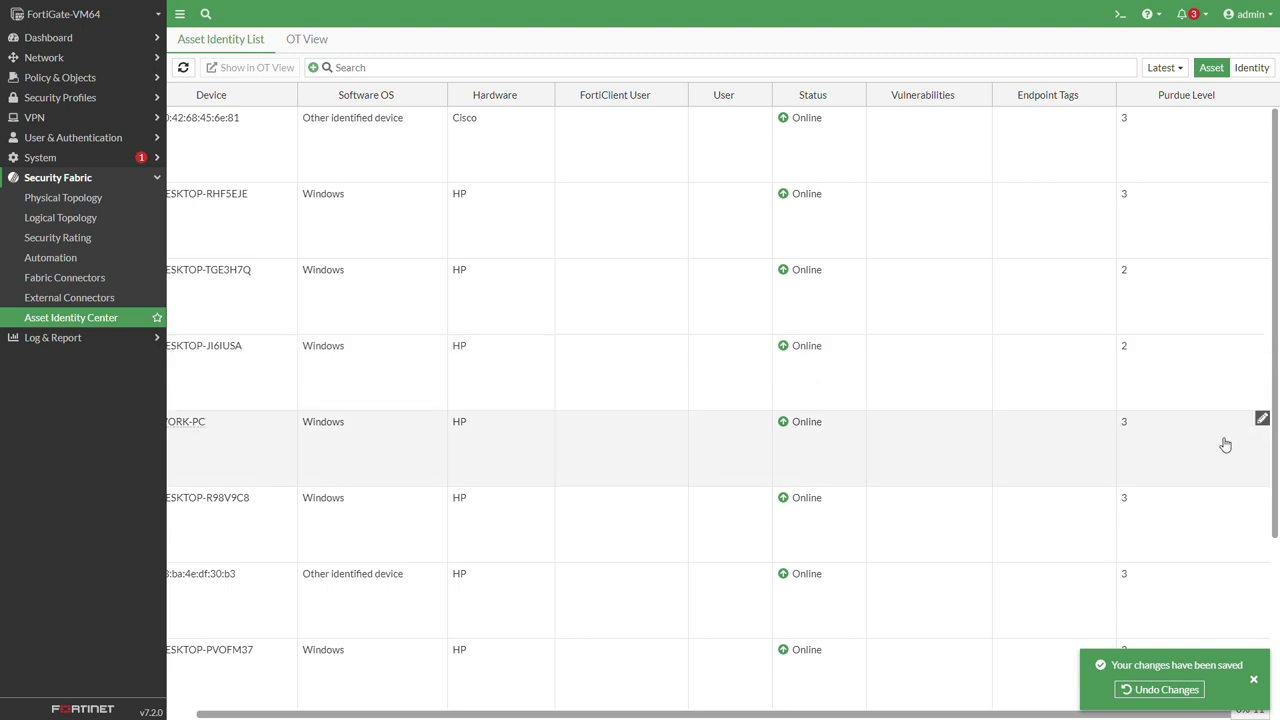
{"action": "left_click", "coordinate": [1260, 418]}
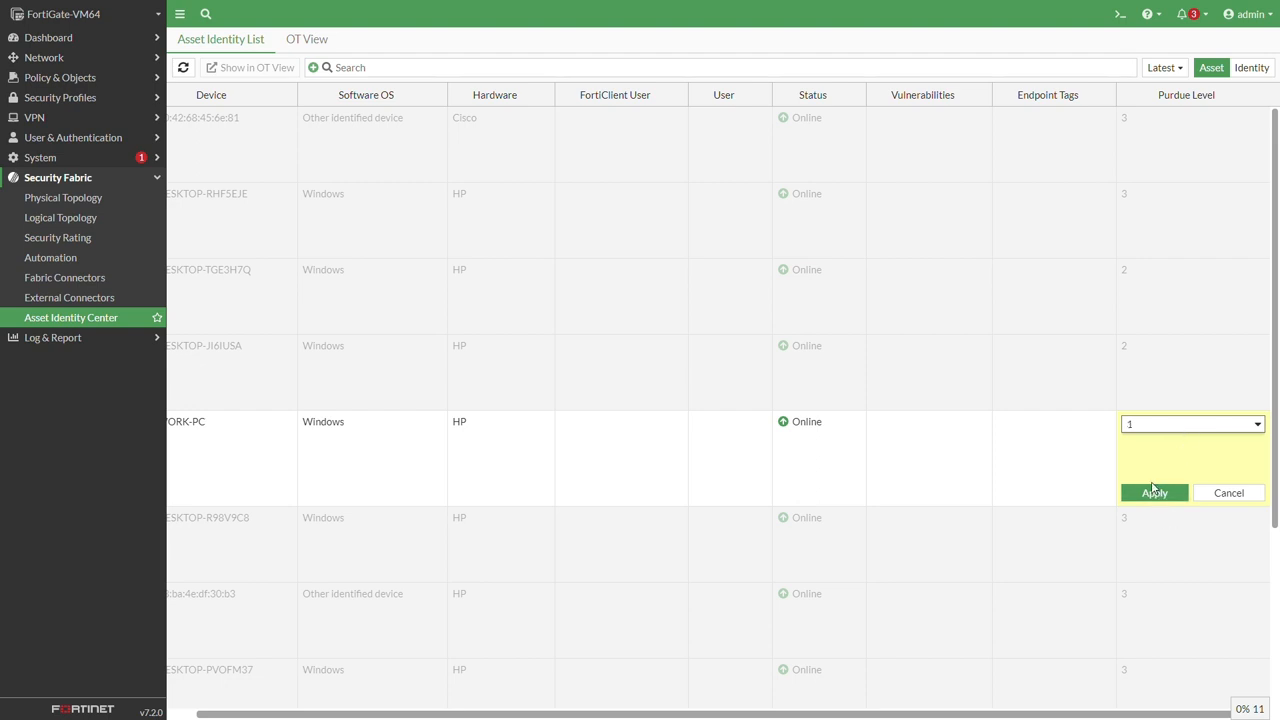
{"action": "left_click", "coordinate": [1154, 492]}
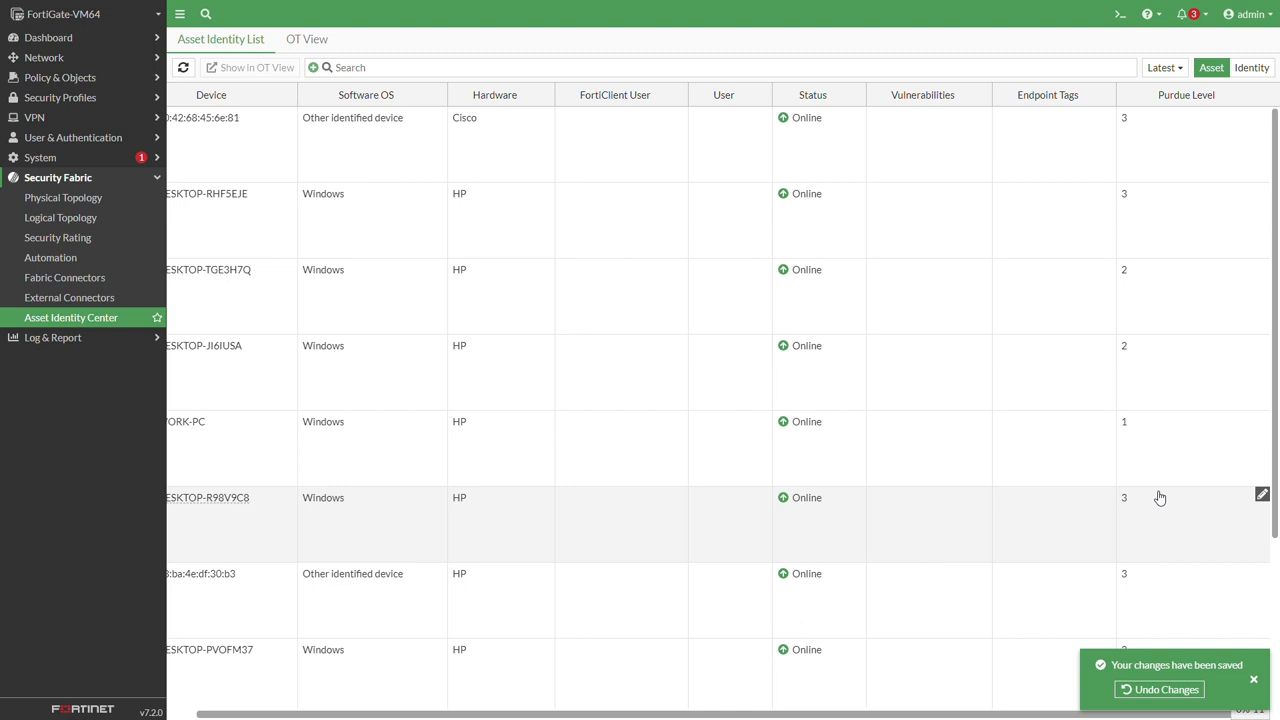
{"action": "mouse_move", "coordinate": [1162, 380]}
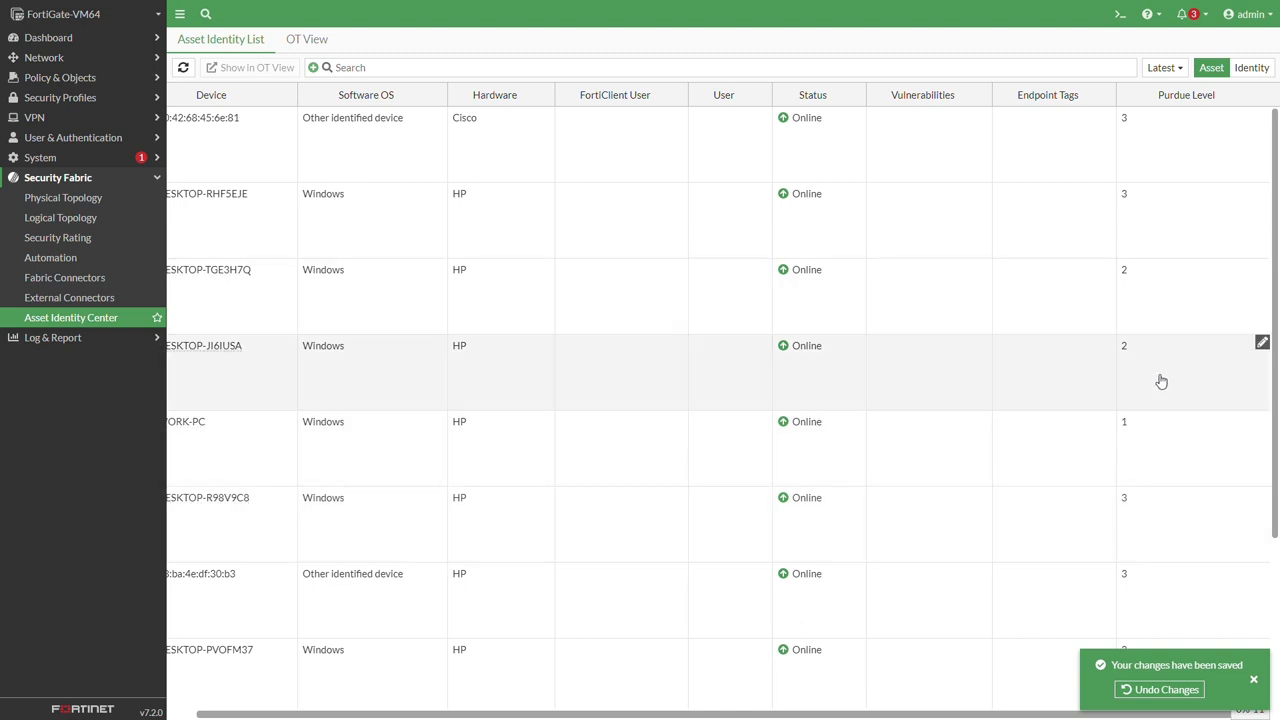
{"action": "mouse_move", "coordinate": [1206, 244]}
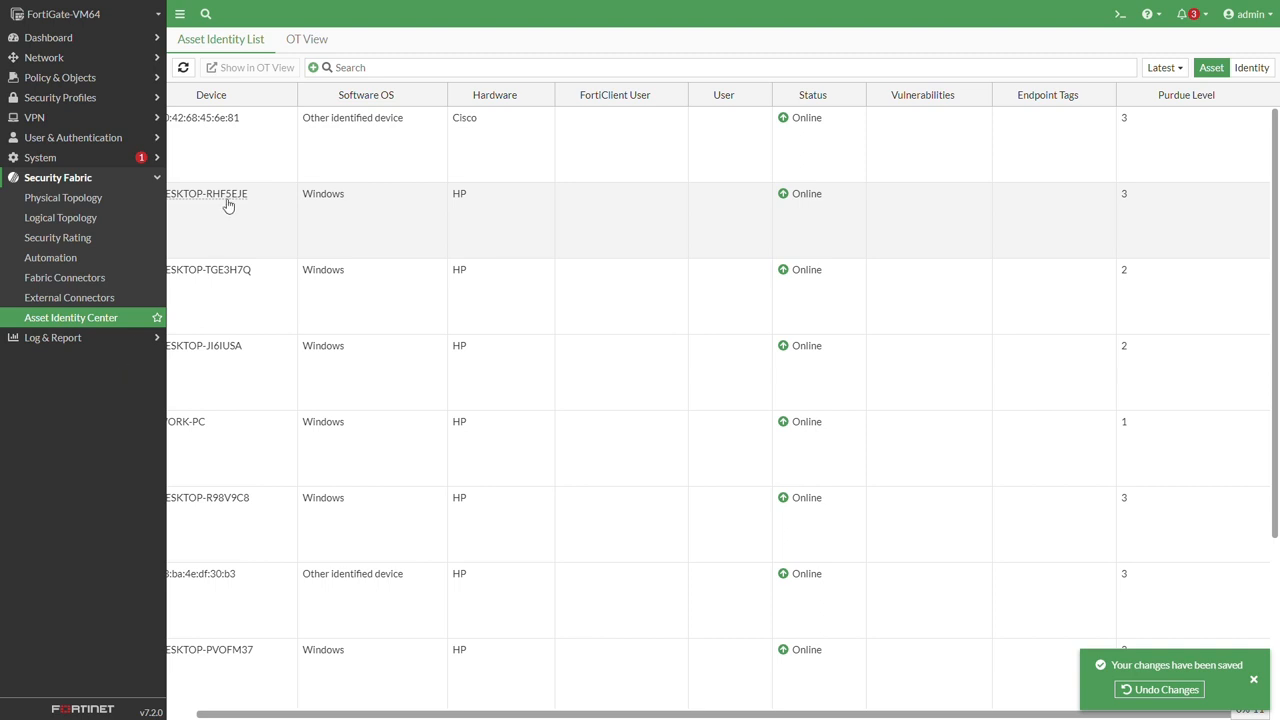
{"action": "left_click", "coordinate": [306, 40]}
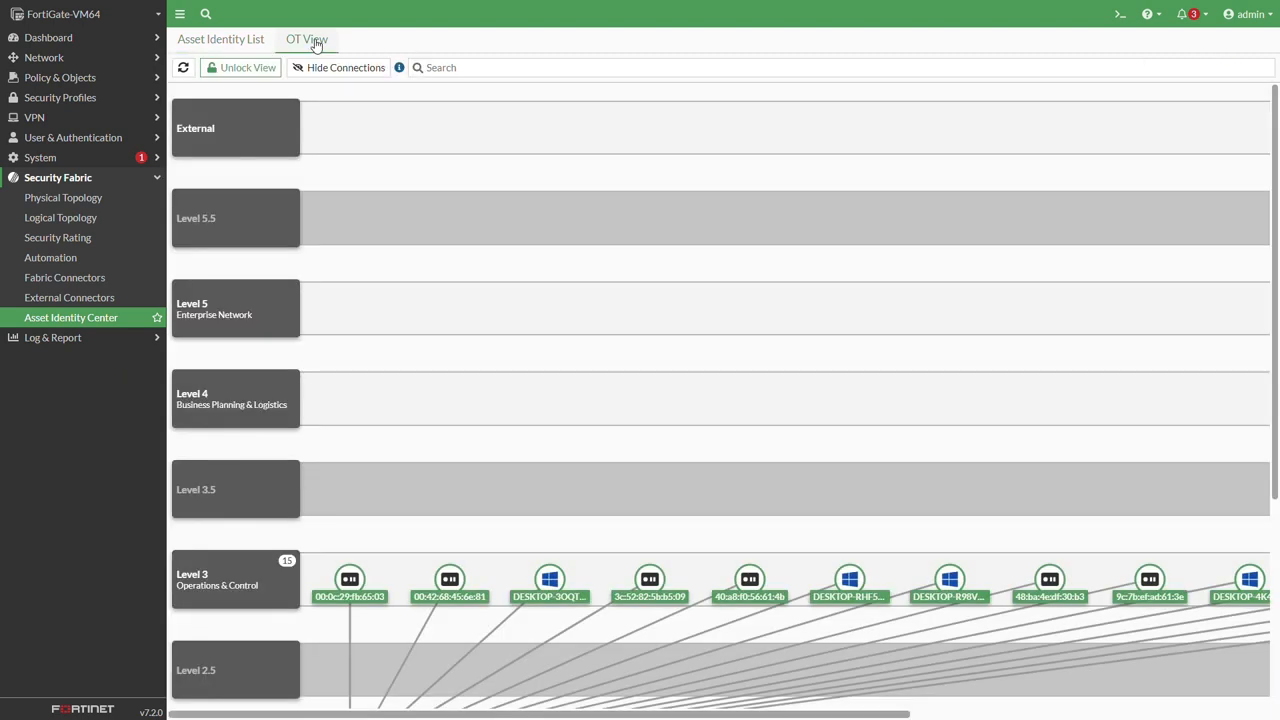
{"action": "scroll", "scroll_direction": "down", "scroll_amount": 3}
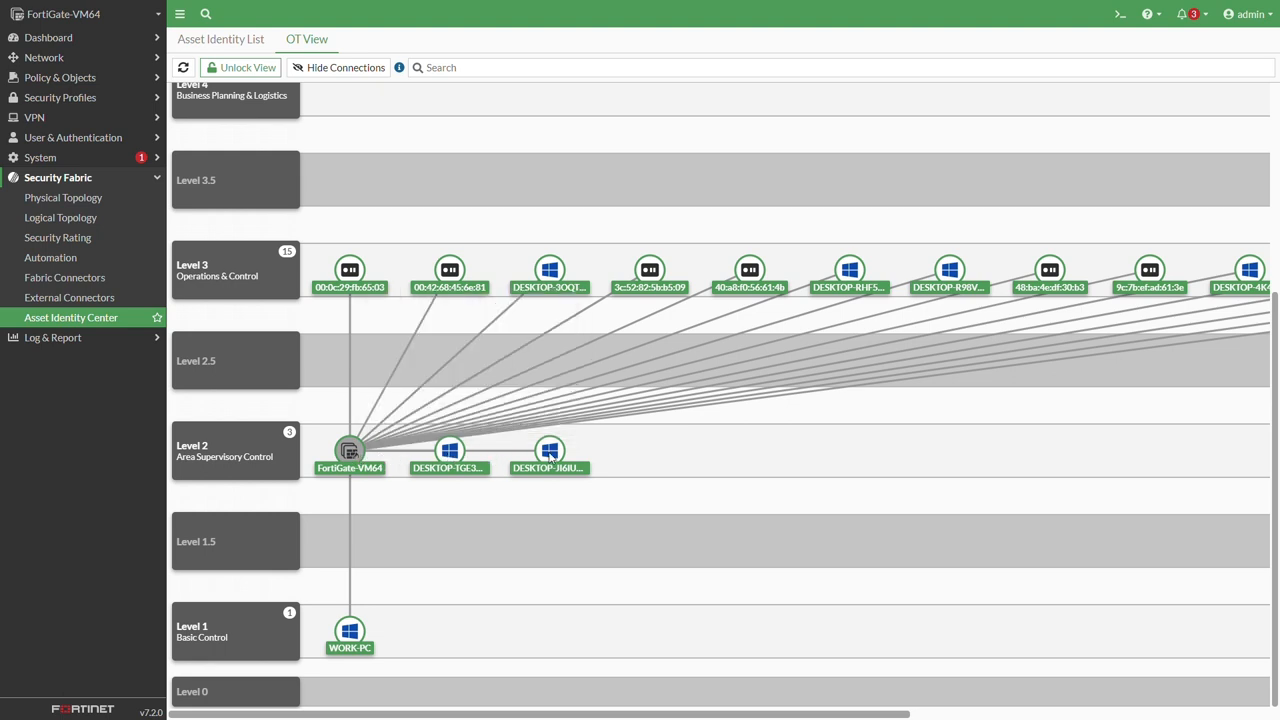
{"action": "left_click", "coordinate": [548, 452]}
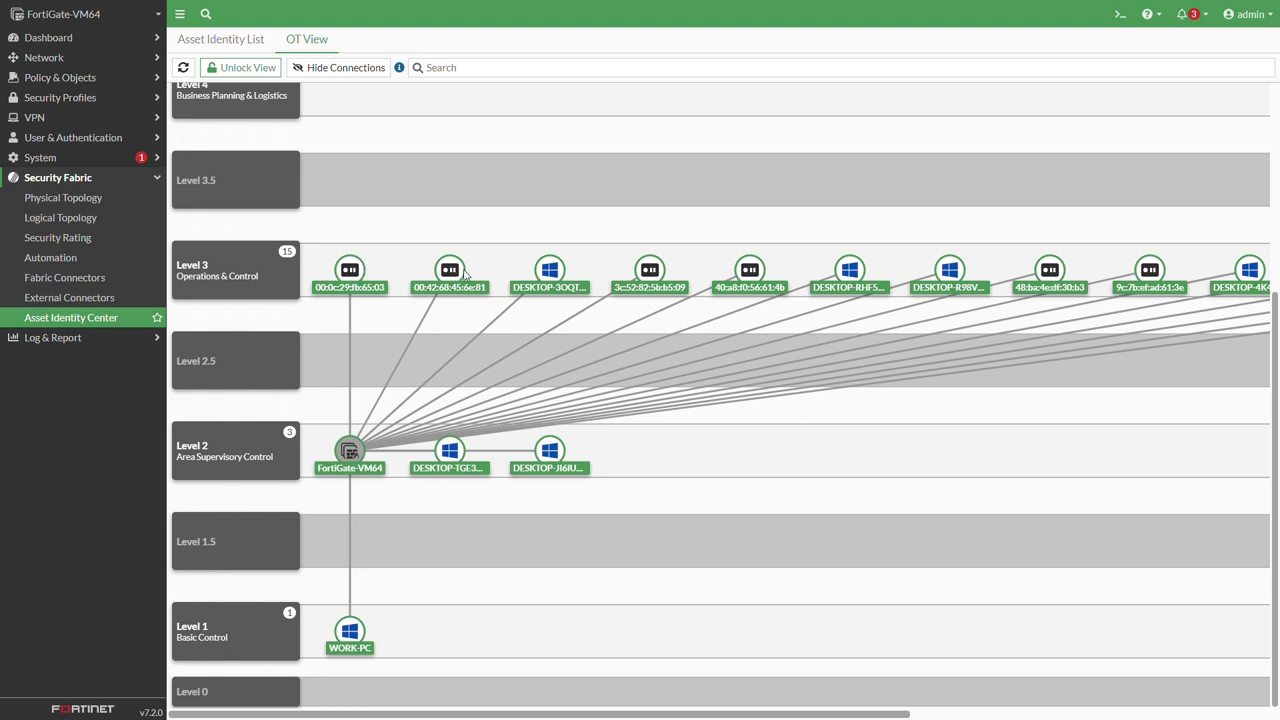
{"action": "mouse_move", "coordinate": [1010, 292]}
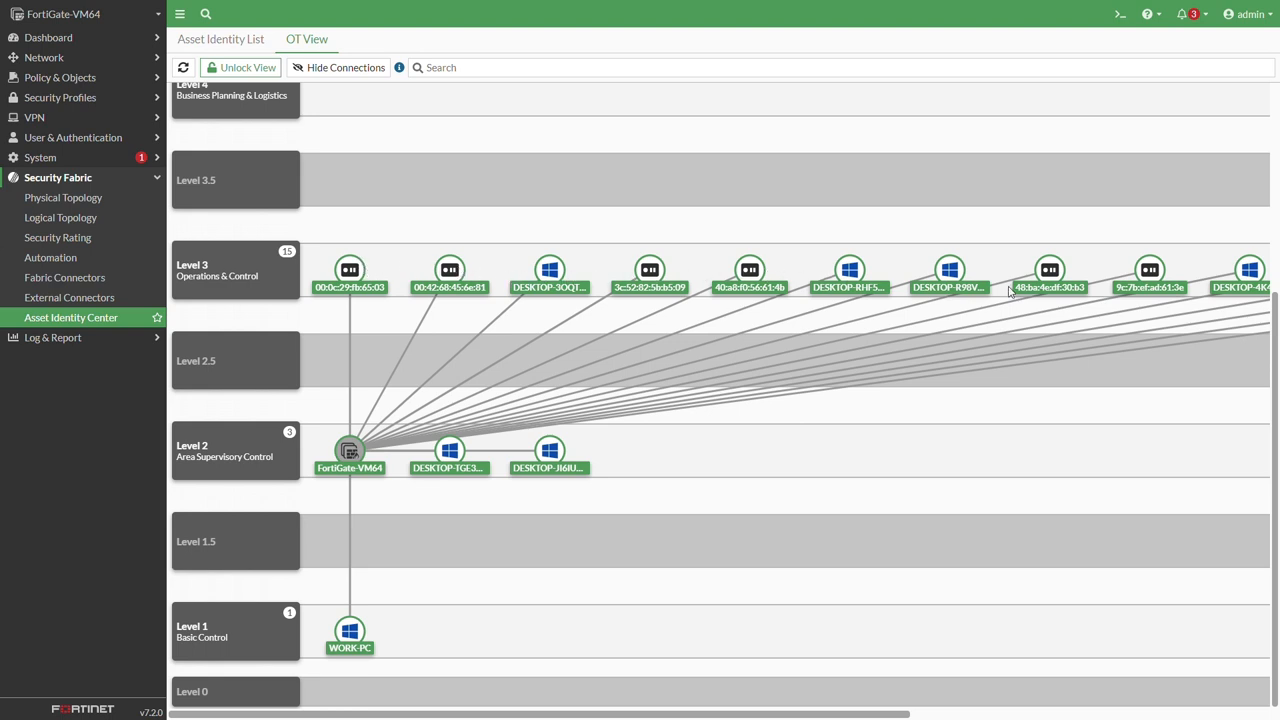
{"action": "mouse_move", "coordinate": [376, 124]}
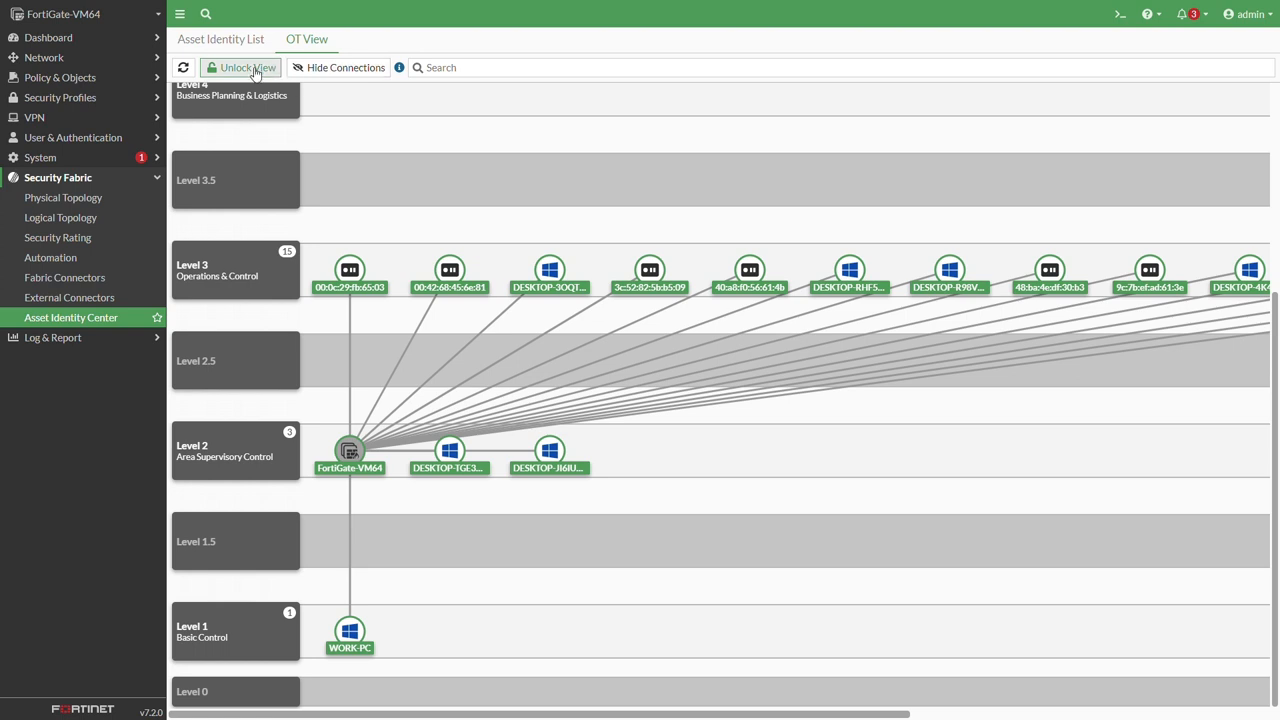
- Unlock the OT View layout so assets can be rearranged
{"action": "left_click", "coordinate": [240, 68]}
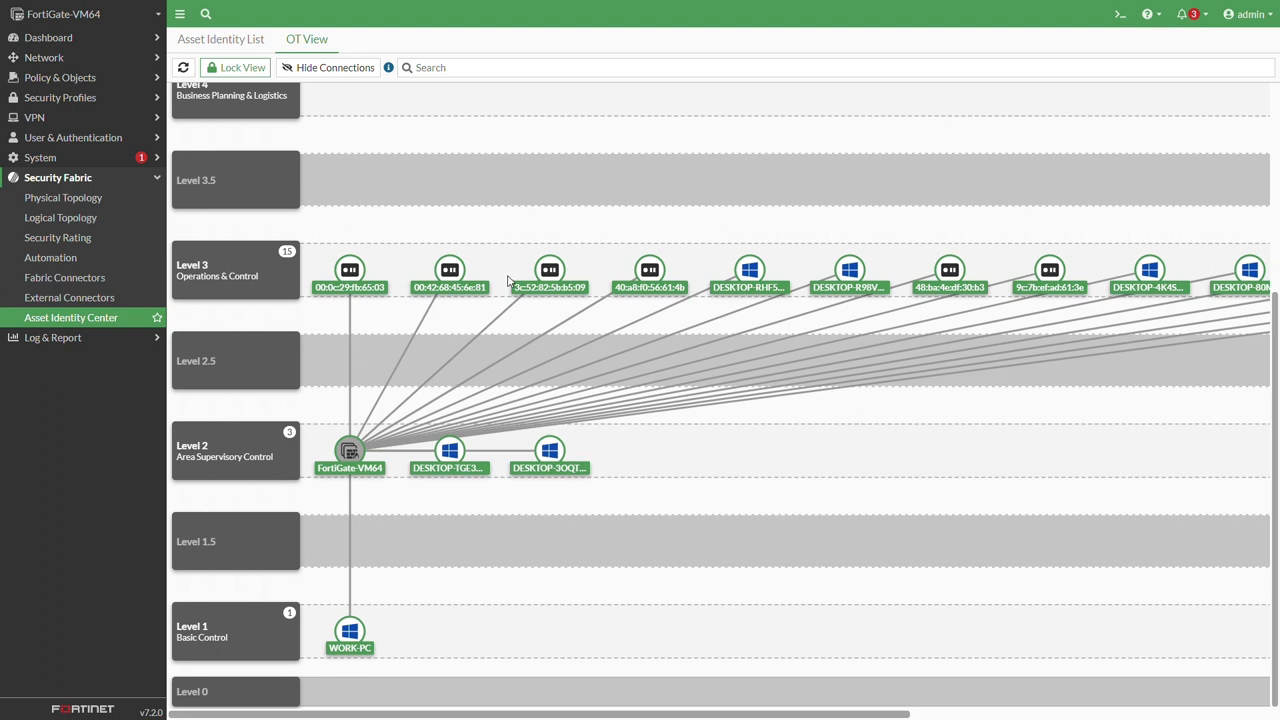
{"action": "mouse_move", "coordinate": [458, 456]}
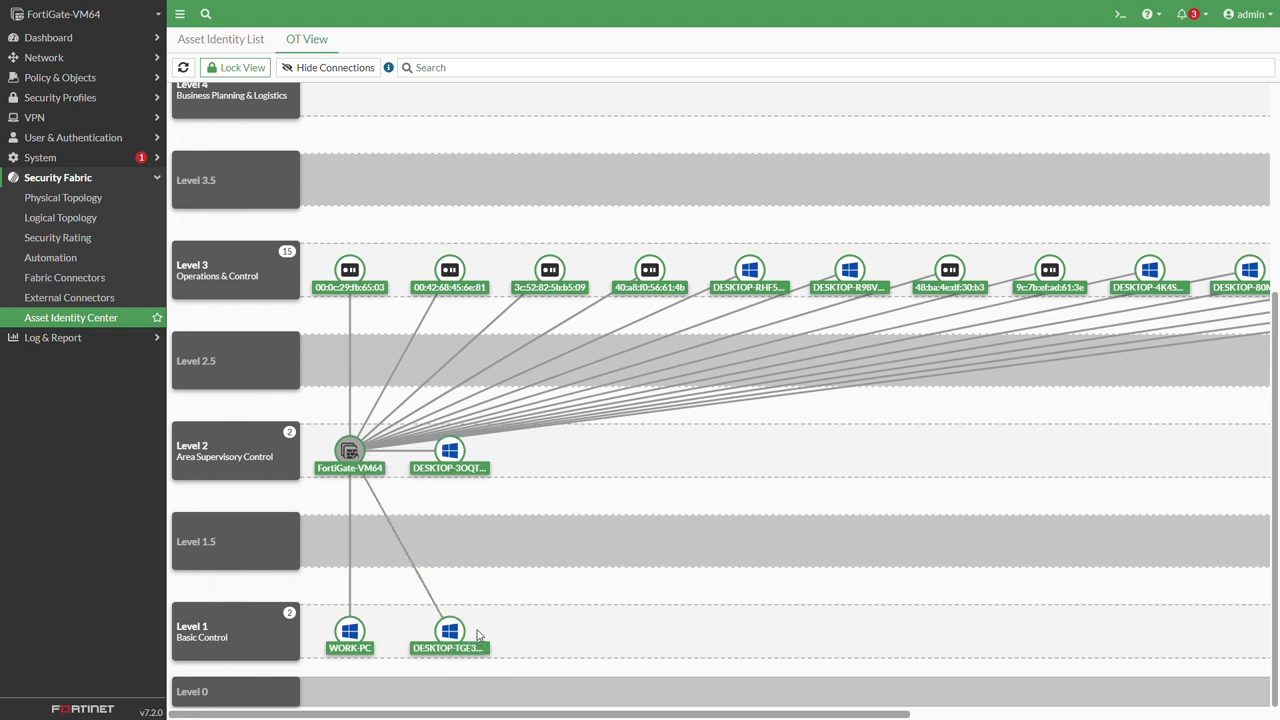
{"action": "mouse_move", "coordinate": [744, 368]}
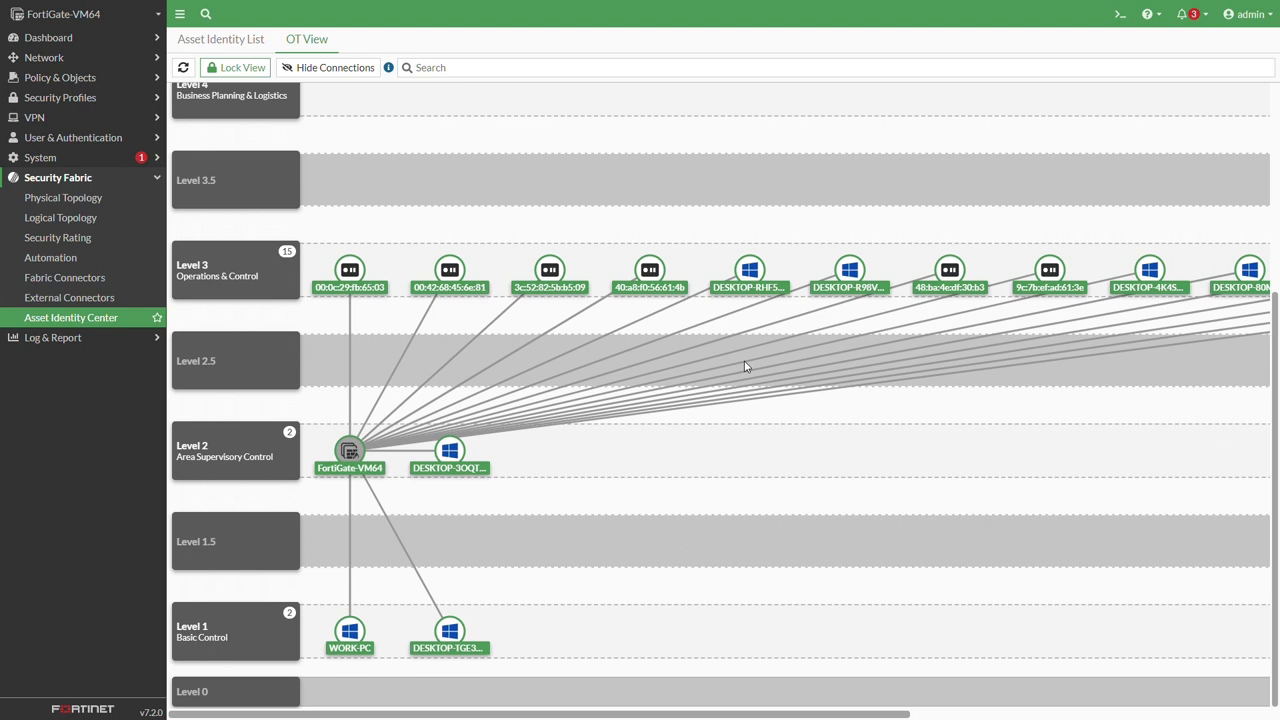
{"action": "mouse_move", "coordinate": [736, 340]}
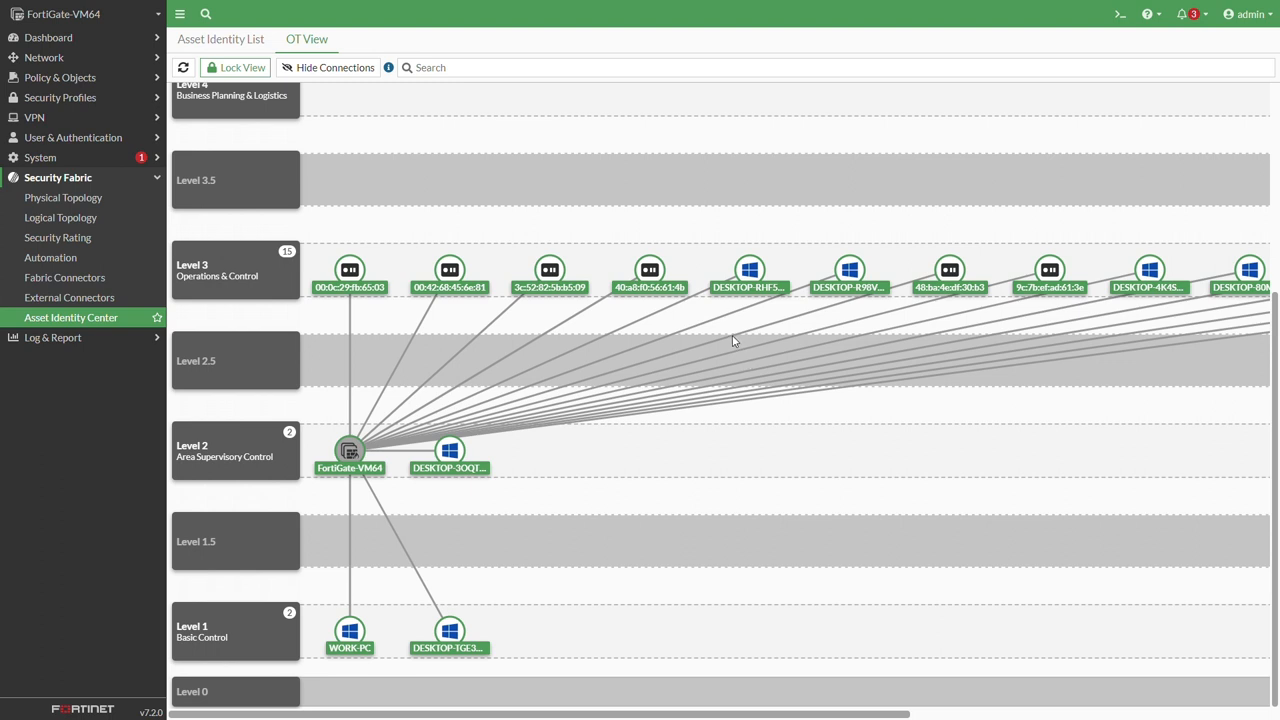
{"action": "mouse_move", "coordinate": [416, 500]}
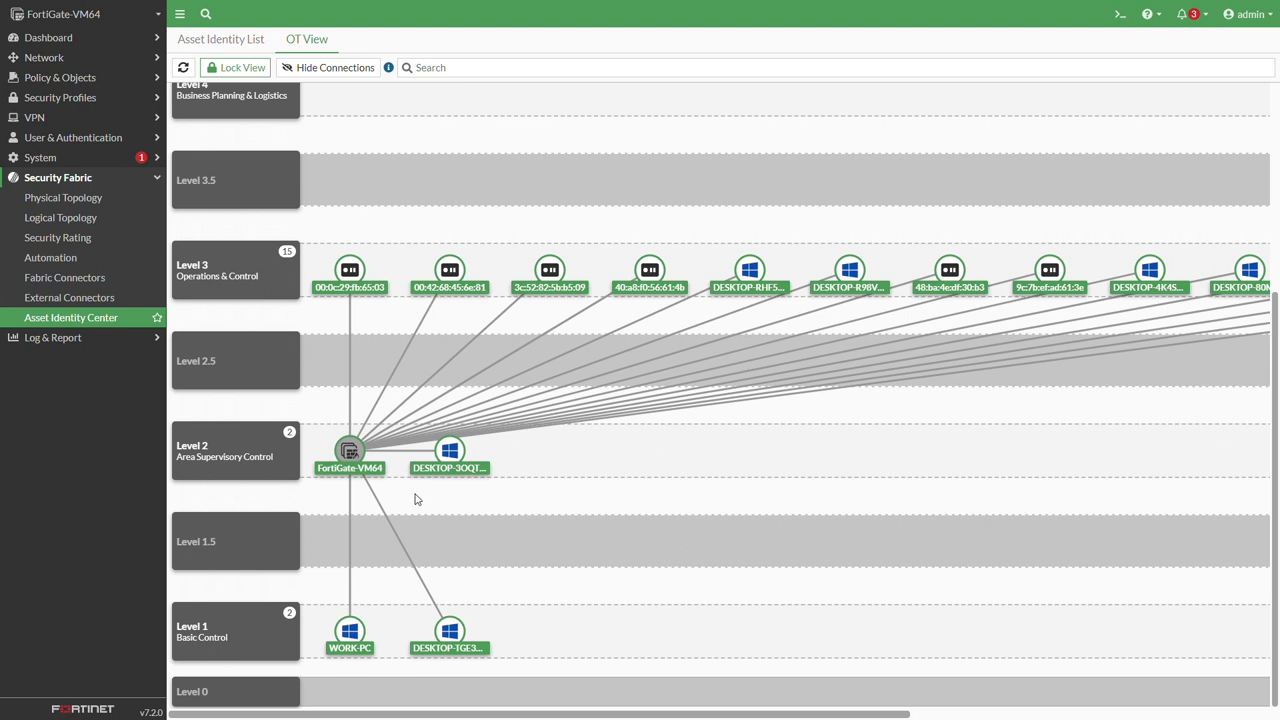
{"action": "mouse_move", "coordinate": [448, 452]}
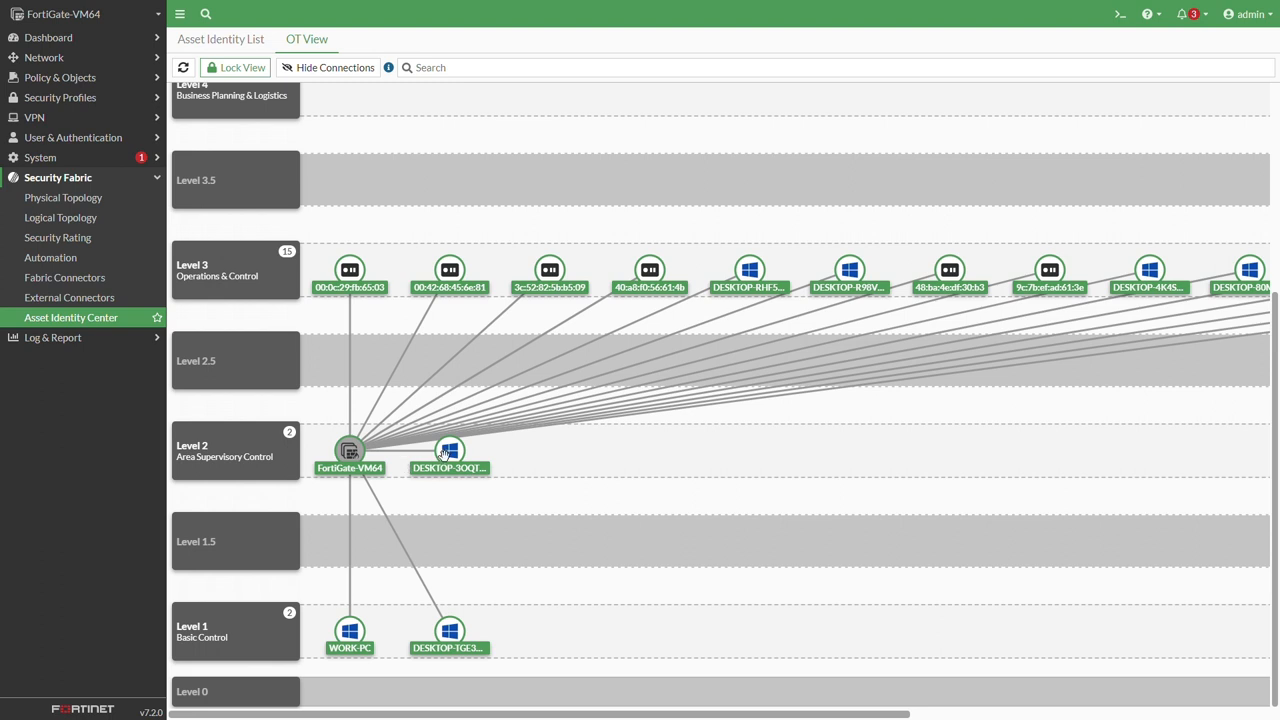
{"action": "mouse_move", "coordinate": [378, 120]}
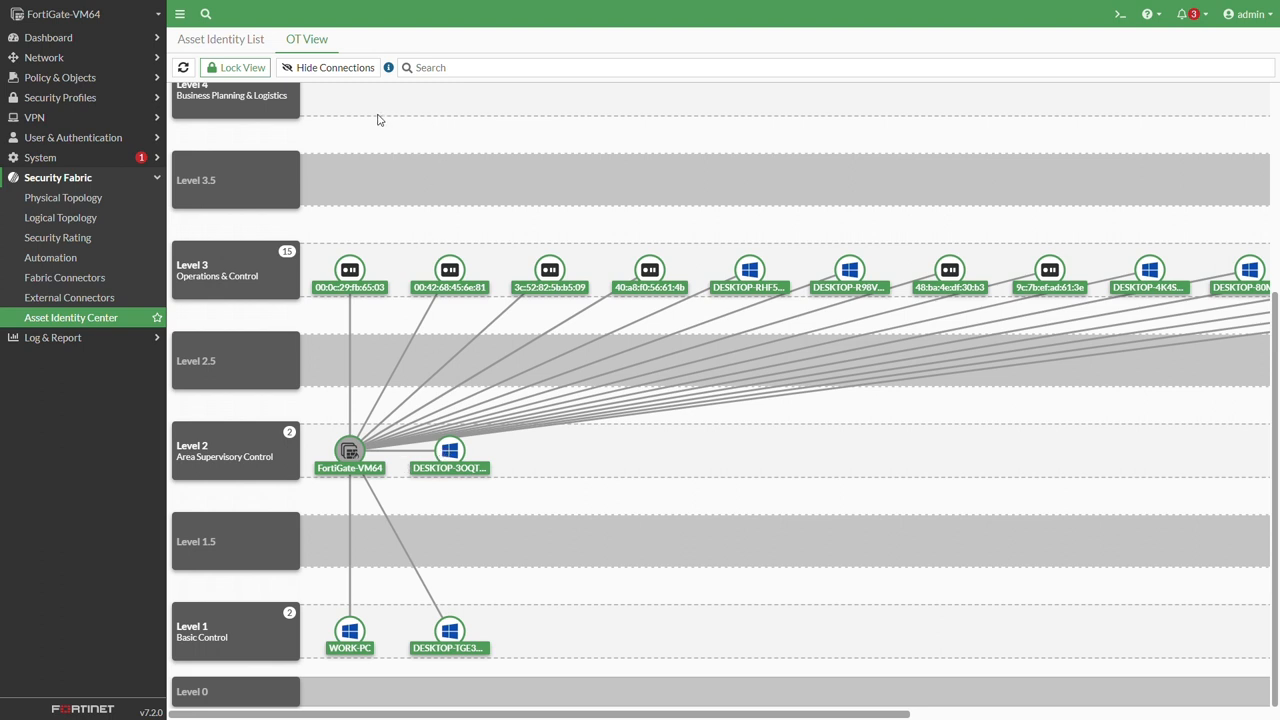
{"action": "mouse_move", "coordinate": [358, 288]}
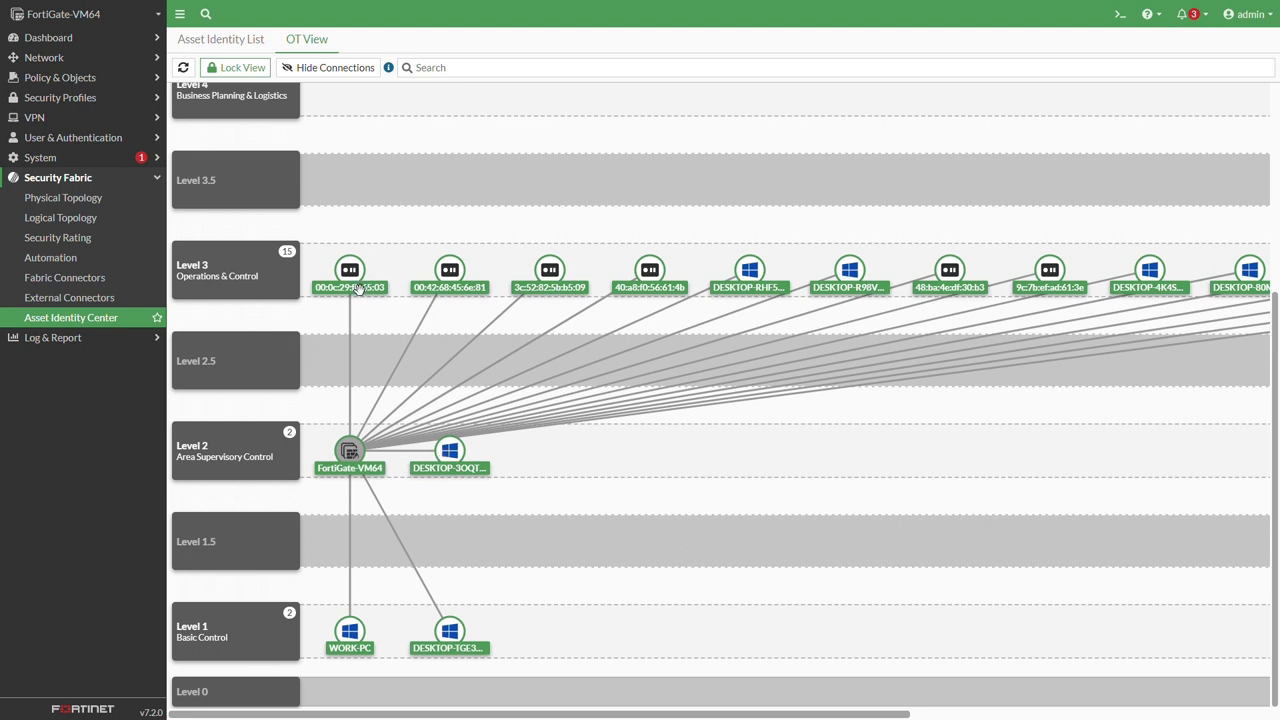
{"action": "mouse_move", "coordinate": [364, 298]}
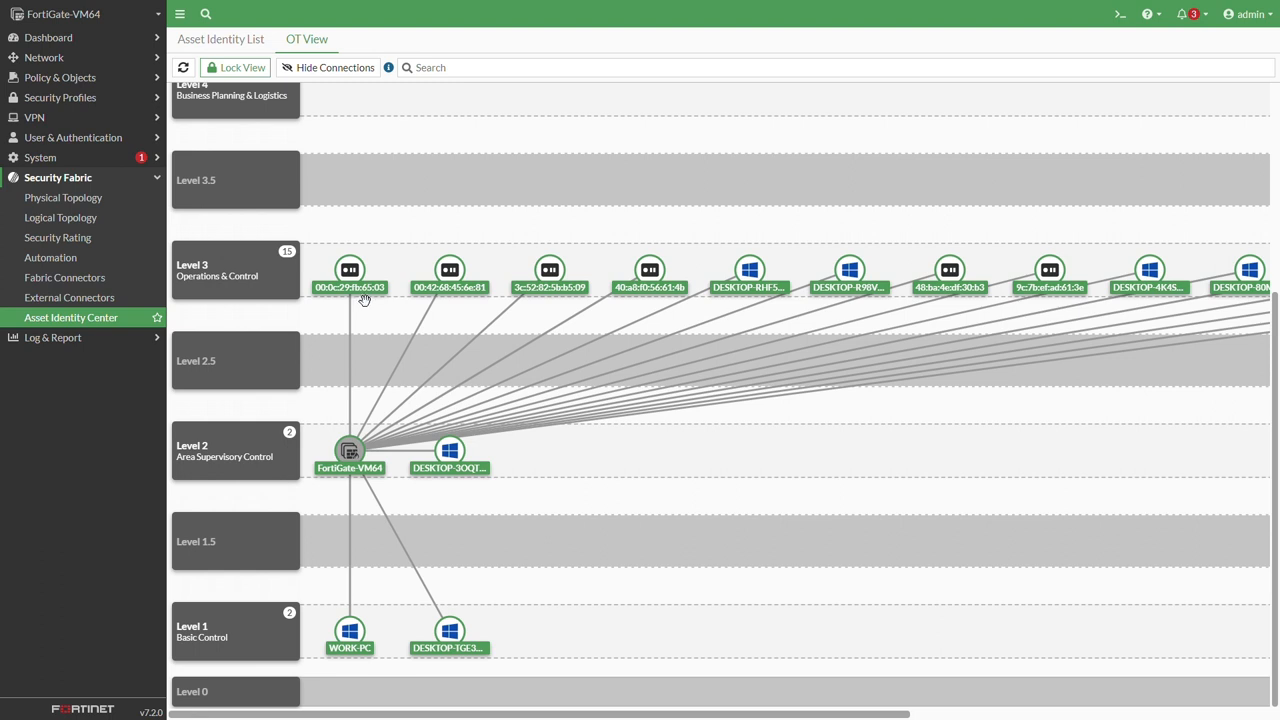
{"action": "mouse_move", "coordinate": [356, 288]}
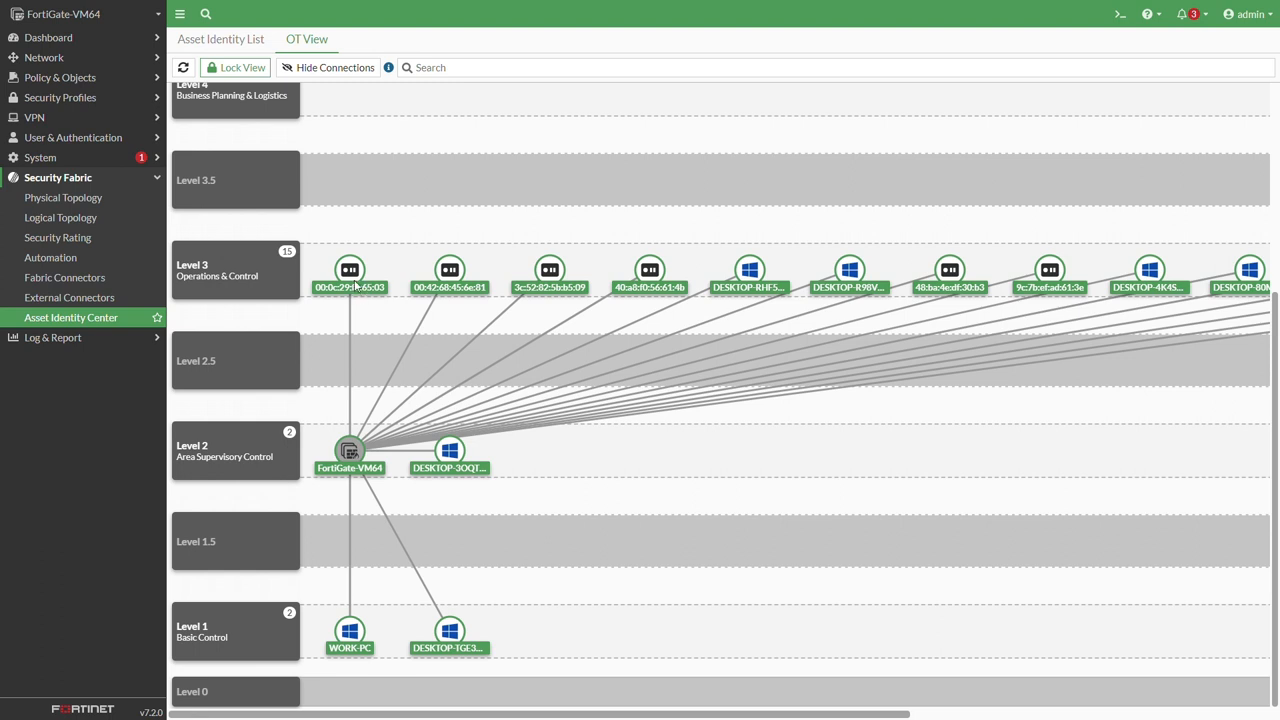
{"action": "mouse_move", "coordinate": [350, 272]}
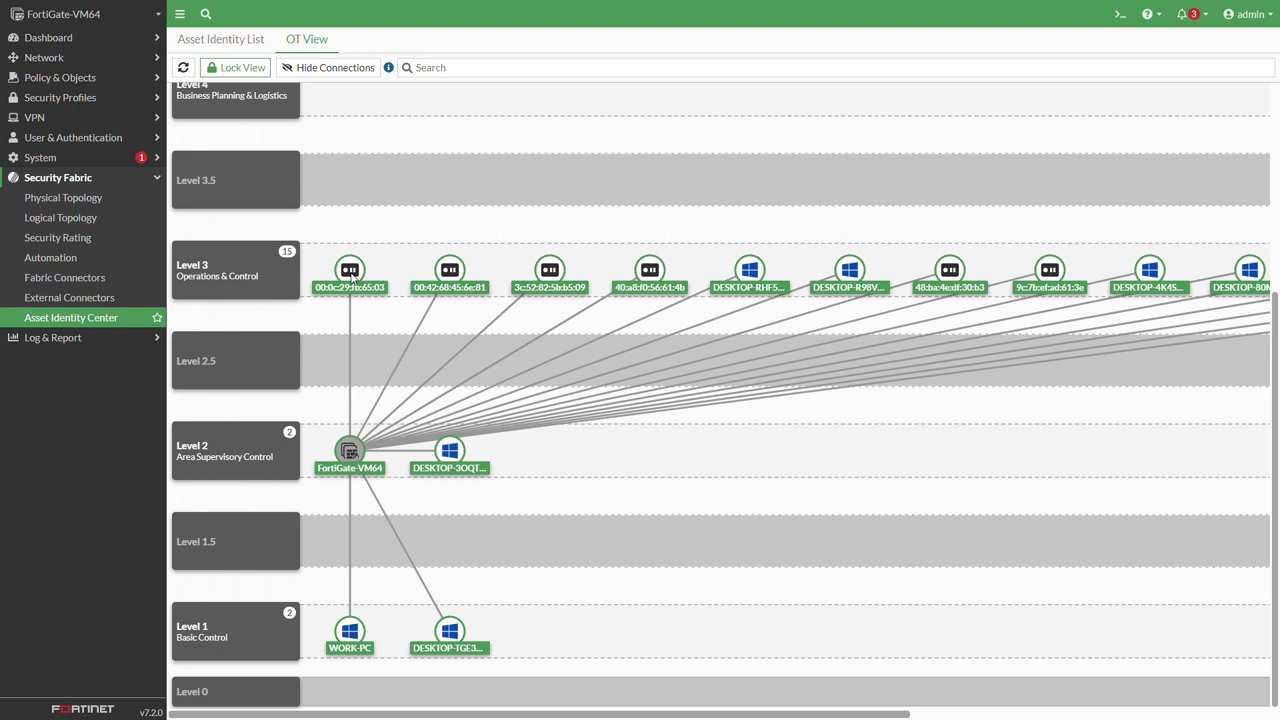
{"action": "mouse_move", "coordinate": [364, 304]}
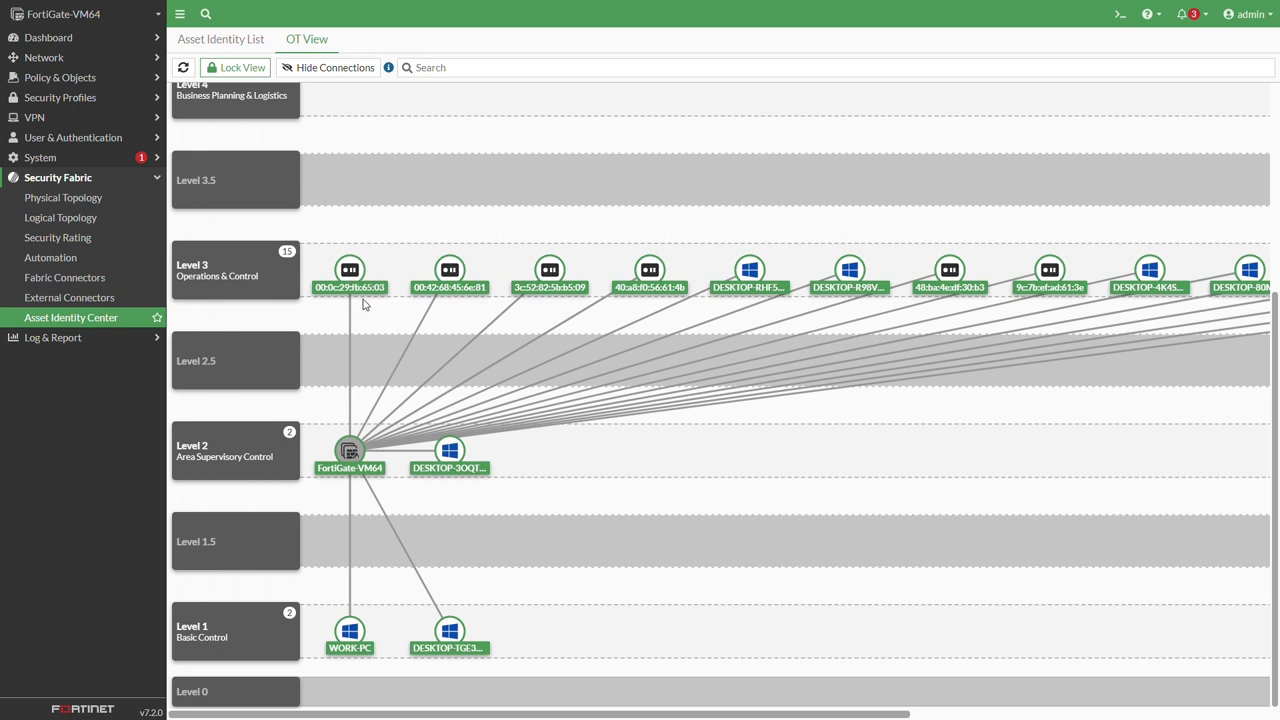
{"action": "mouse_move", "coordinate": [616, 296]}
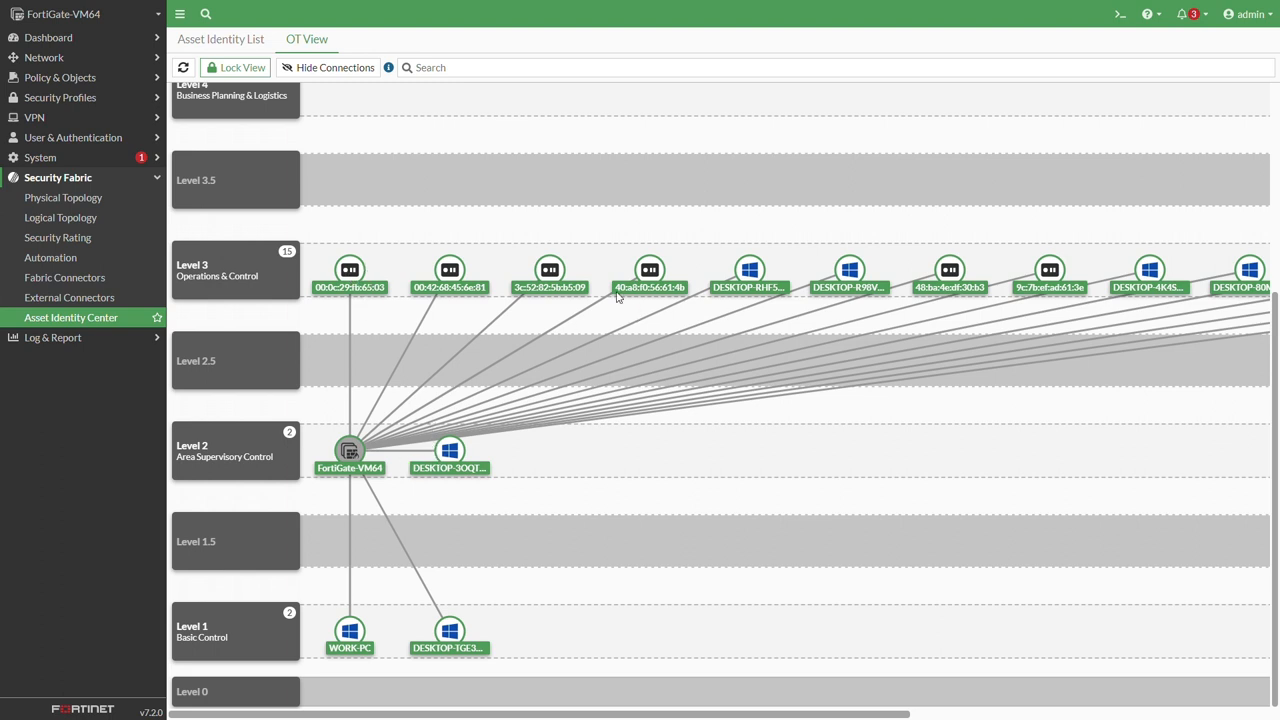
- Lock the OT View layout and view the Level 2 Windows desktop's details
{"action": "left_click", "coordinate": [236, 68]}
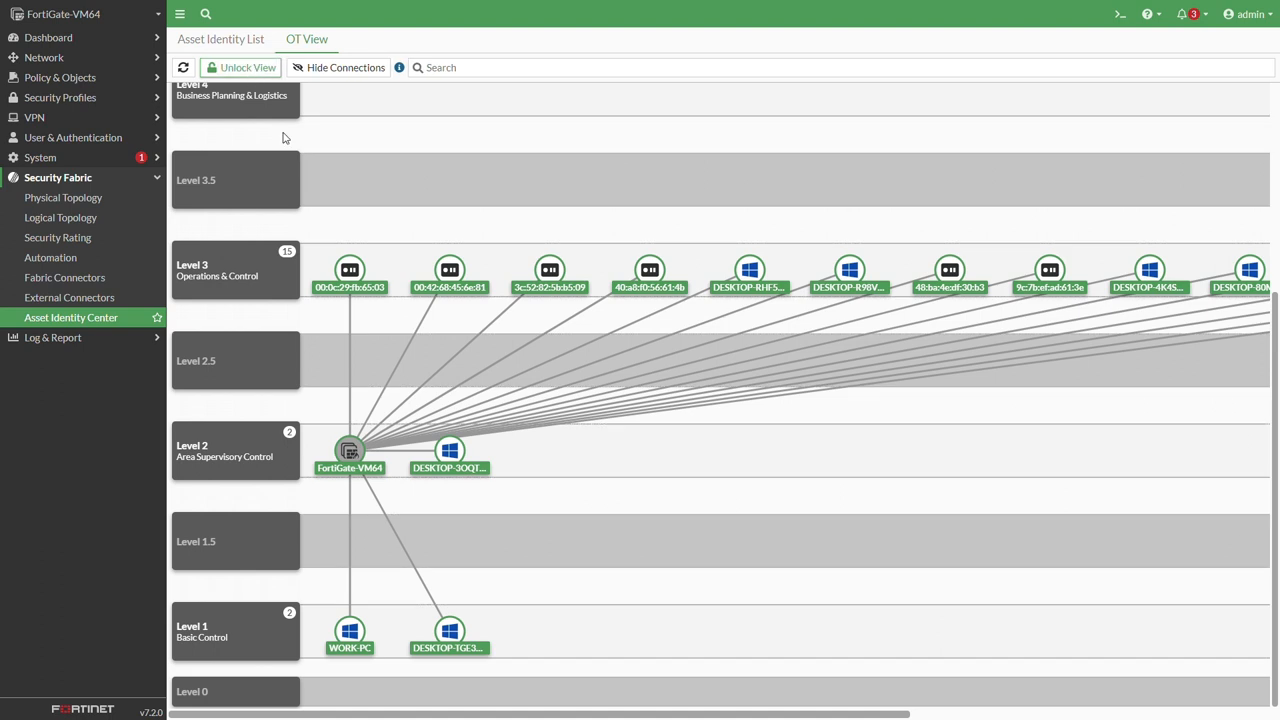
{"action": "left_click", "coordinate": [448, 452]}
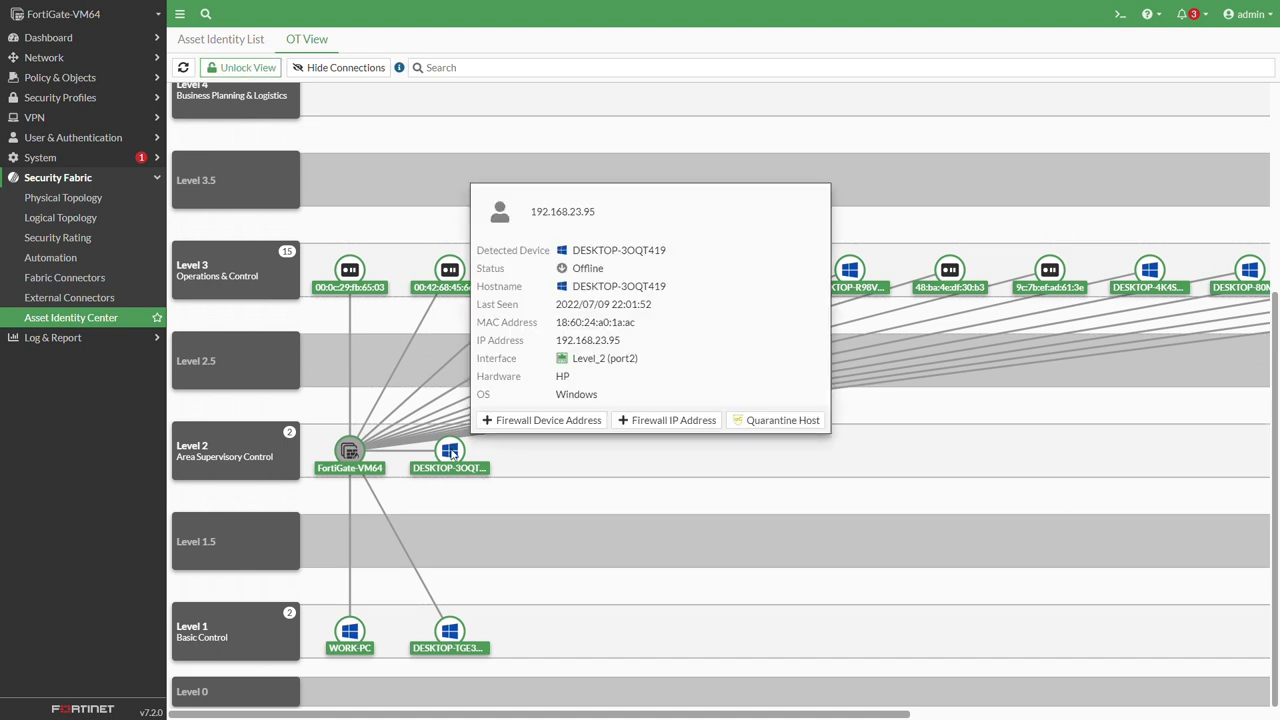
{"action": "mouse_move", "coordinate": [698, 444]}
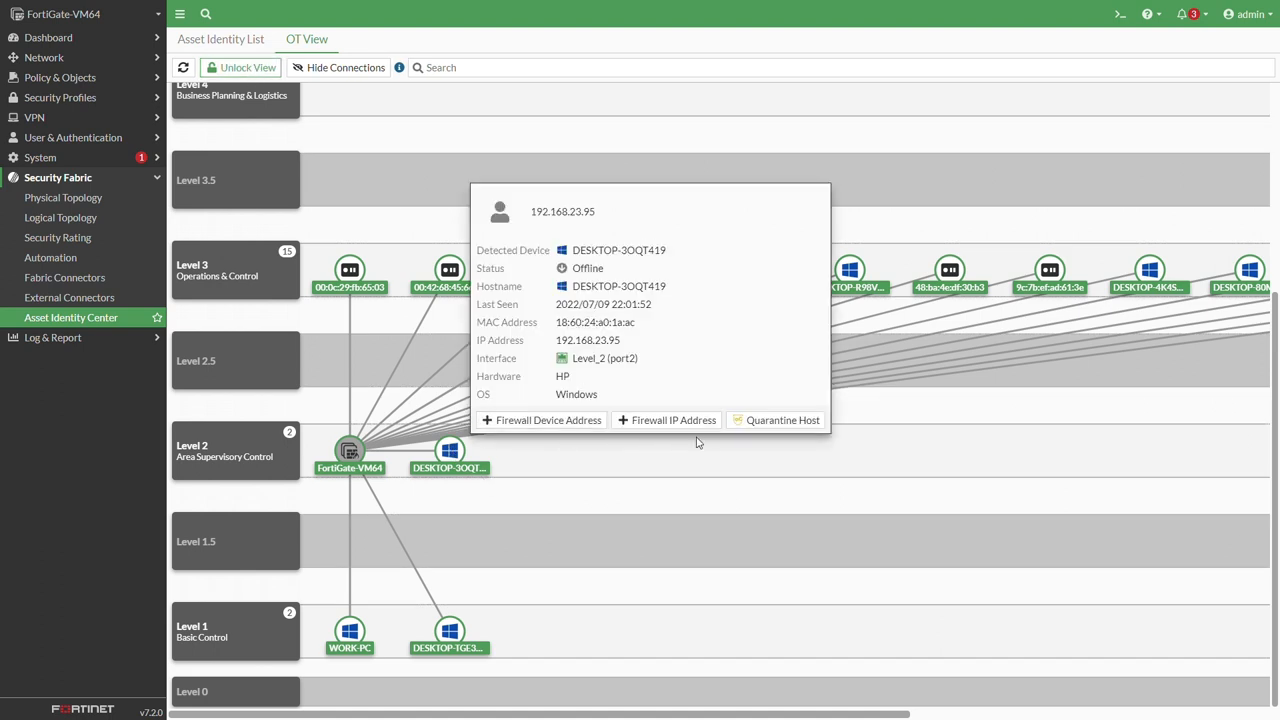
{"action": "mouse_move", "coordinate": [492, 412]}
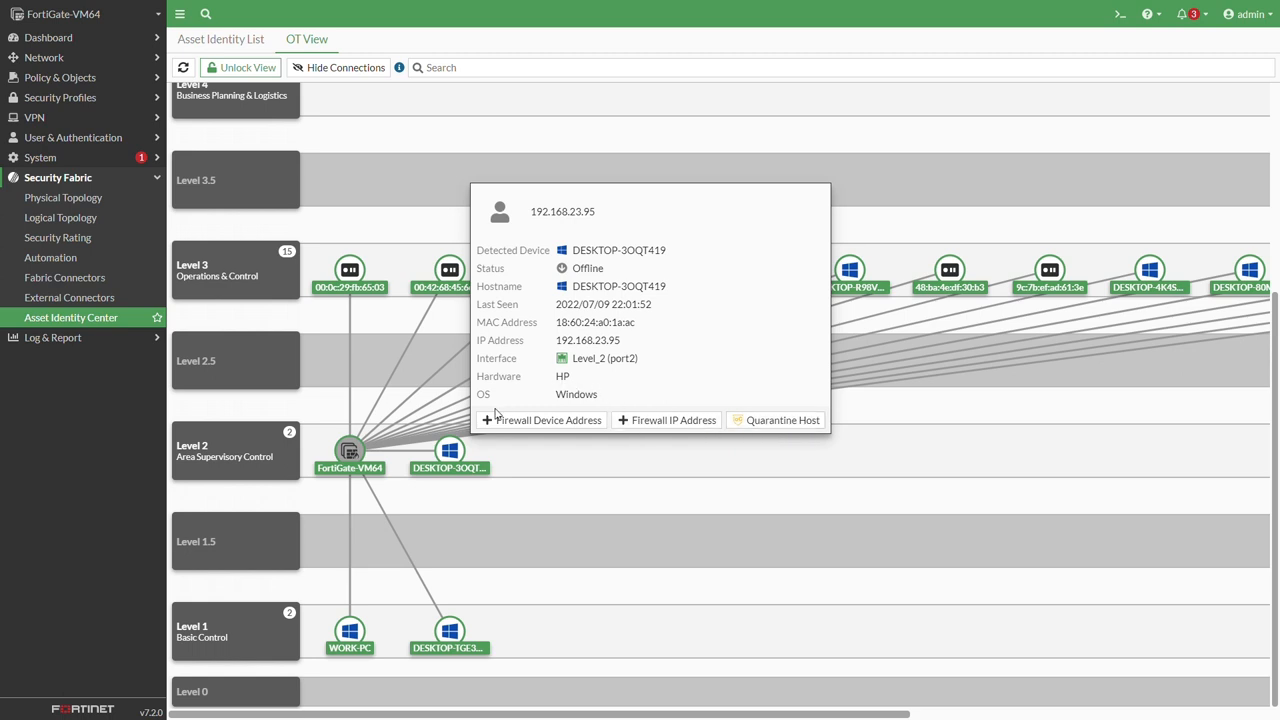
{"action": "left_click", "coordinate": [544, 448]}
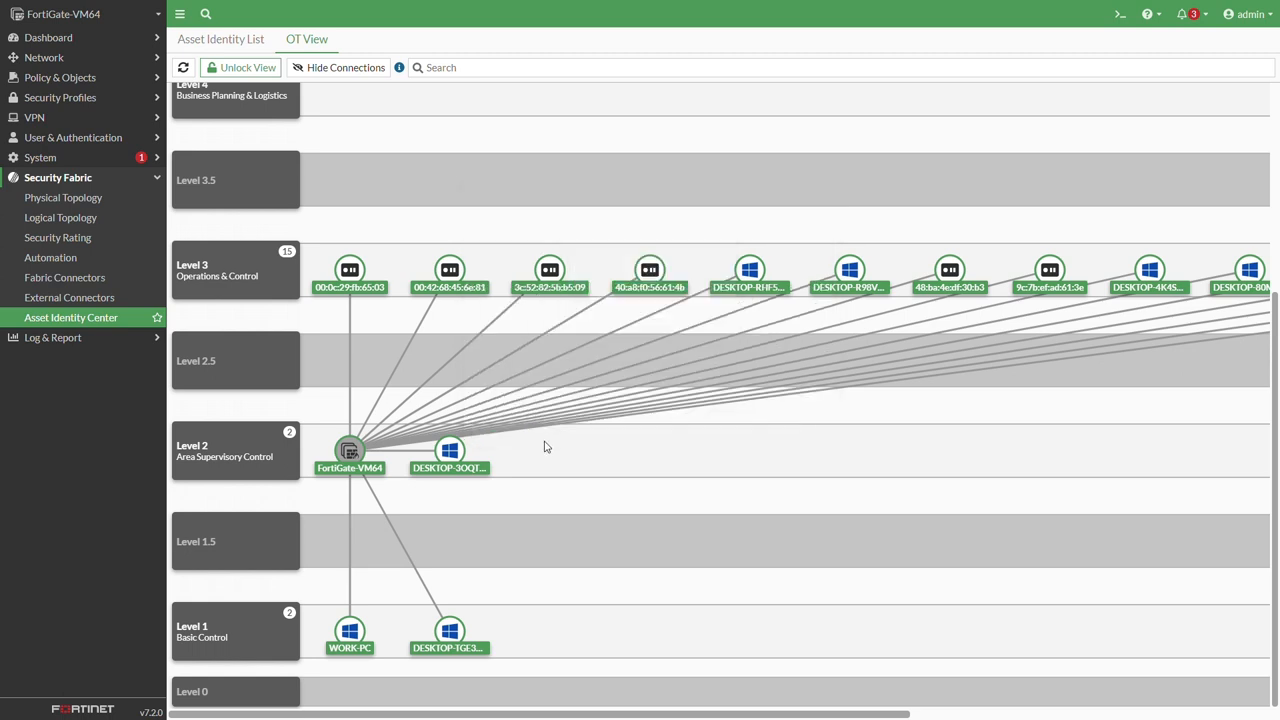
- Reopen the Level 2 desktop's details (offline, HP, Windows) and close them
{"action": "left_click", "coordinate": [448, 270]}
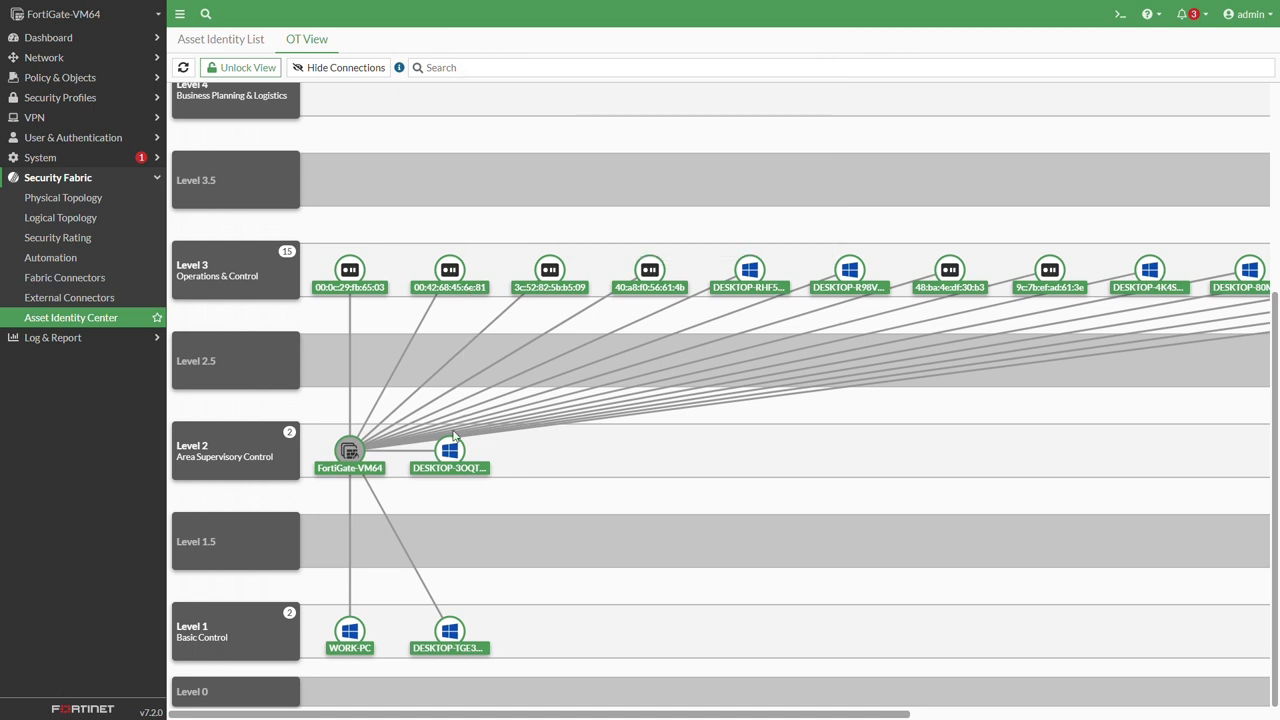
{"action": "left_click", "coordinate": [448, 452]}
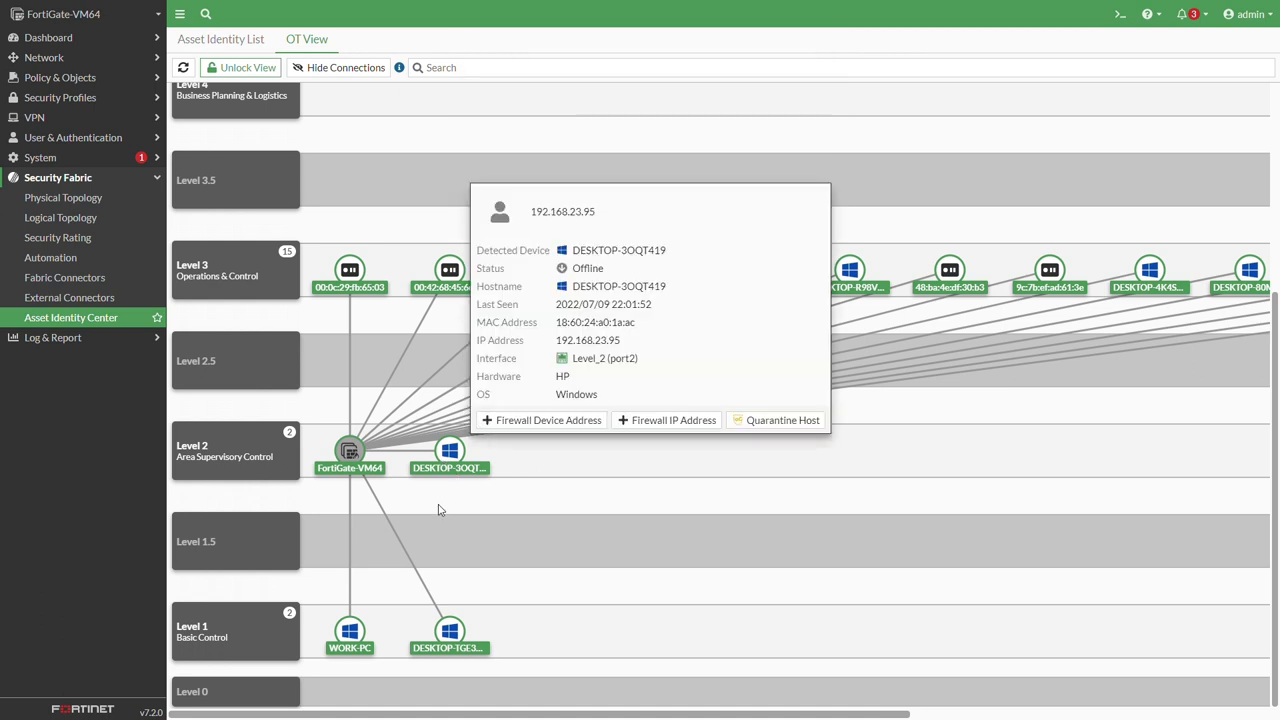
{"action": "left_click", "coordinate": [448, 630]}
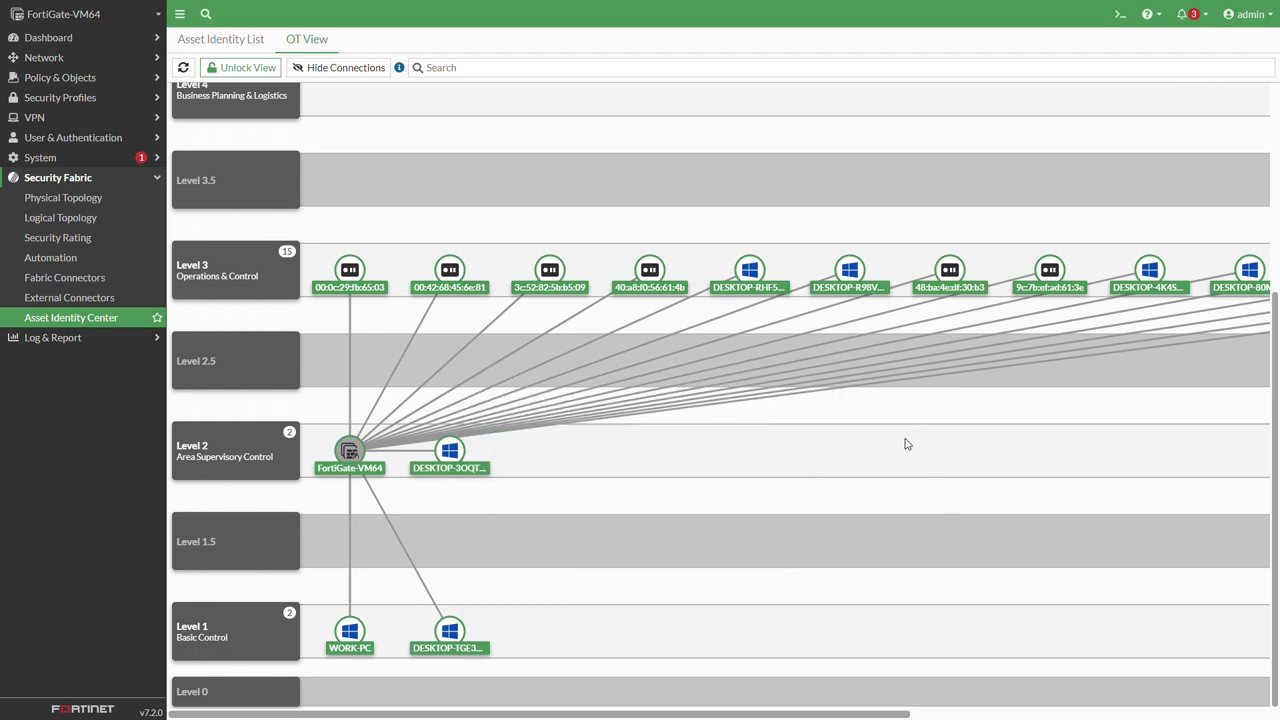
{"action": "mouse_move", "coordinate": [924, 432]}
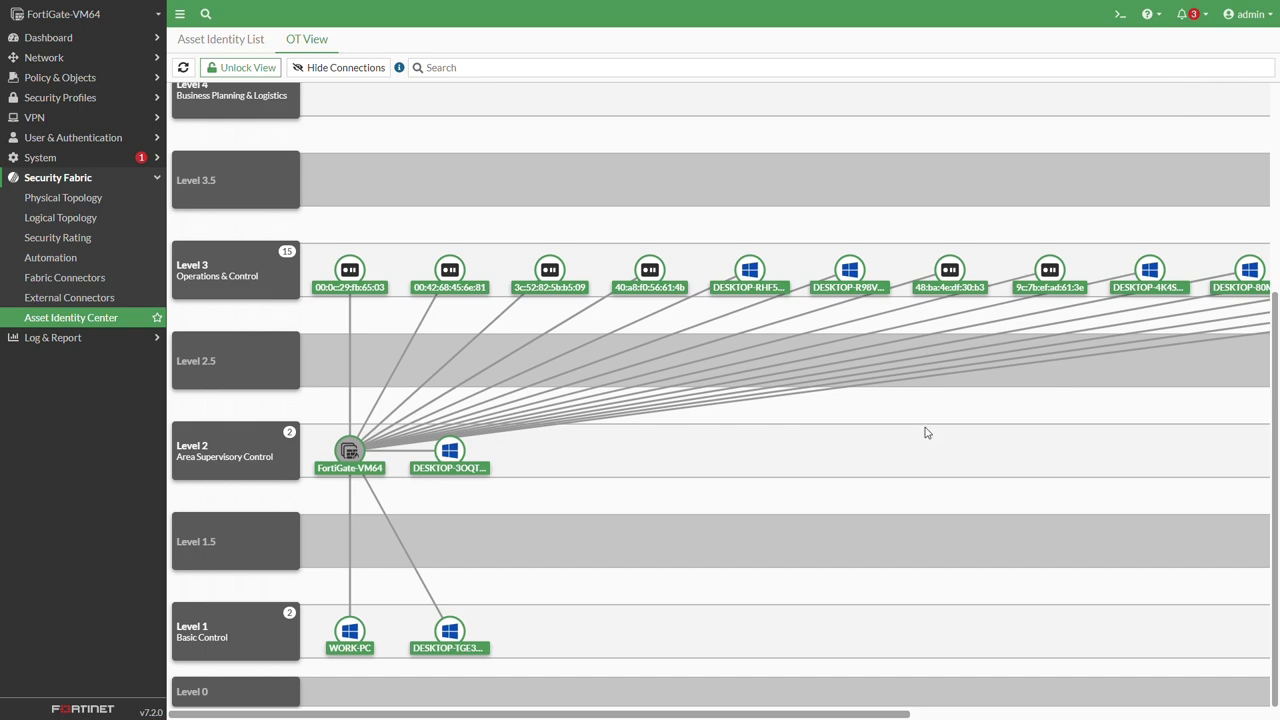